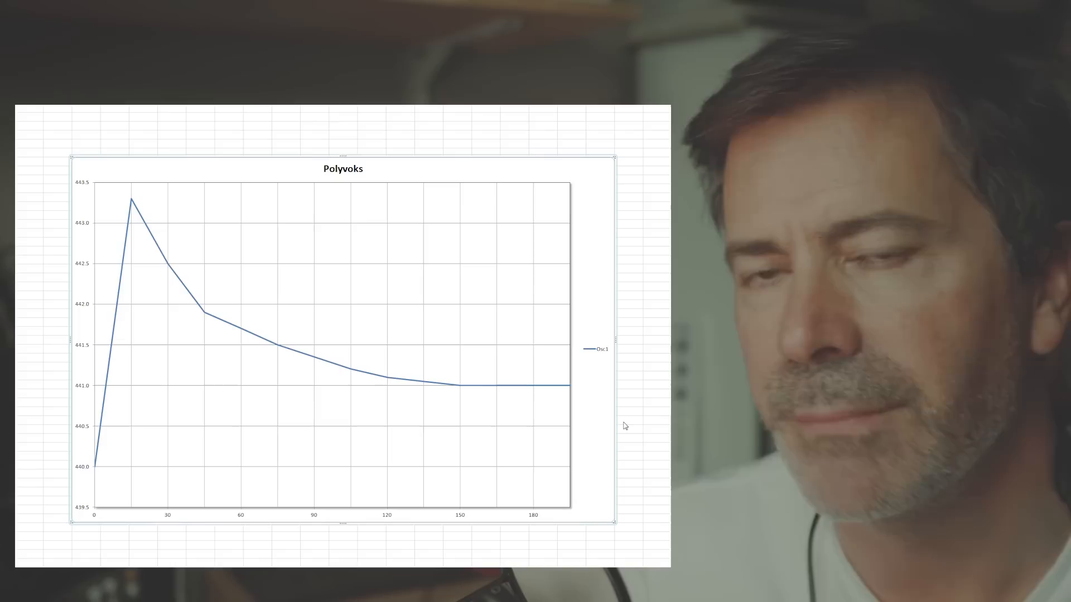
mouse_move(328, 241)
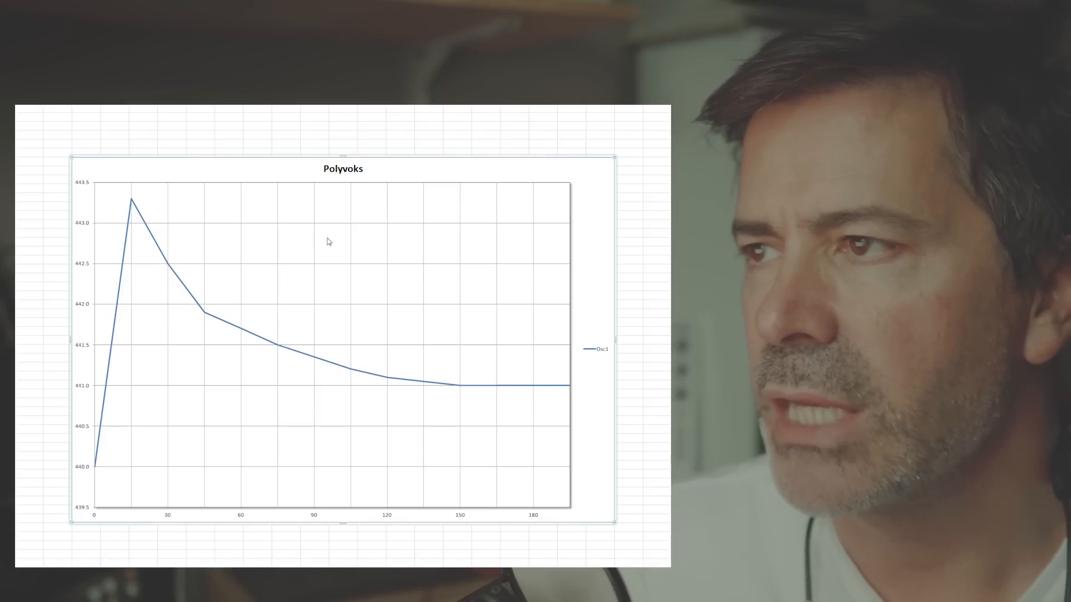
mouse_move(381, 394)
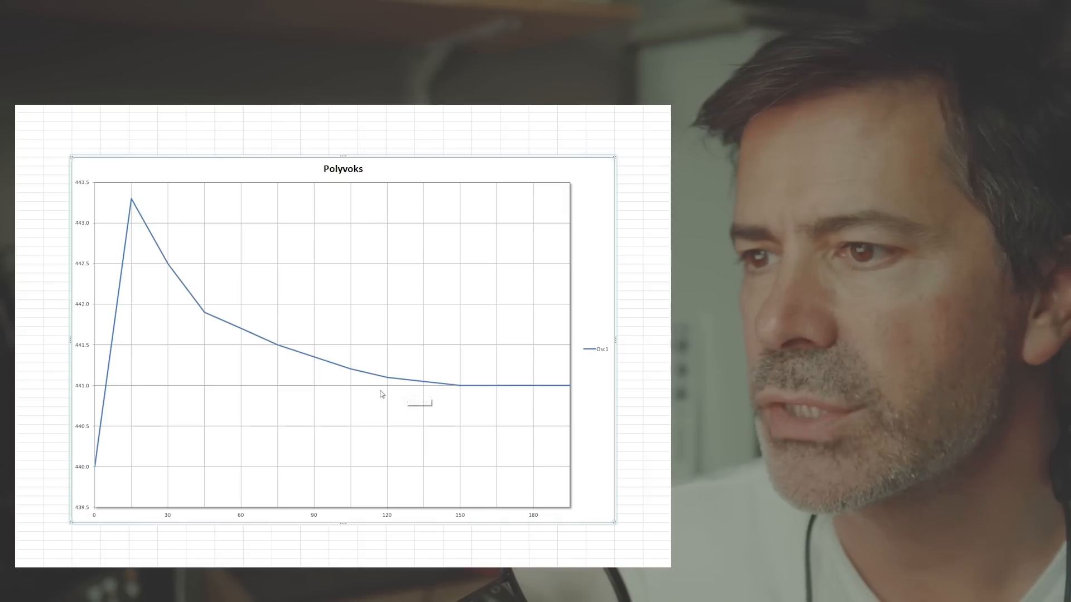
mouse_move(96, 519)
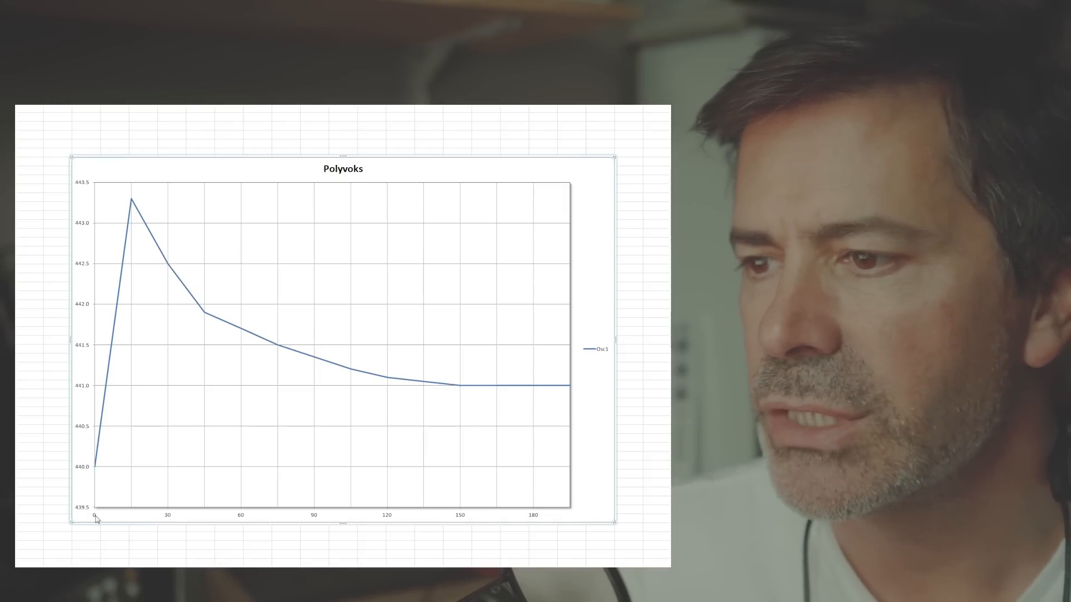
mouse_move(360, 515)
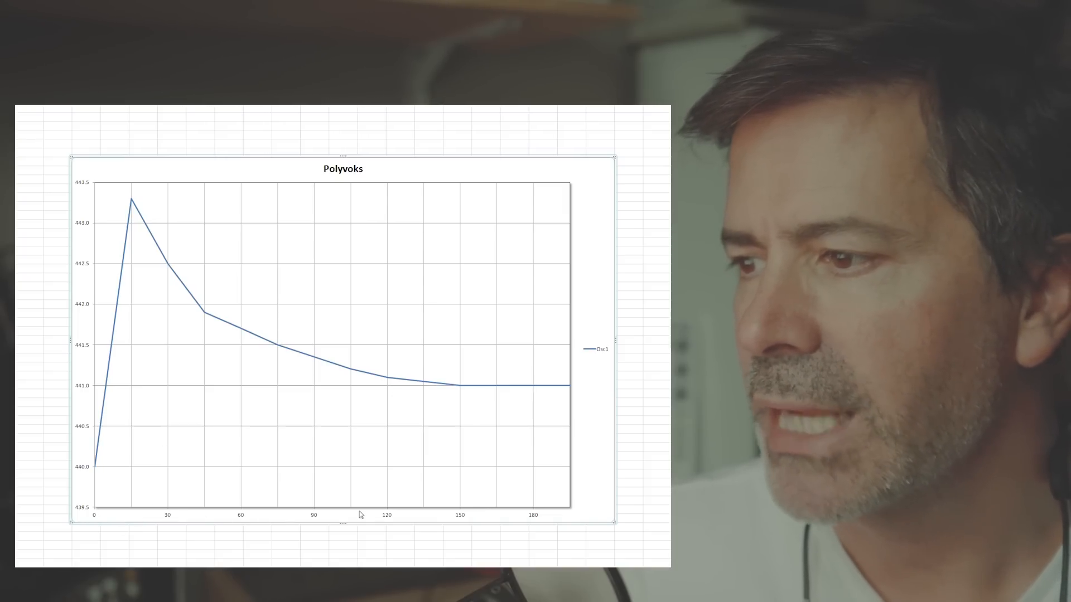
mouse_move(78, 514)
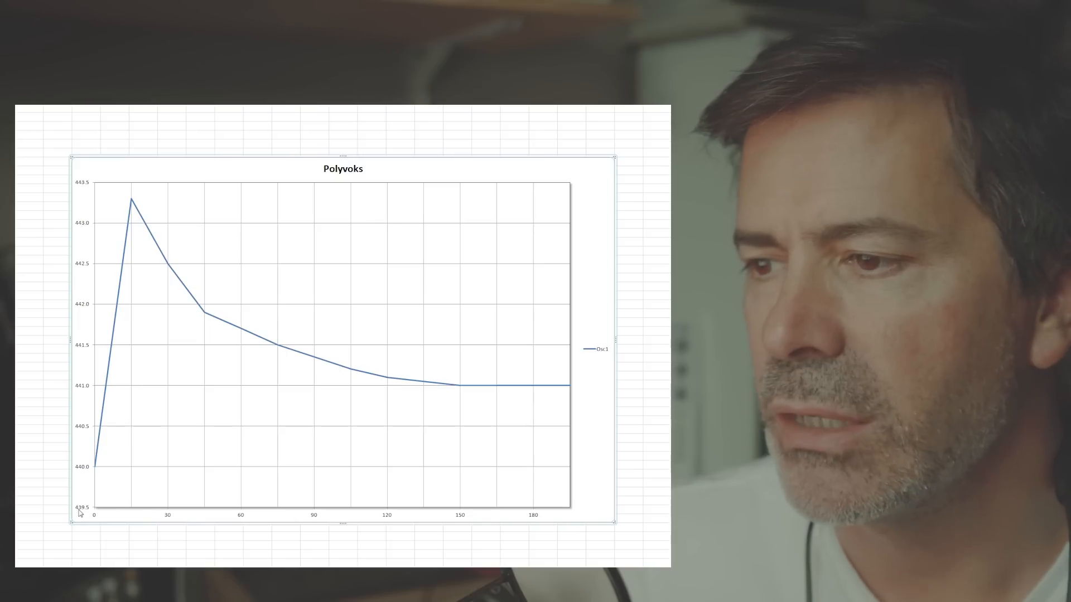
mouse_move(131, 498)
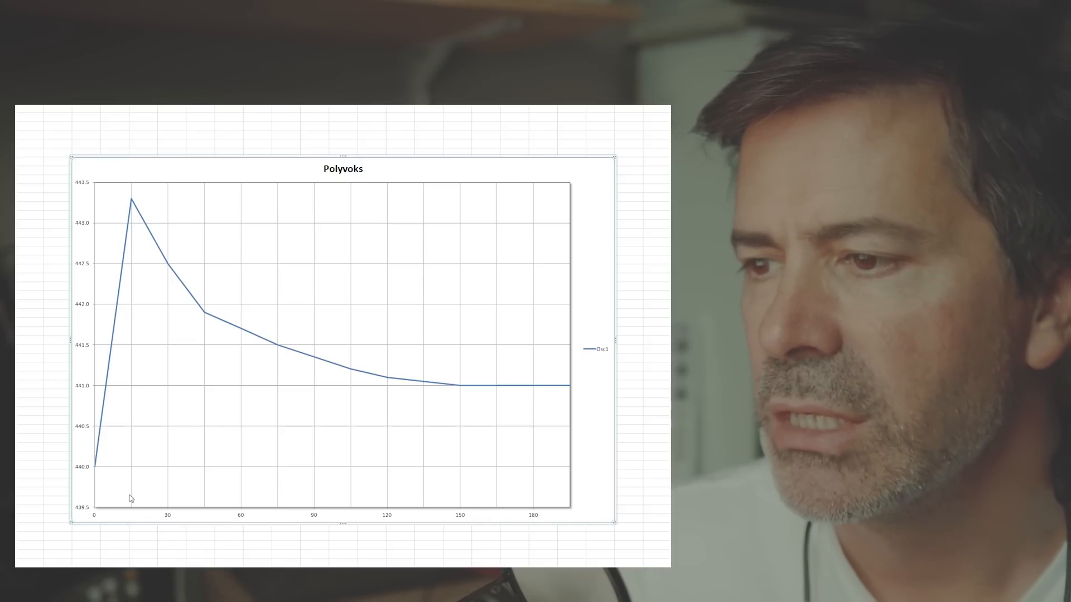
mouse_move(130, 516)
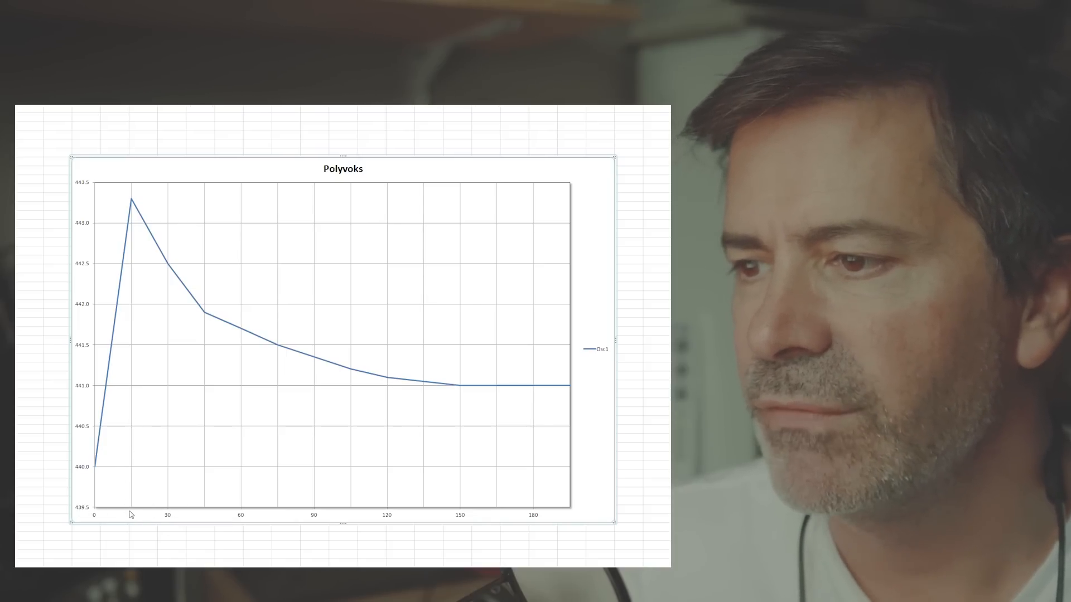
mouse_move(237, 520)
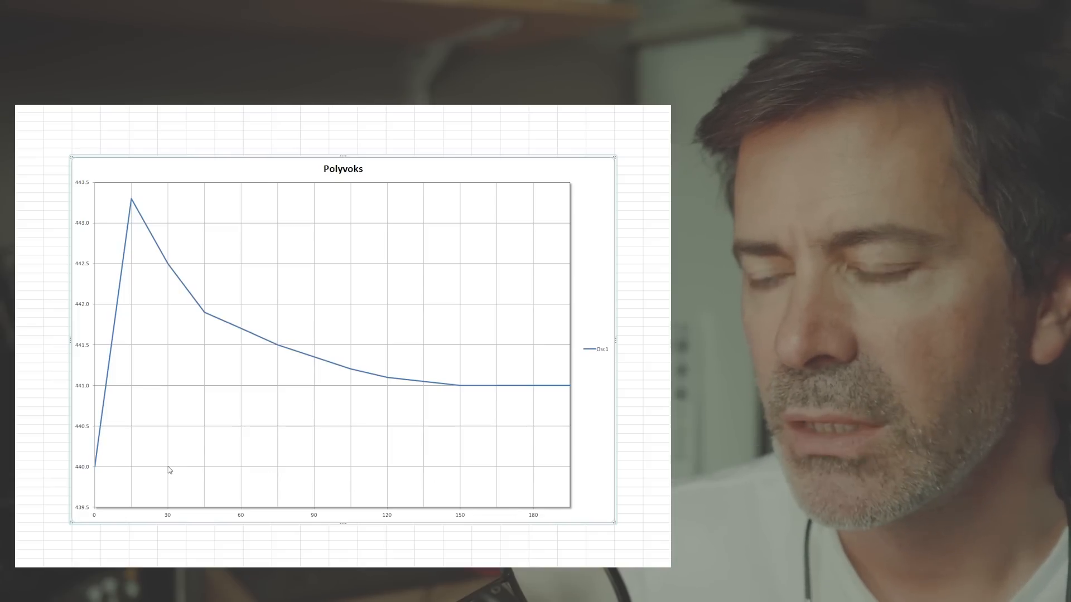
mouse_move(170, 471)
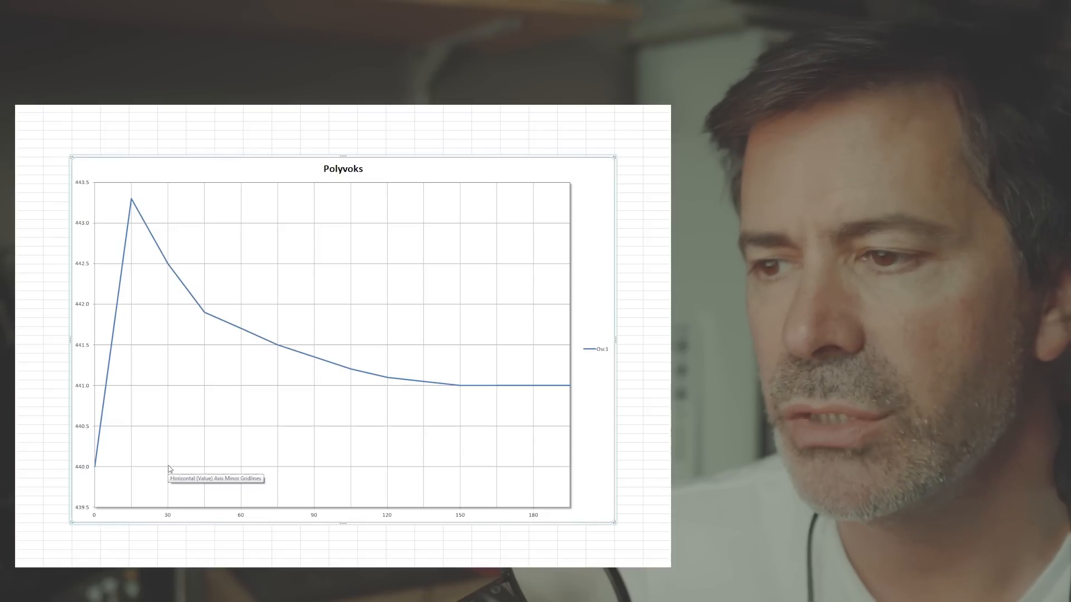
mouse_move(106, 477)
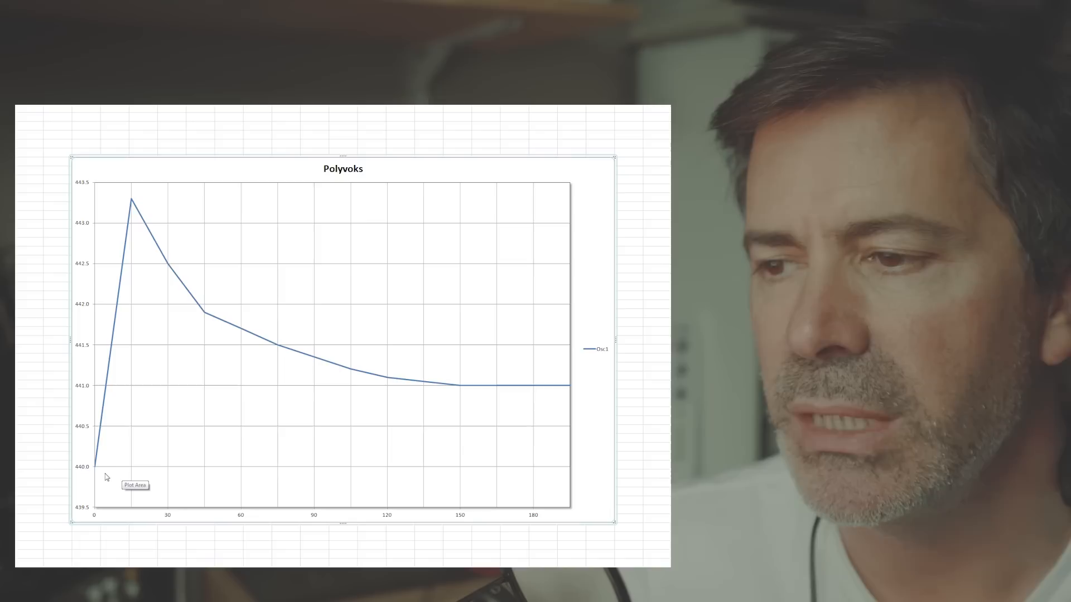
mouse_move(87, 469)
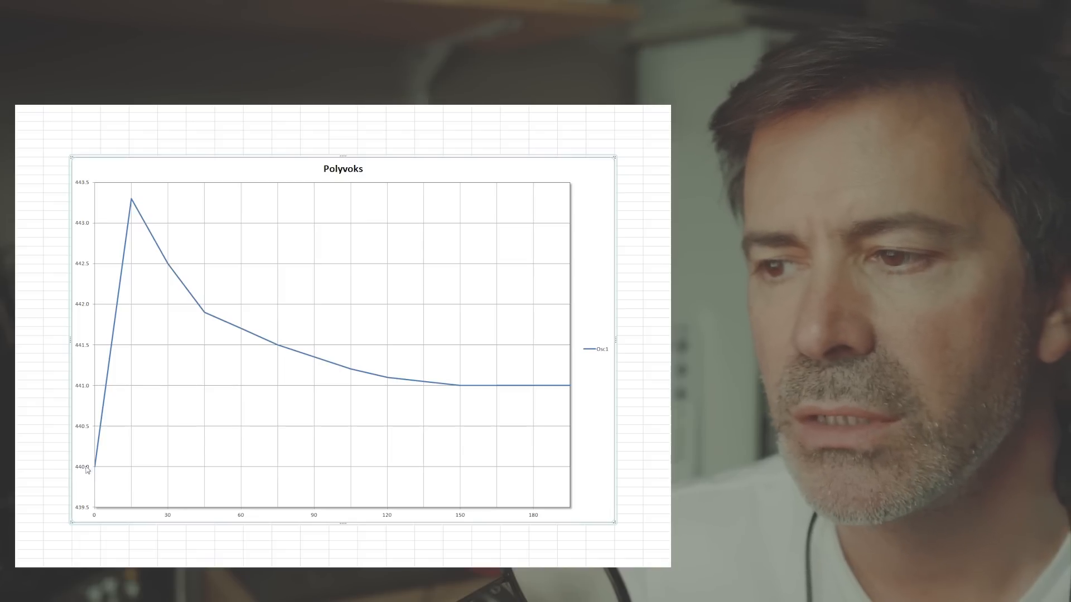
mouse_move(95, 471)
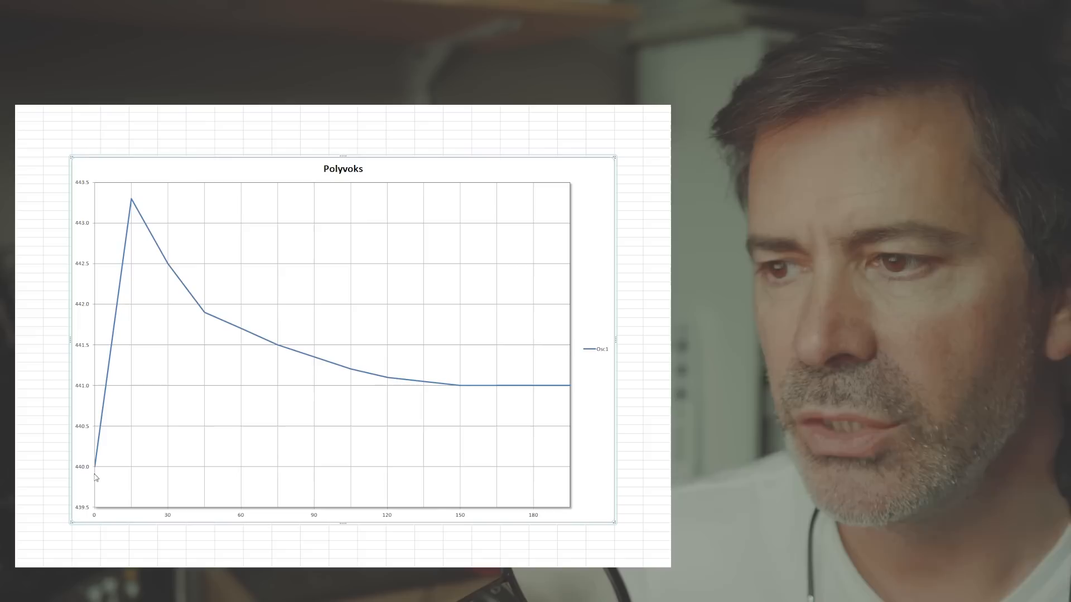
mouse_move(95, 476)
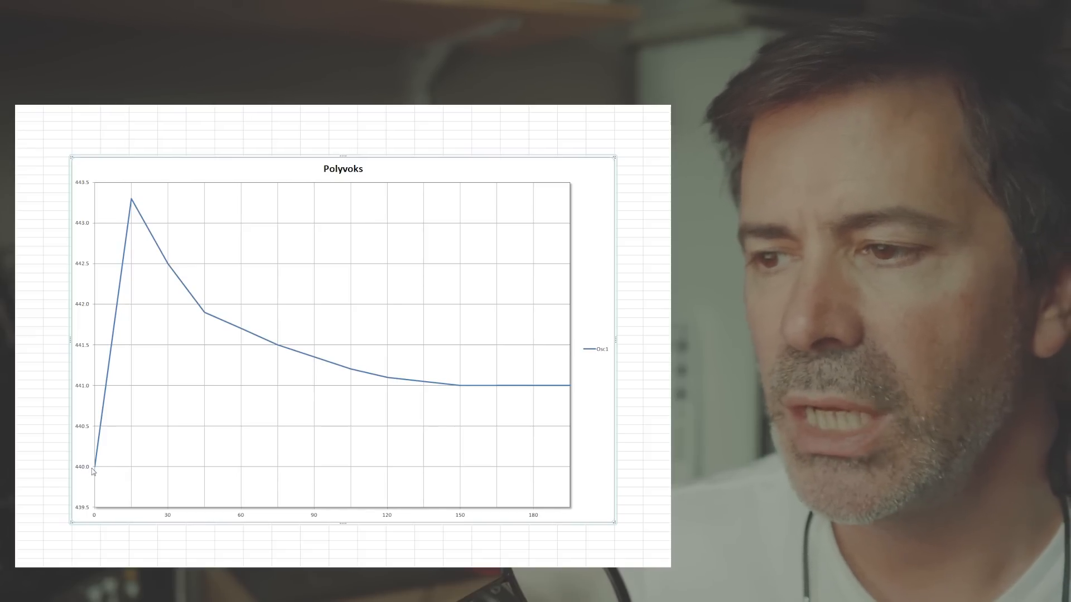
mouse_move(94, 471)
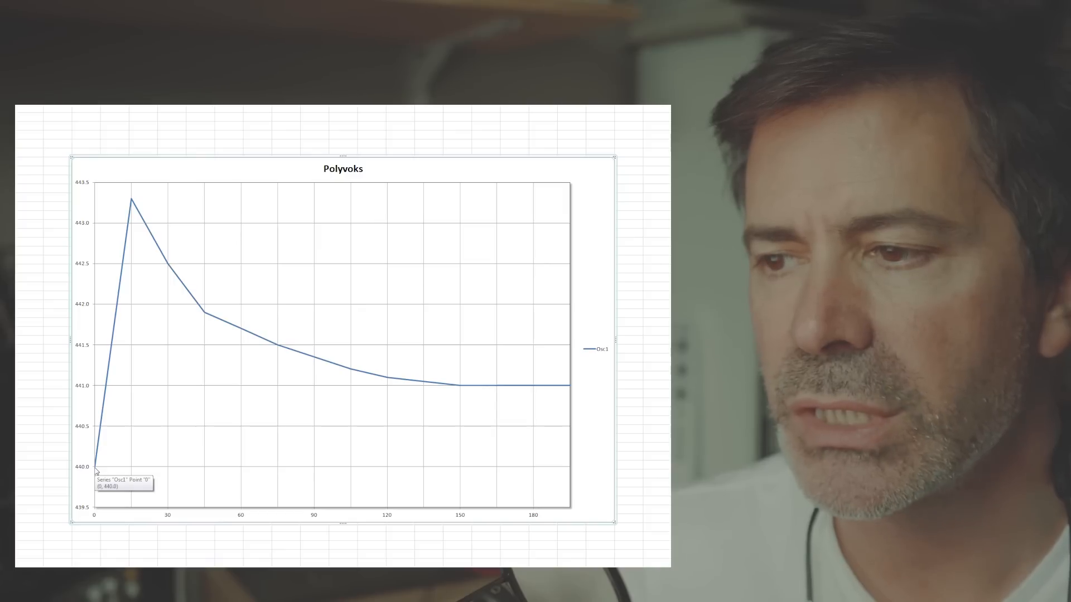
mouse_move(133, 508)
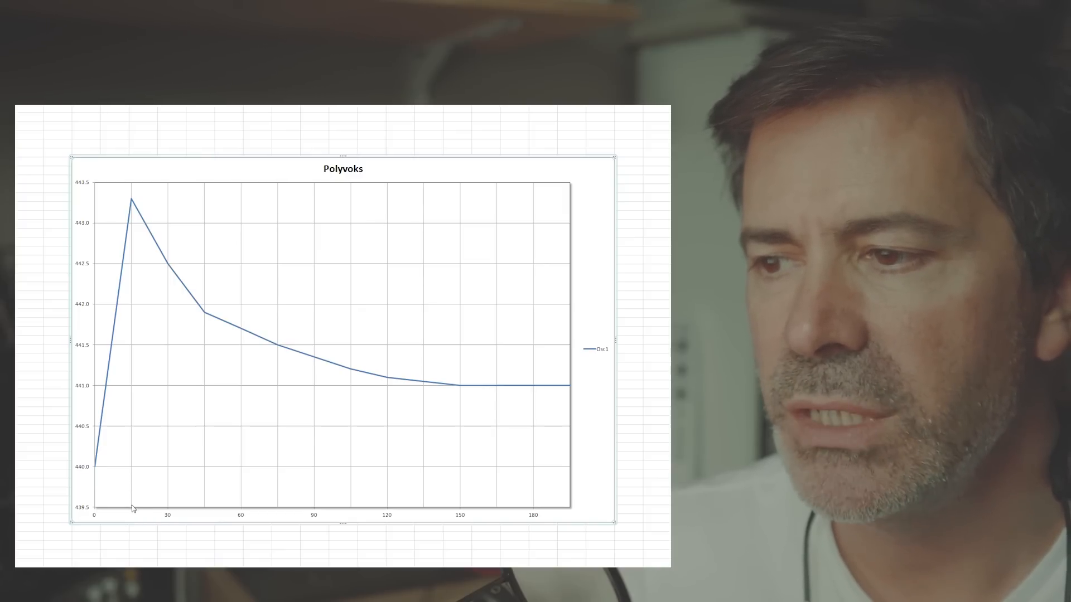
mouse_move(132, 203)
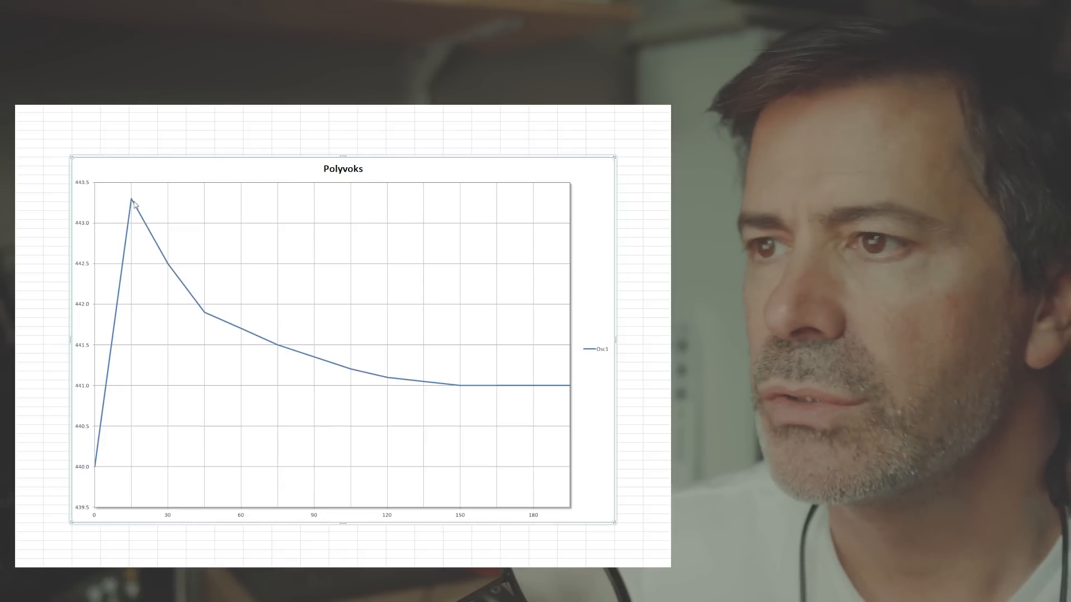
mouse_move(134, 204)
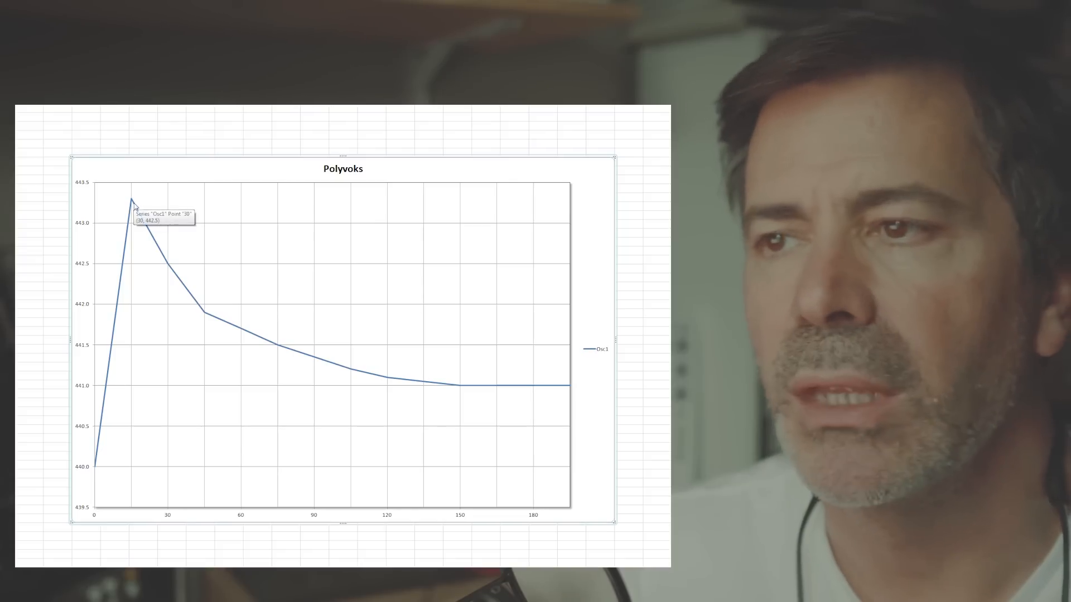
mouse_move(95, 465)
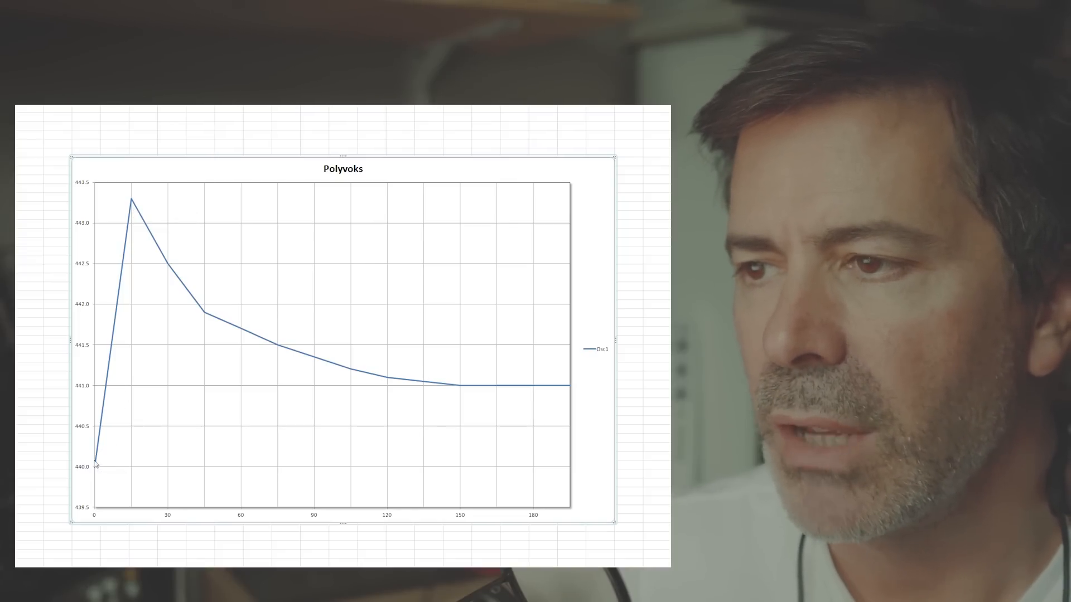
mouse_move(91, 438)
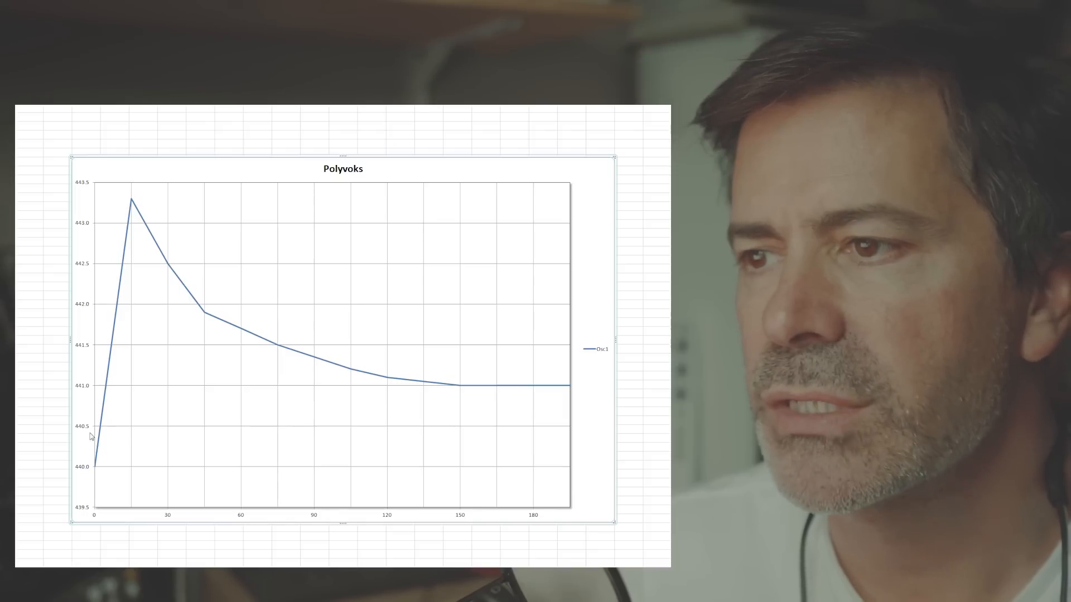
mouse_move(127, 204)
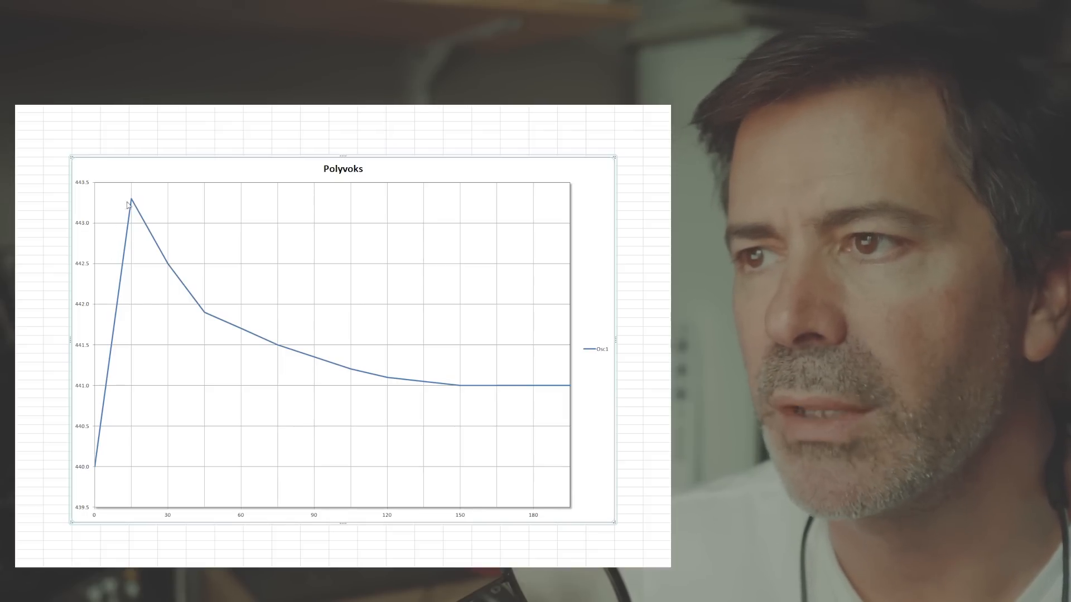
mouse_move(96, 201)
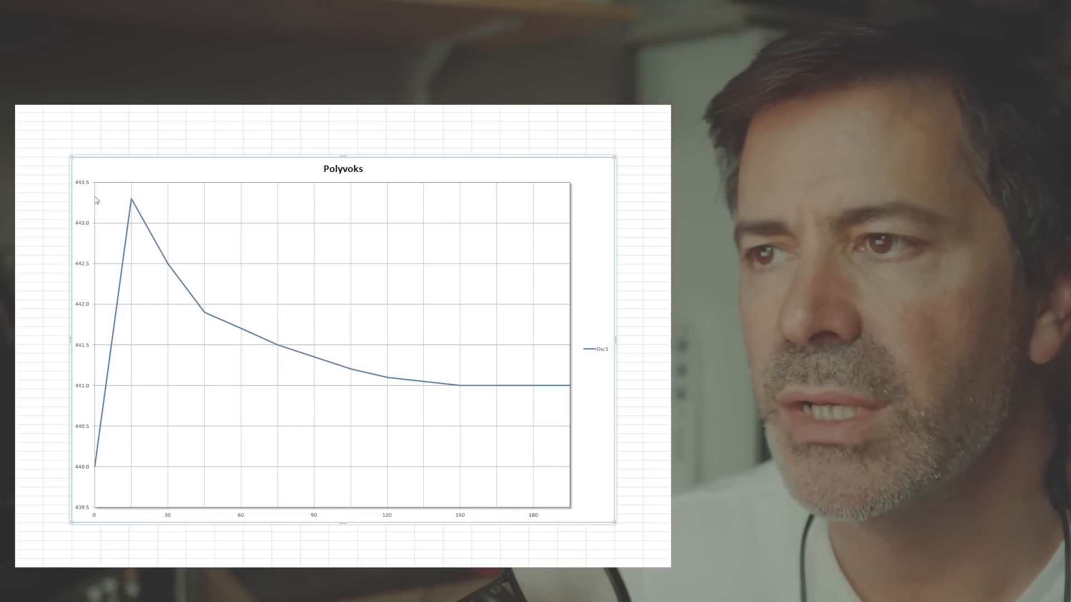
mouse_move(142, 206)
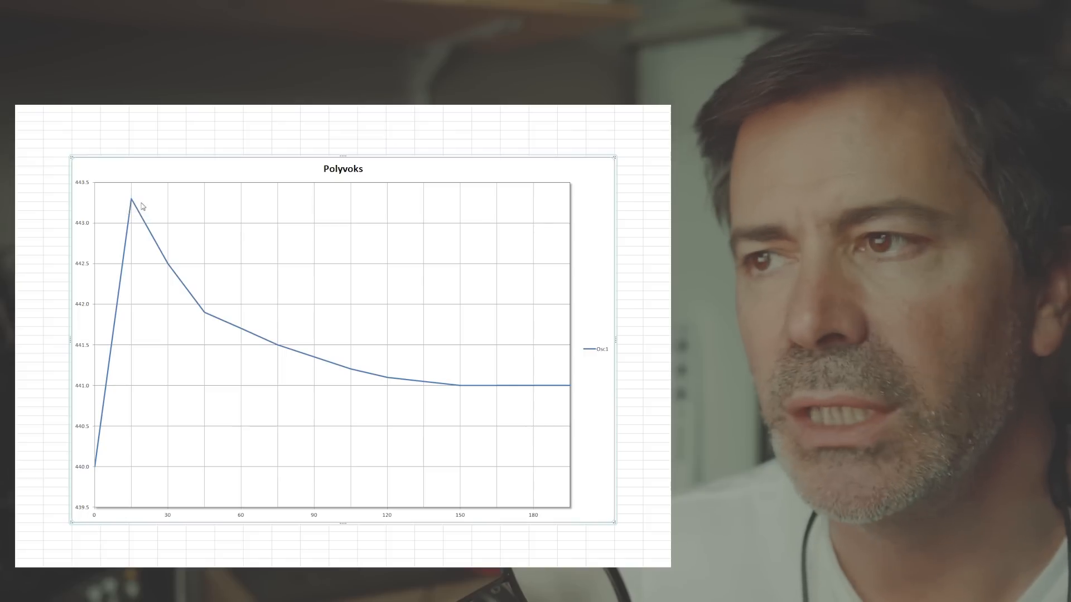
mouse_move(123, 205)
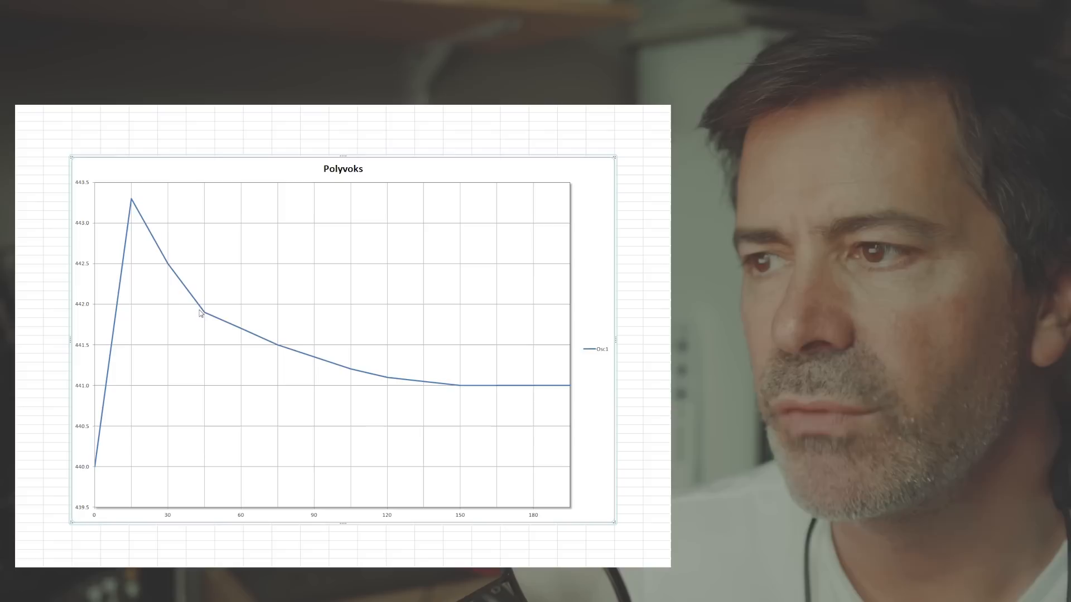
mouse_move(283, 354)
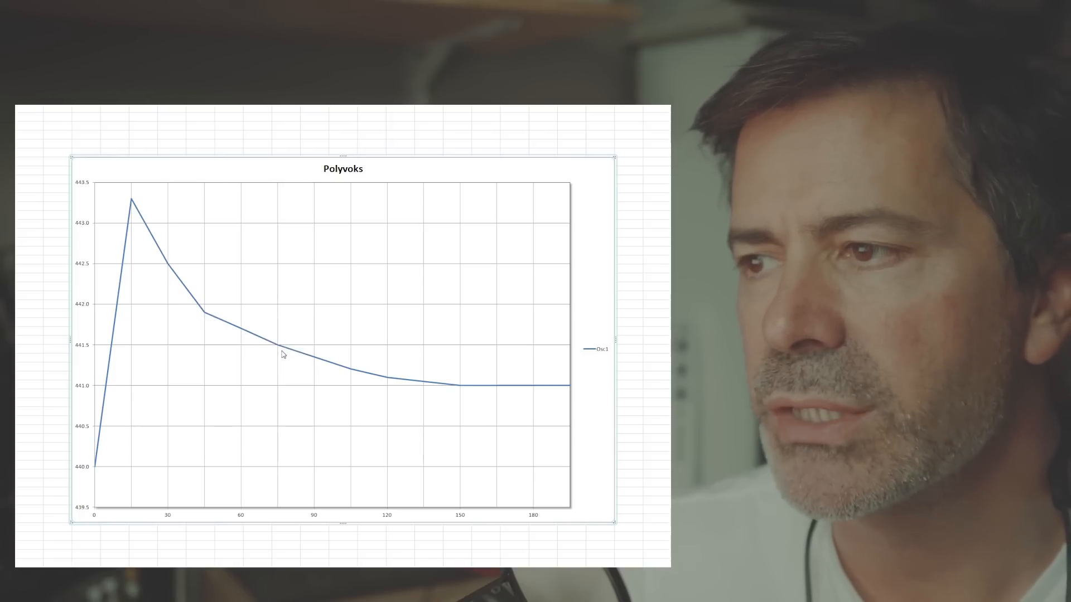
mouse_move(162, 261)
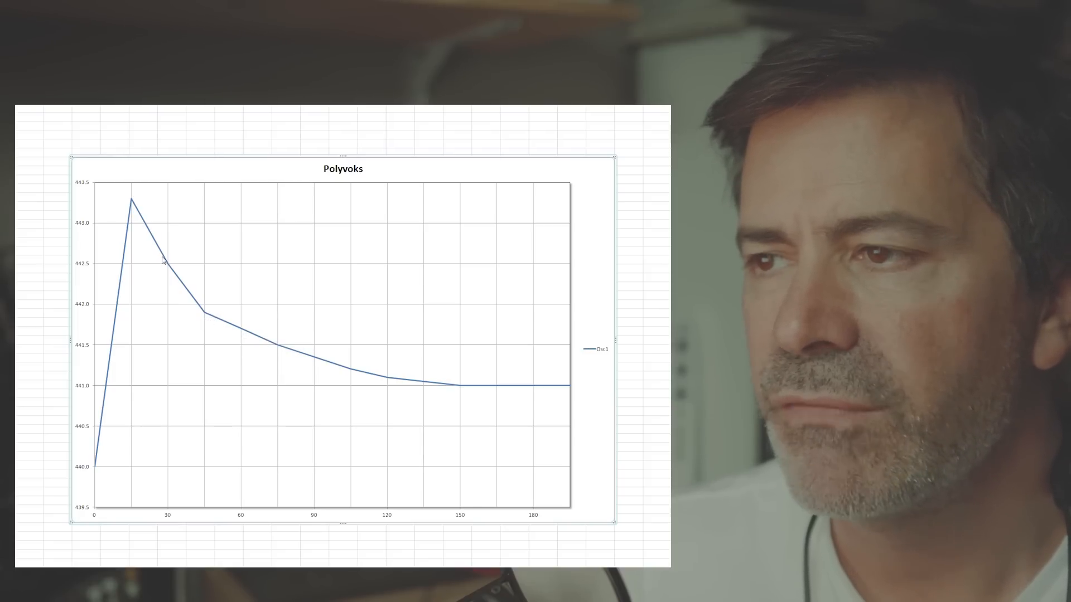
mouse_move(134, 207)
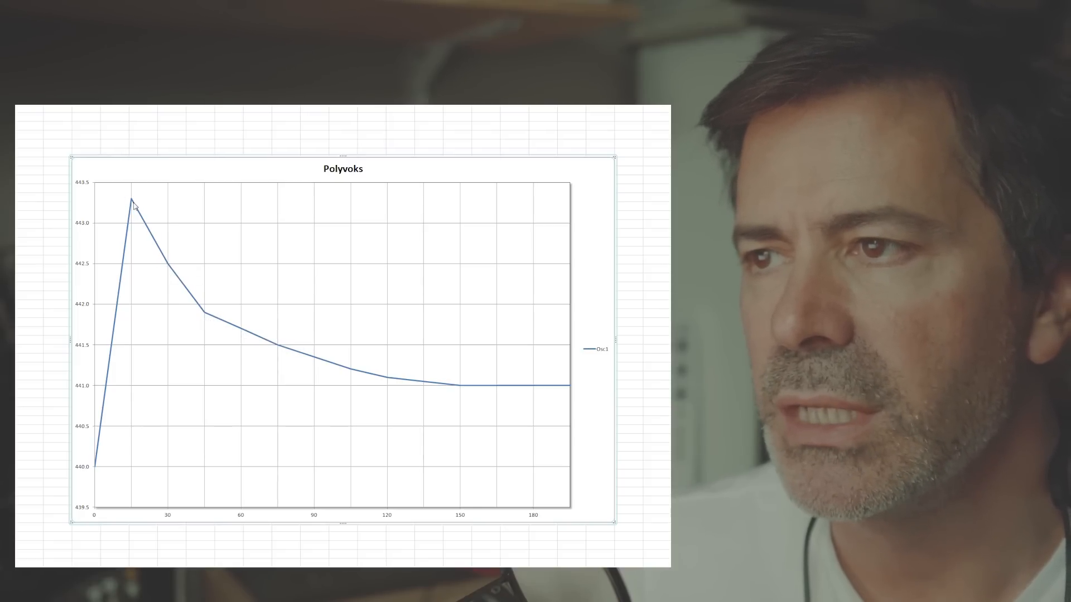
mouse_move(347, 384)
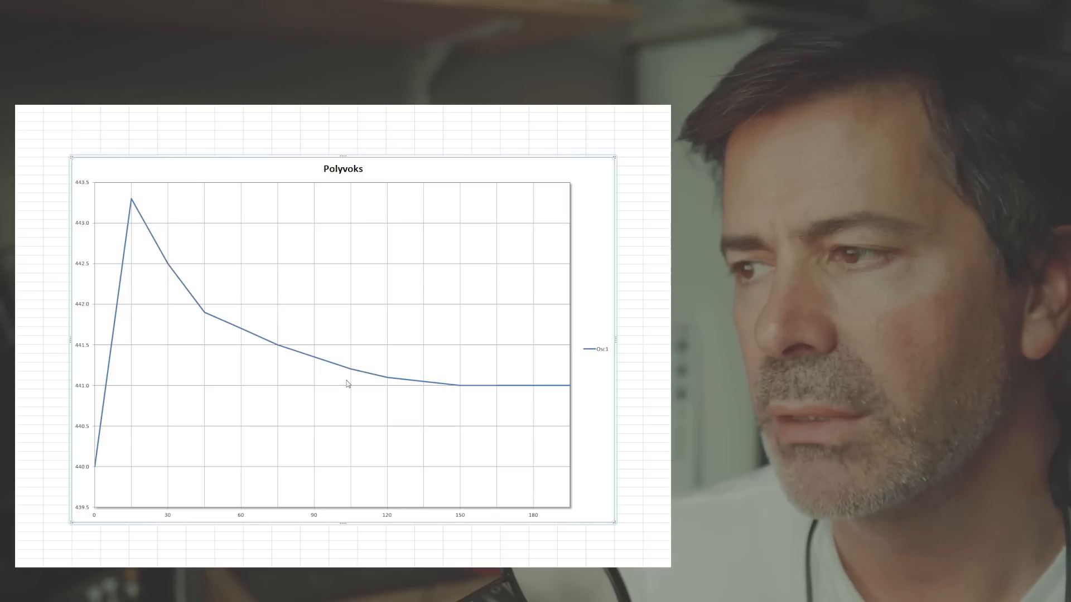
mouse_move(219, 329)
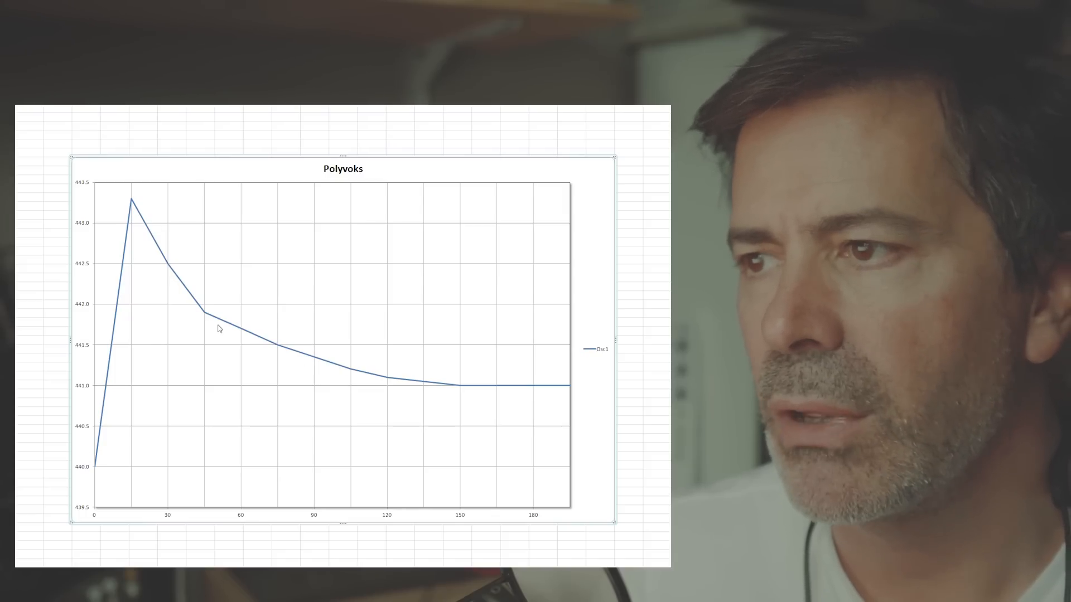
mouse_move(238, 365)
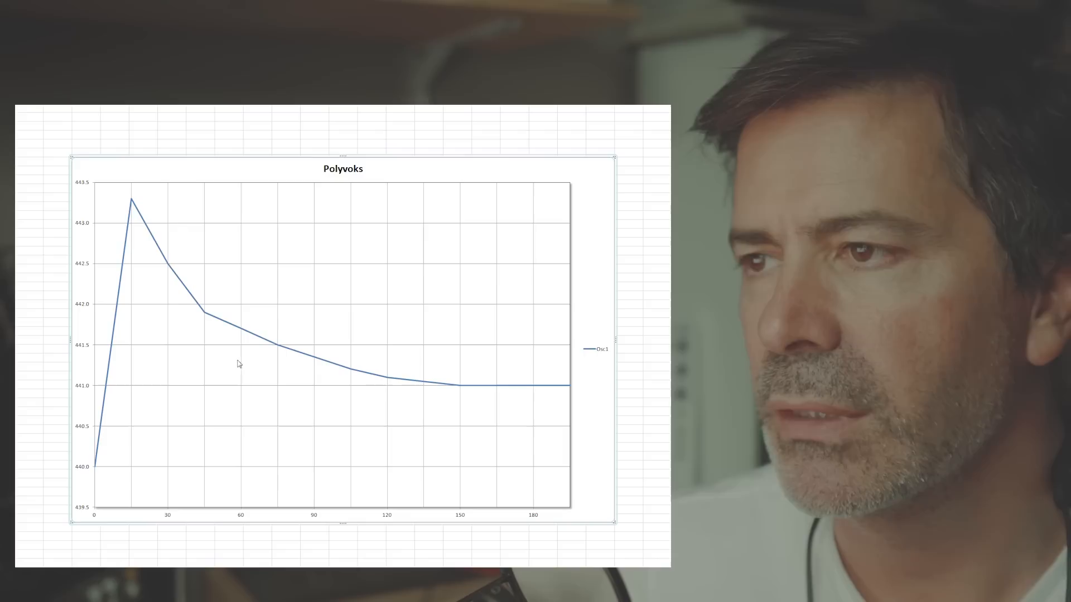
mouse_move(124, 334)
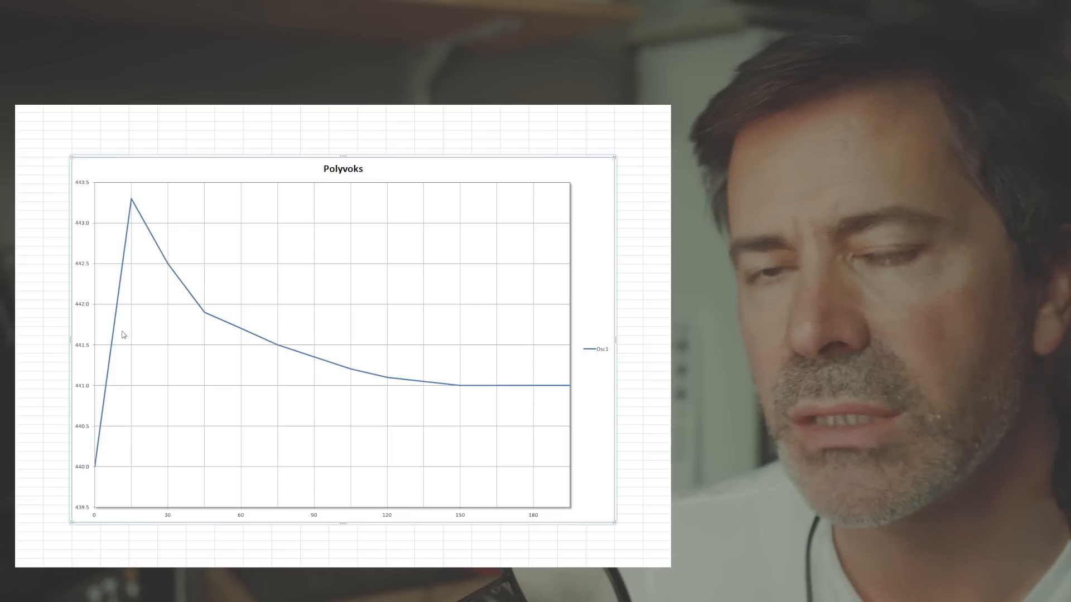
mouse_move(94, 464)
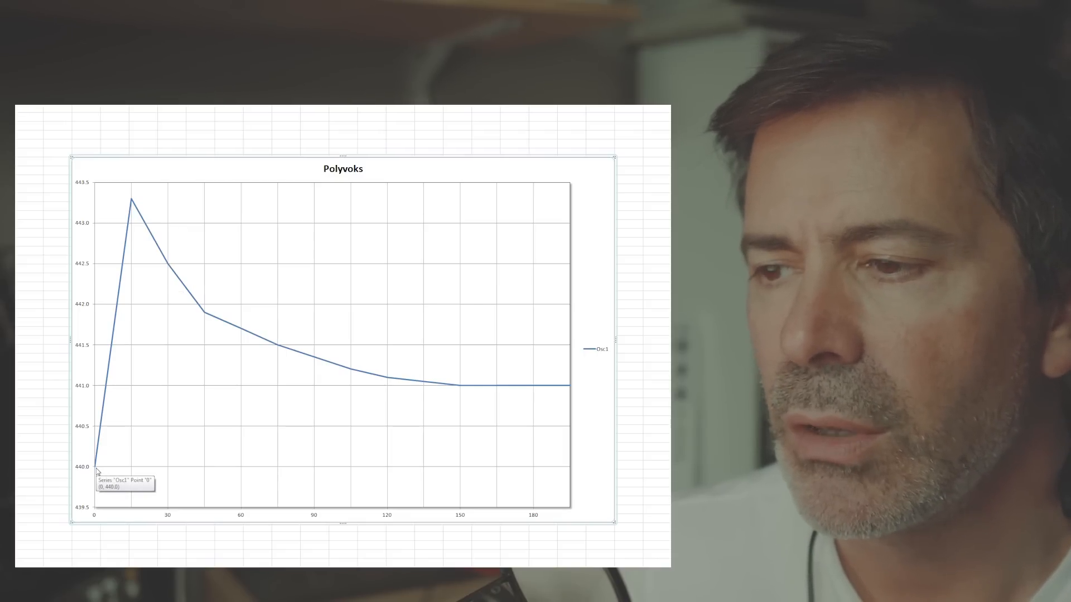
mouse_move(109, 268)
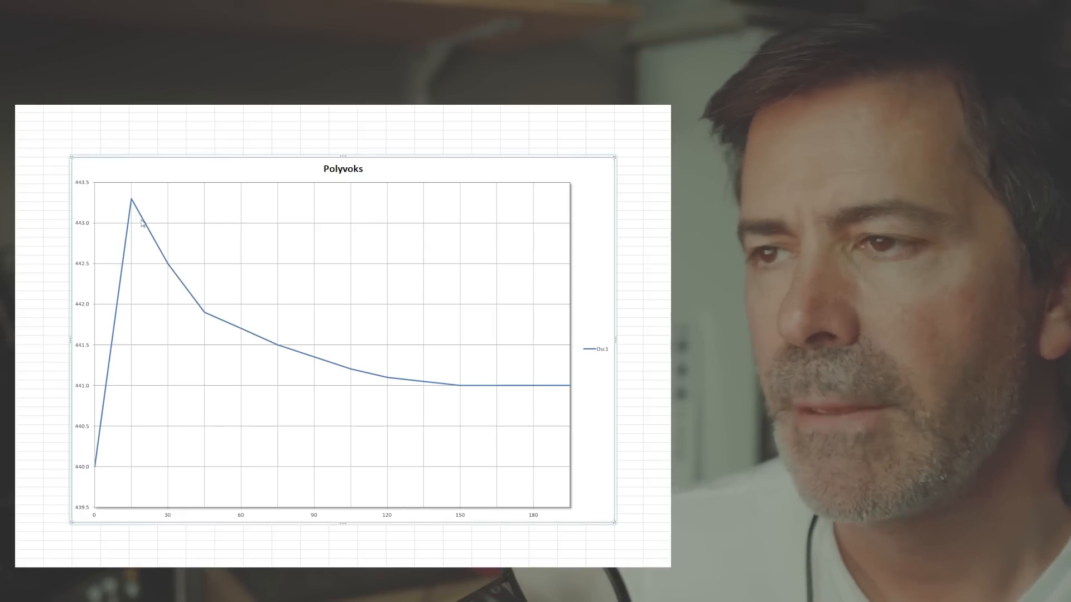
mouse_move(134, 215)
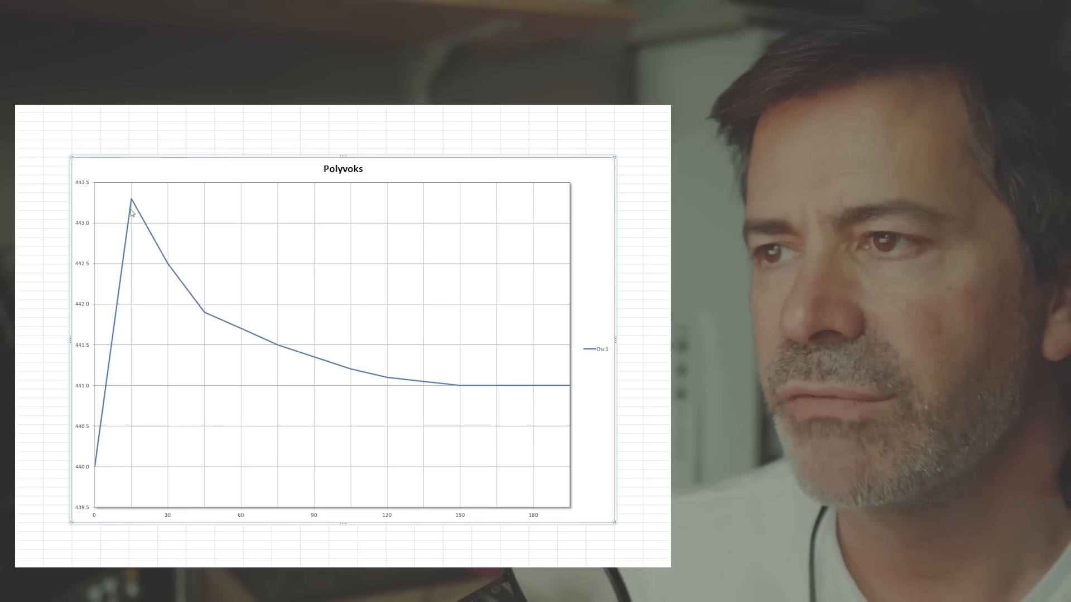
mouse_move(332, 372)
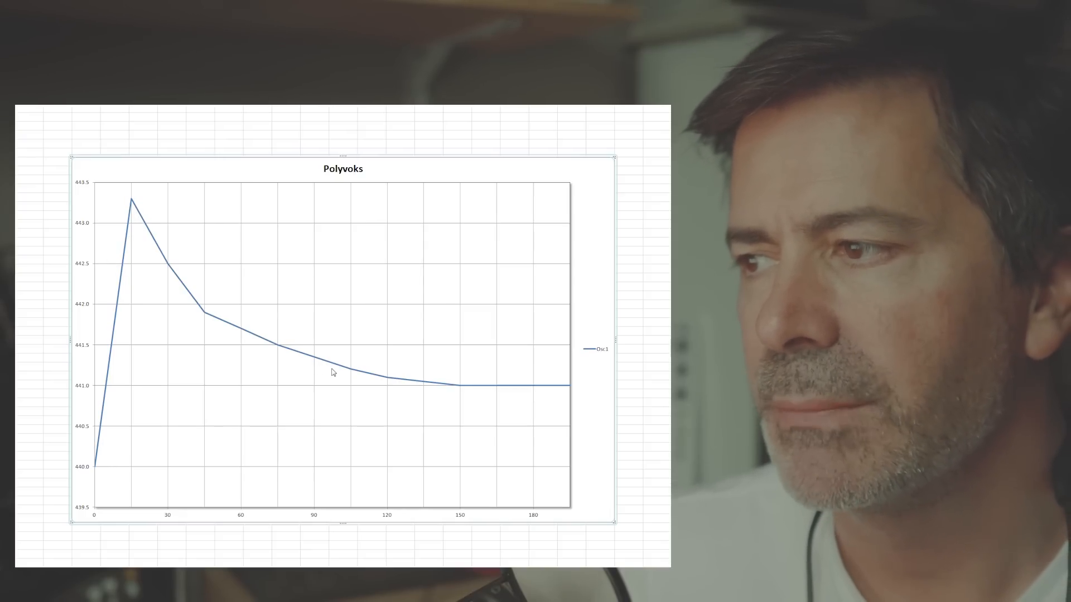
mouse_move(497, 390)
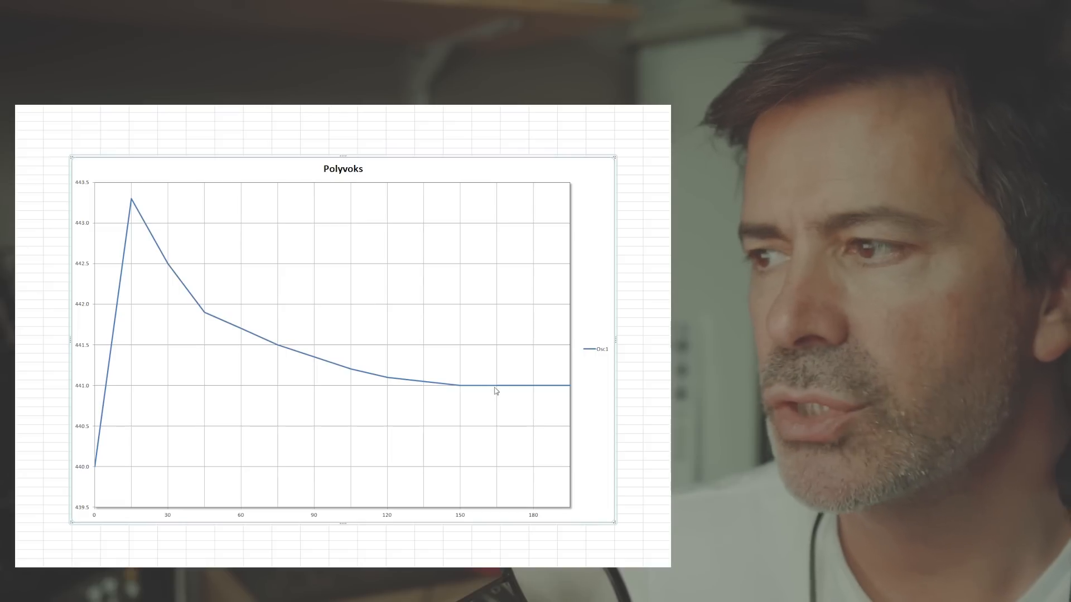
mouse_move(481, 389)
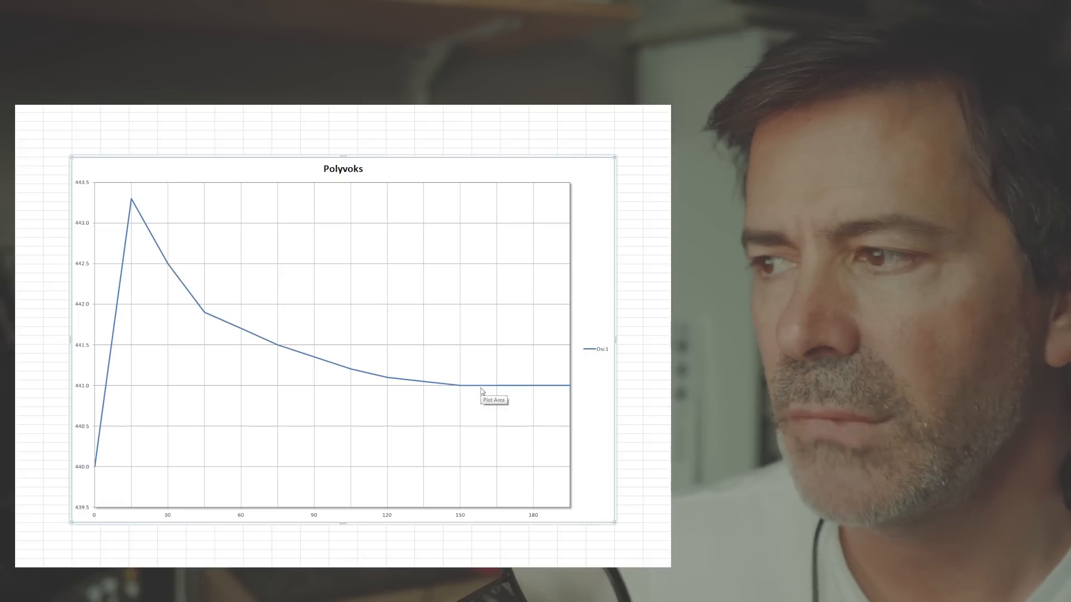
mouse_move(498, 390)
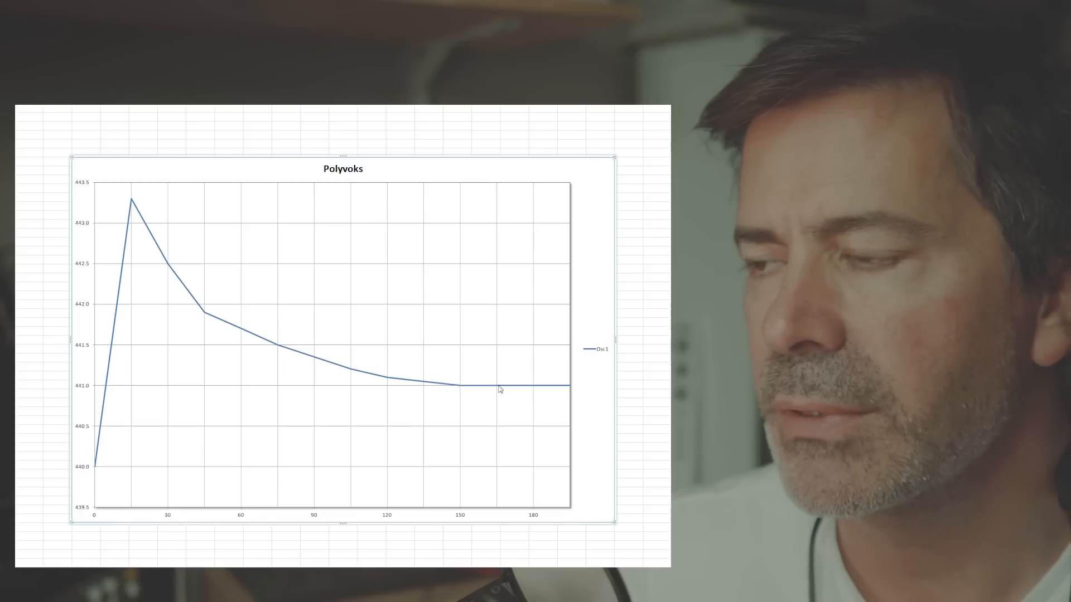
mouse_move(273, 392)
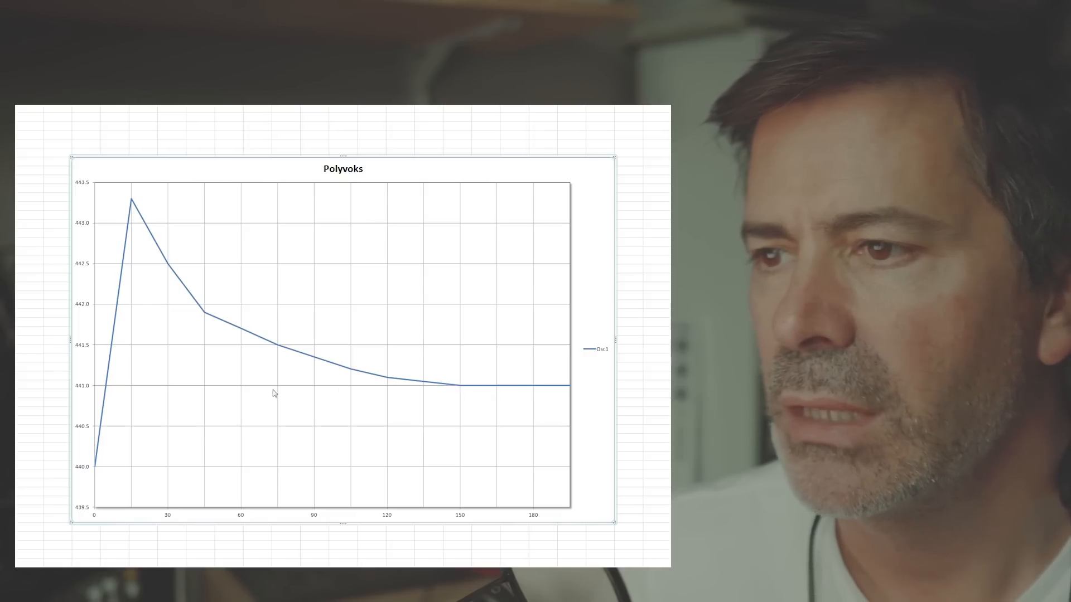
mouse_move(144, 402)
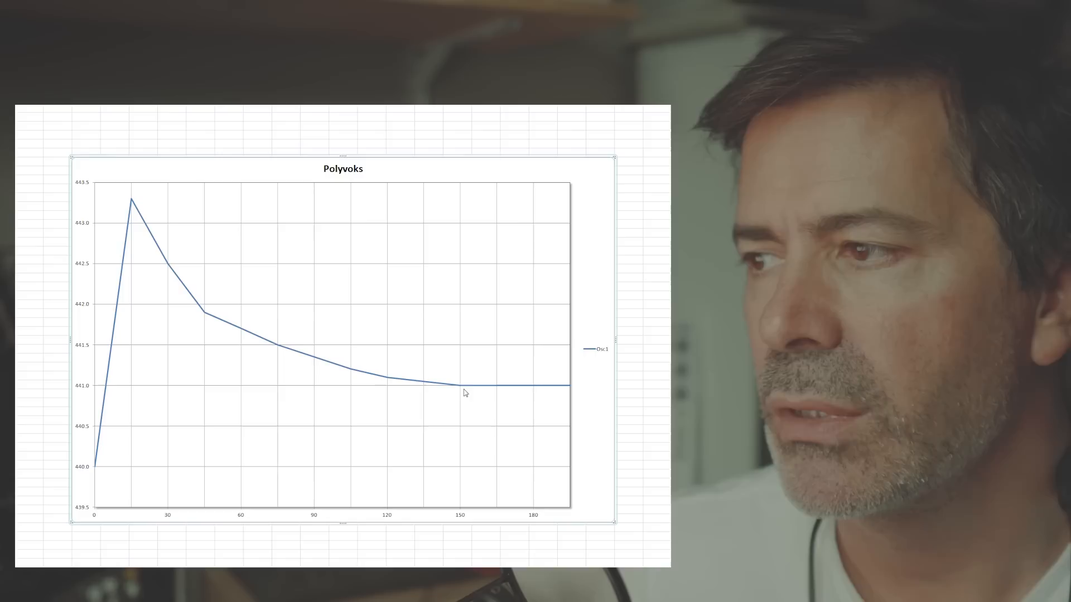
mouse_move(459, 490)
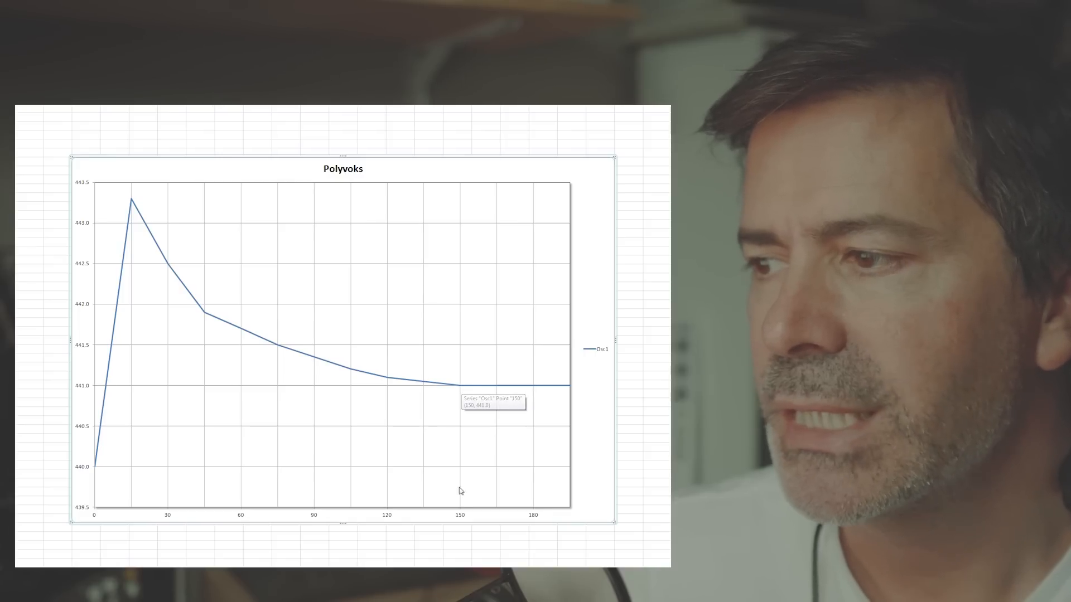
mouse_move(475, 526)
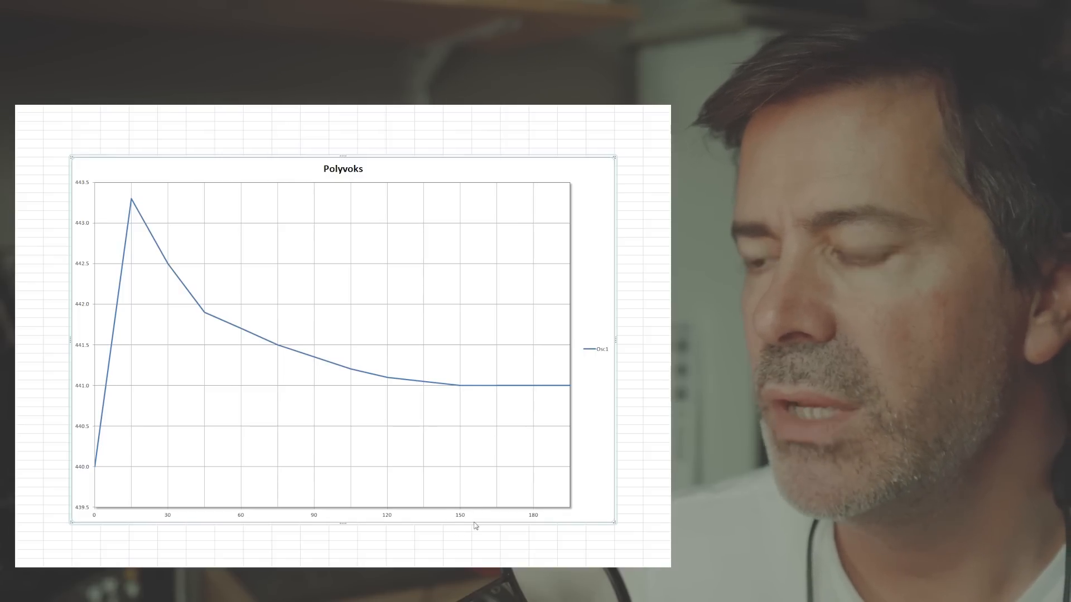
mouse_move(469, 388)
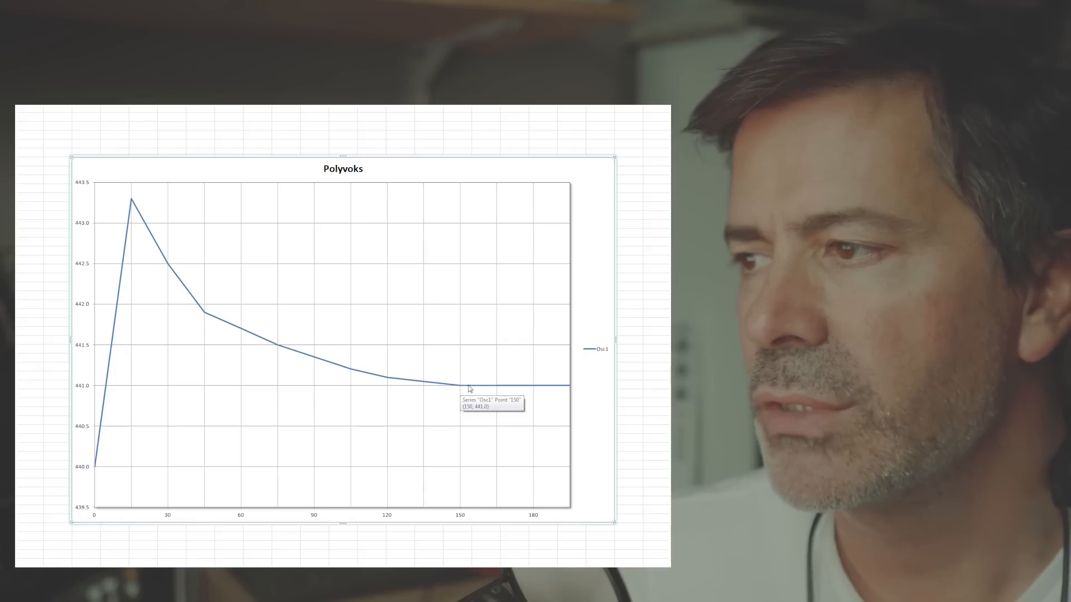
mouse_move(546, 389)
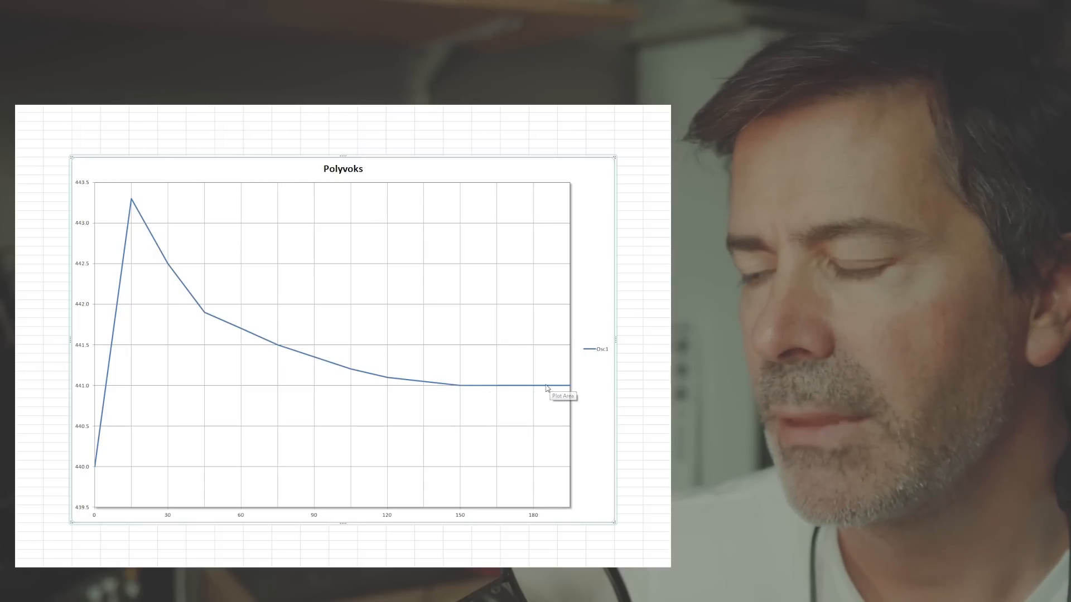
mouse_move(450, 438)
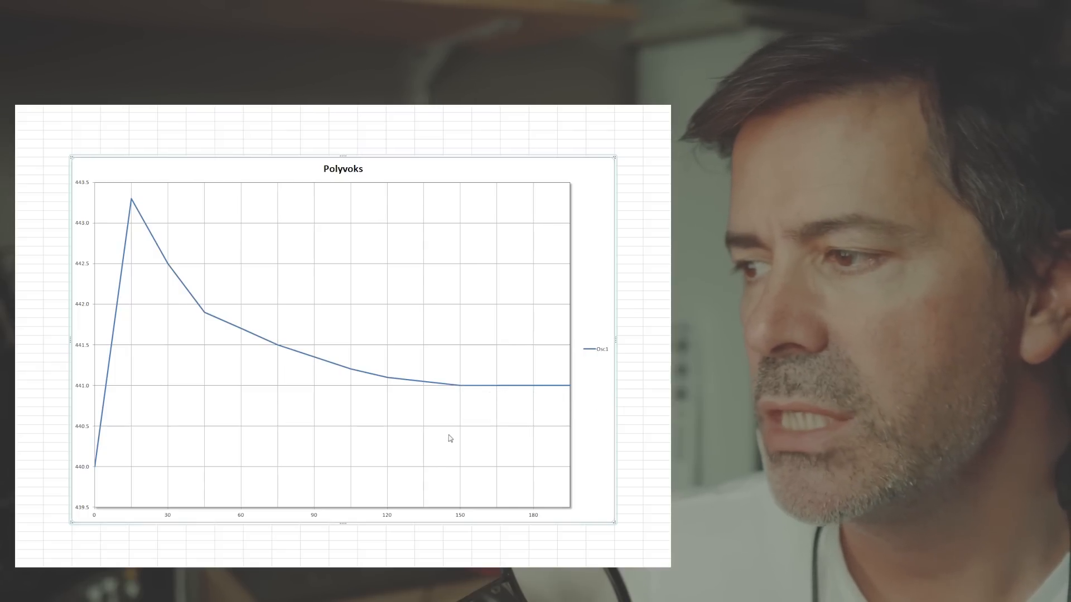
mouse_move(380, 390)
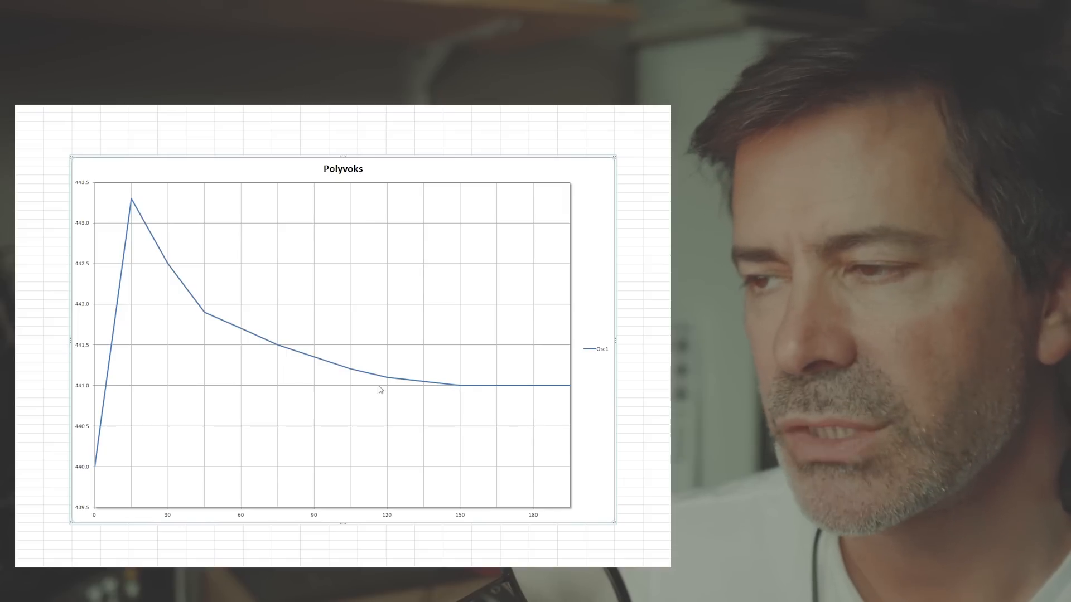
mouse_move(462, 394)
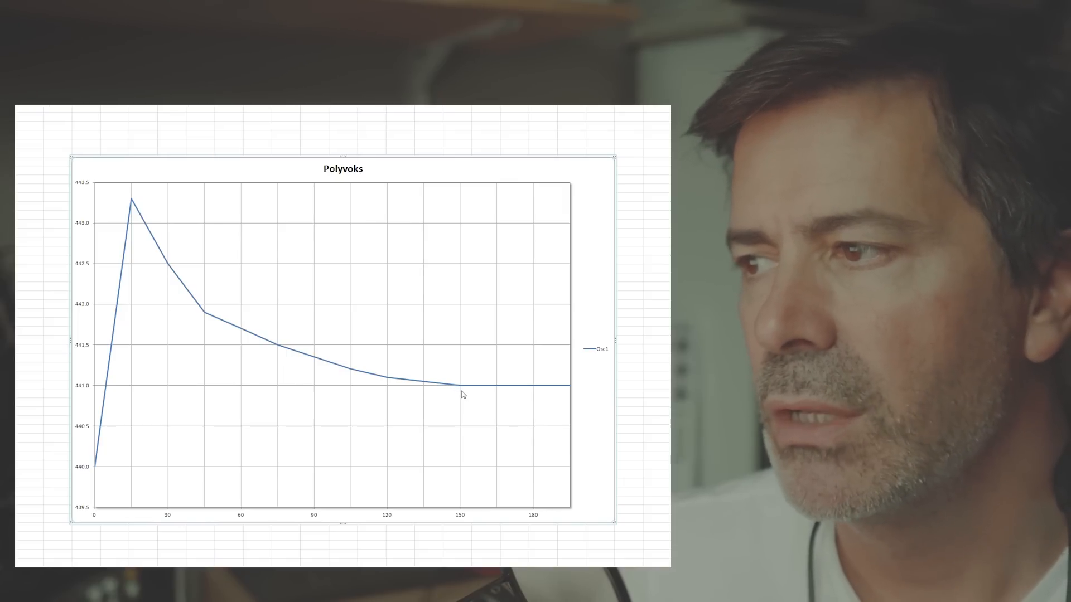
mouse_move(463, 390)
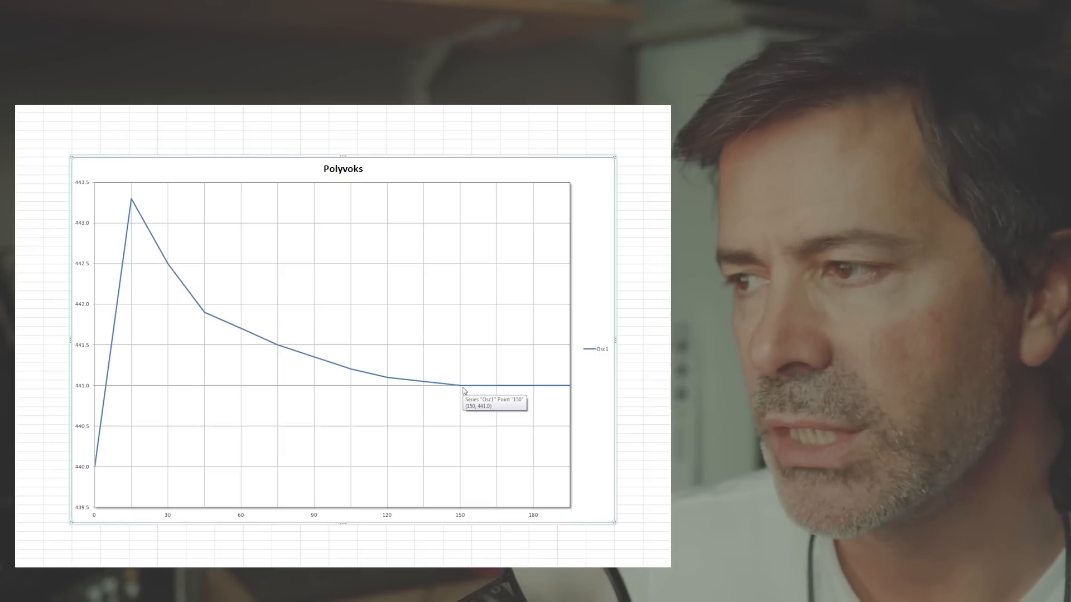
mouse_move(473, 390)
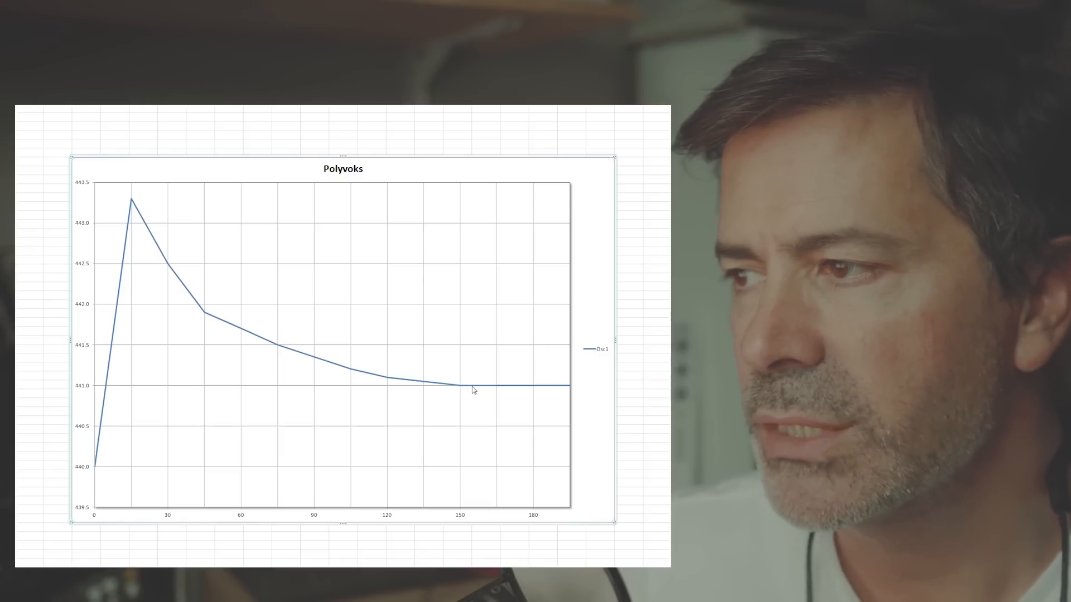
mouse_move(567, 389)
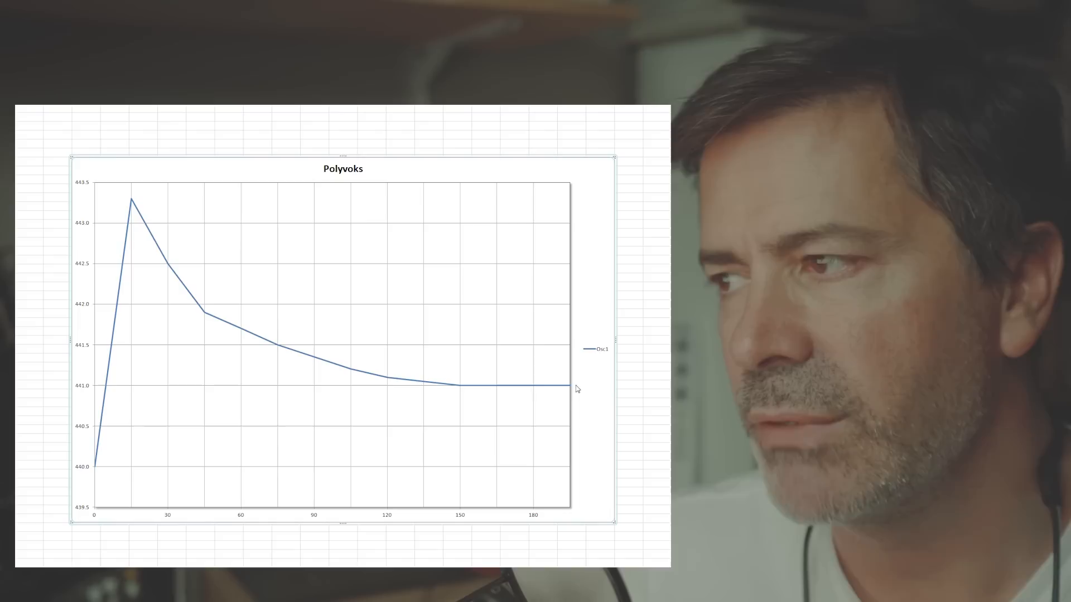
mouse_move(478, 393)
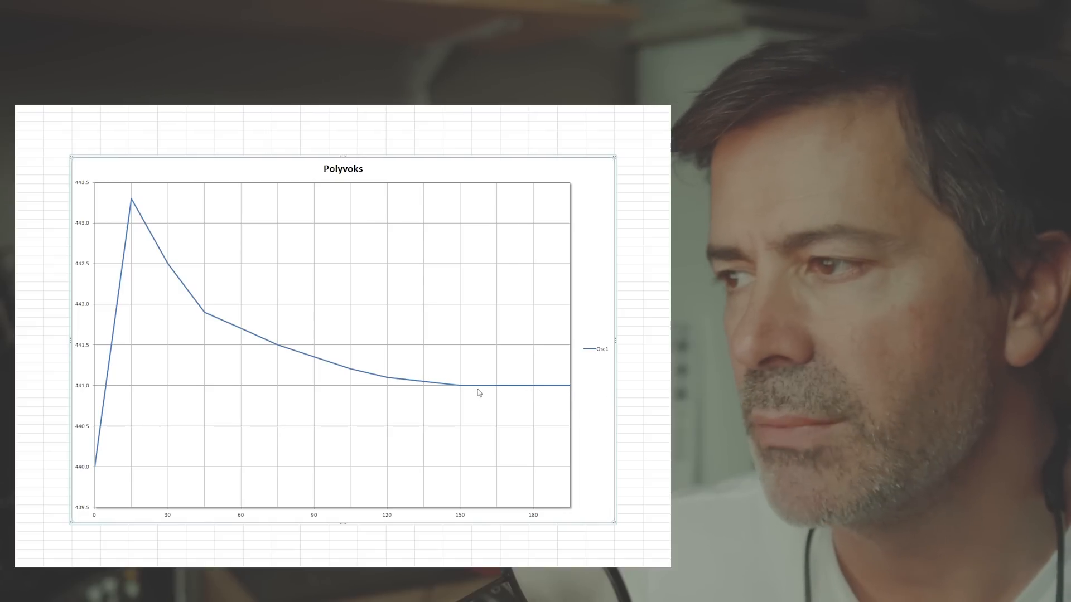
mouse_move(532, 390)
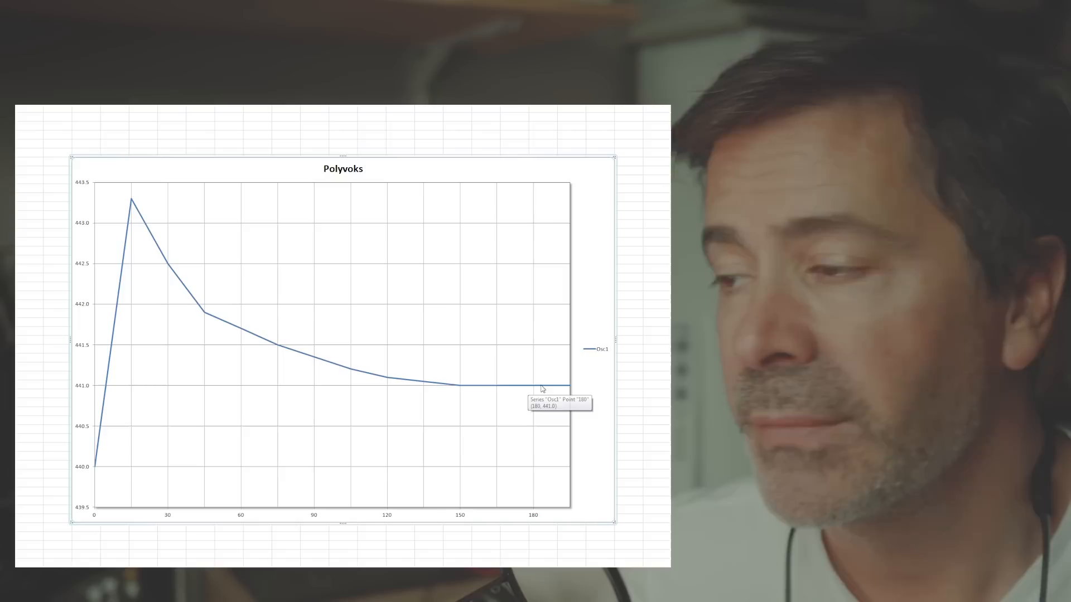
mouse_move(556, 389)
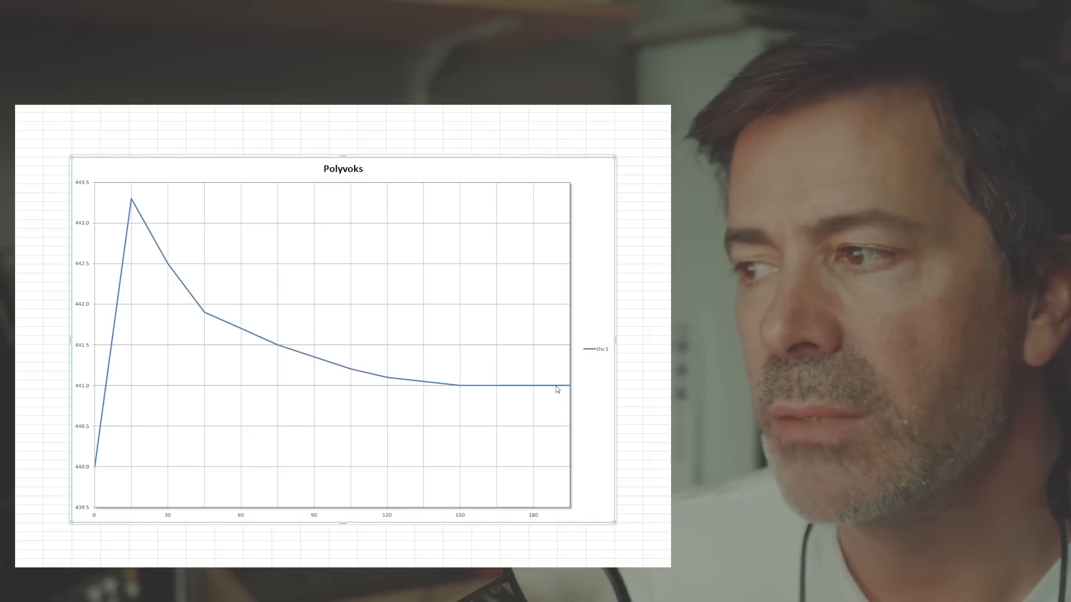
mouse_move(448, 380)
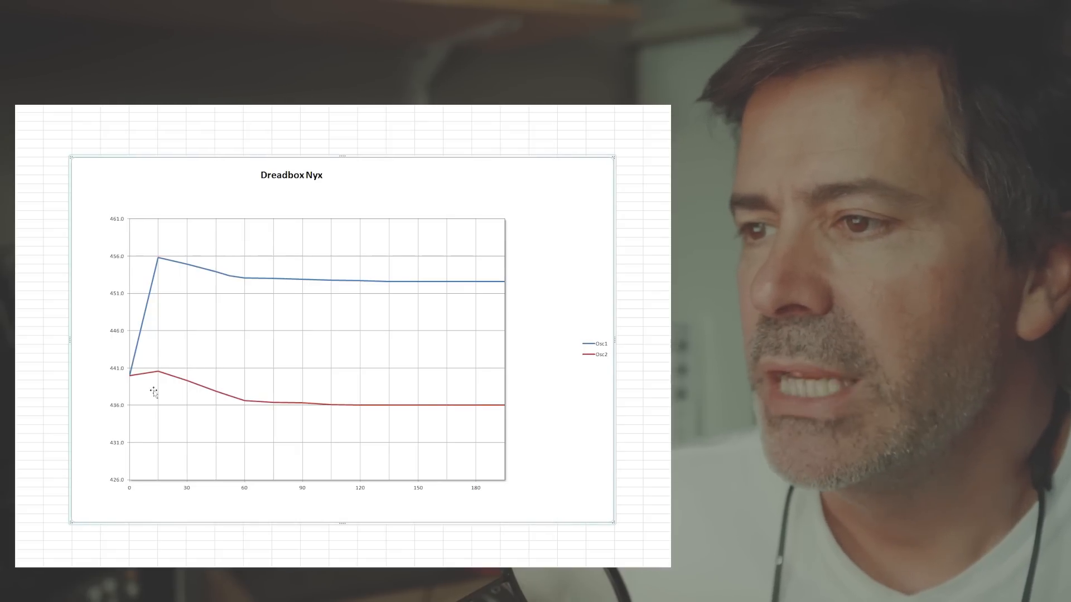
mouse_move(128, 398)
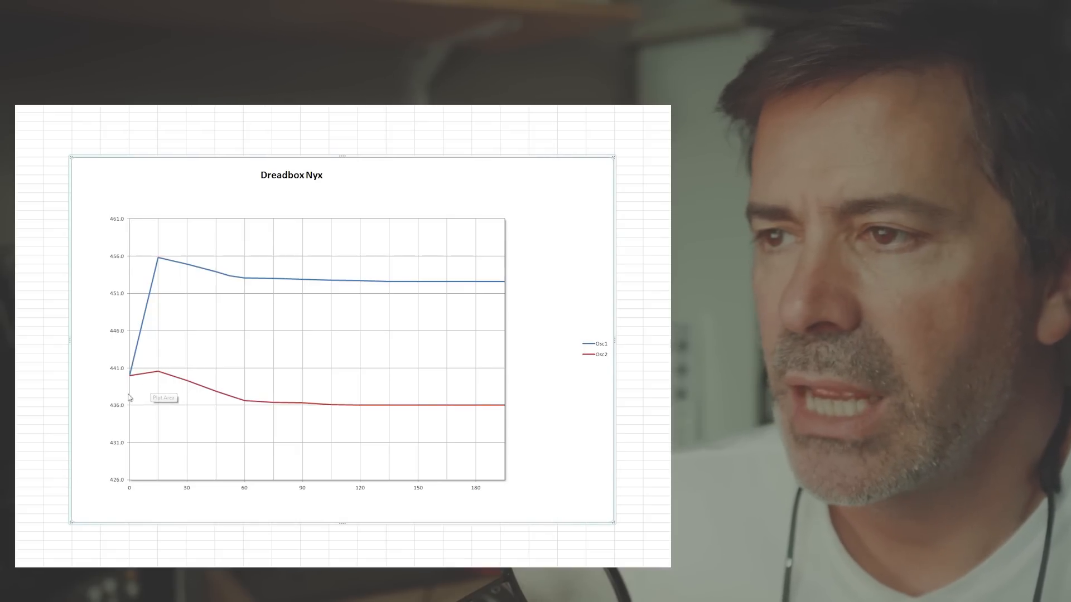
mouse_move(334, 308)
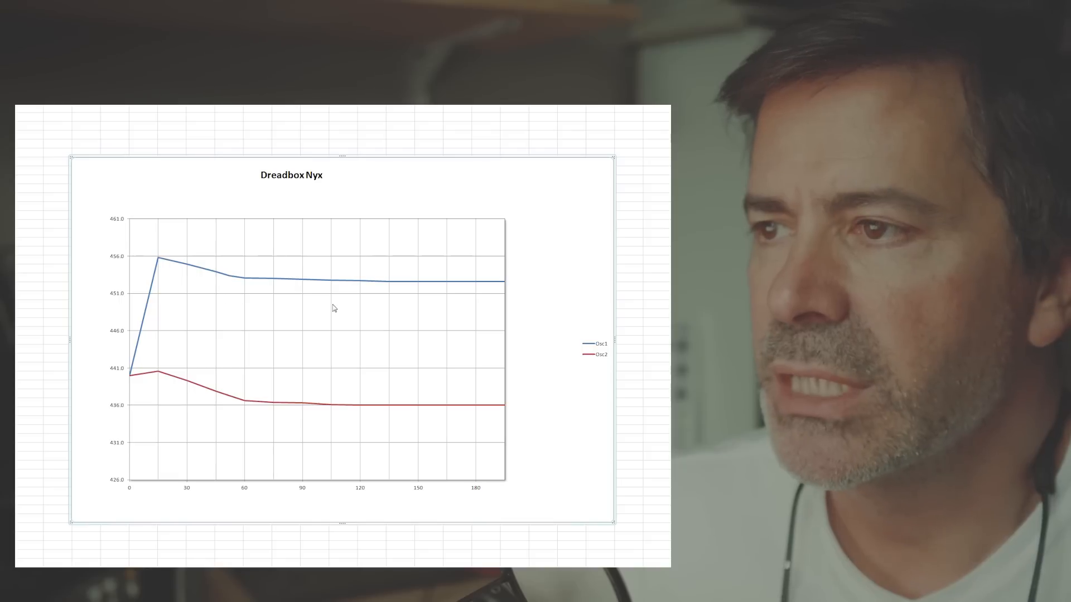
mouse_move(194, 422)
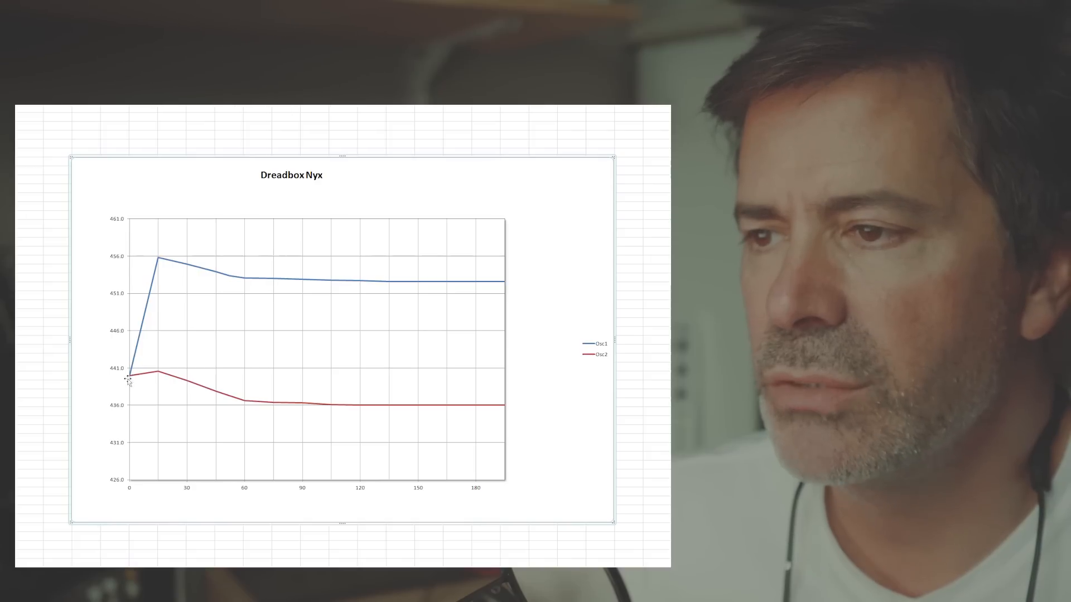
mouse_move(130, 380)
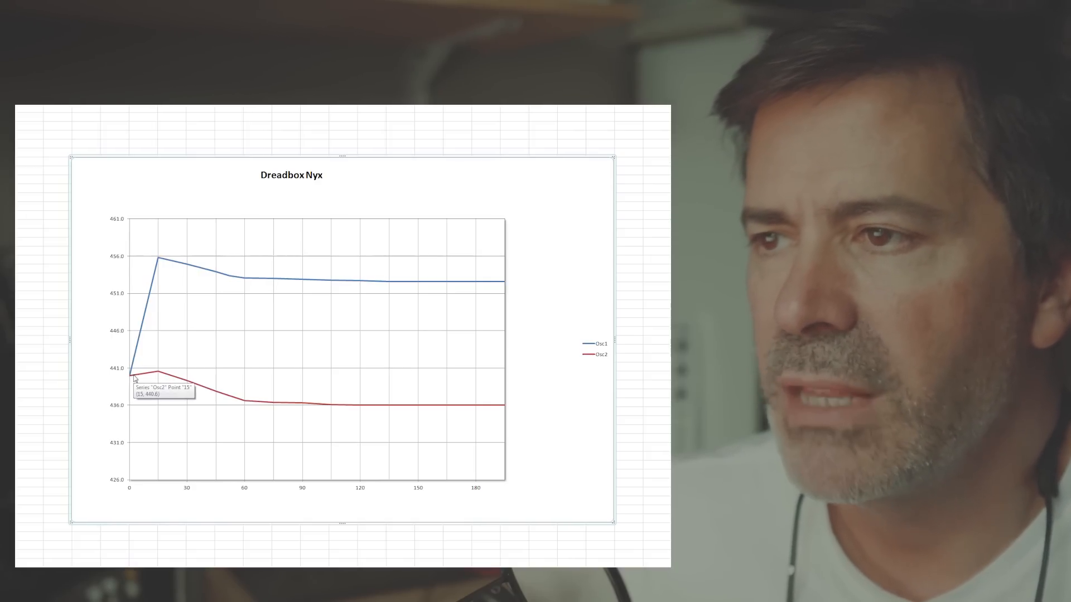
mouse_move(160, 381)
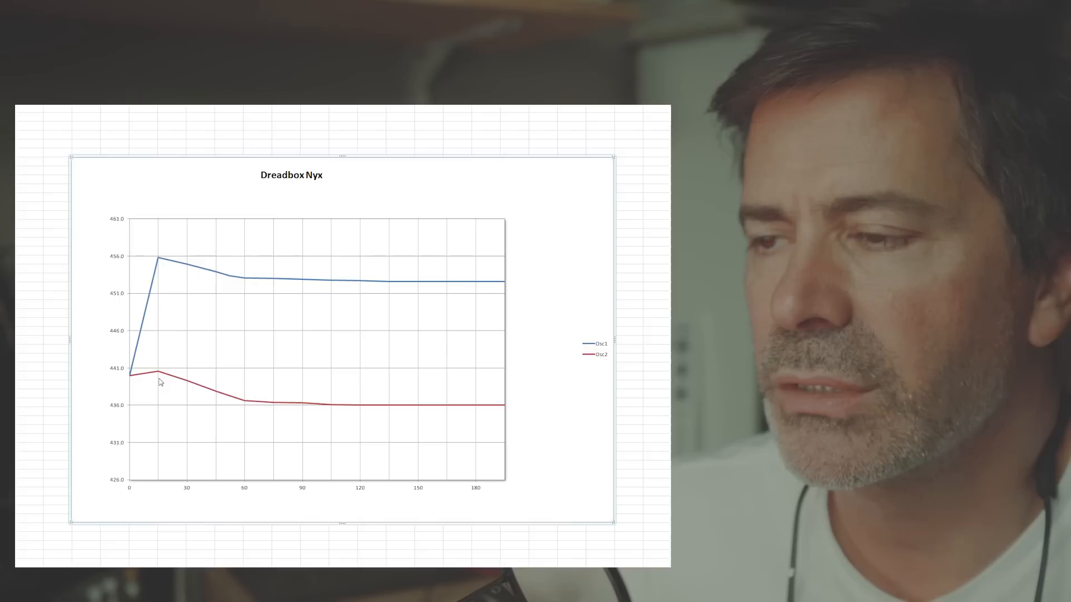
mouse_move(149, 315)
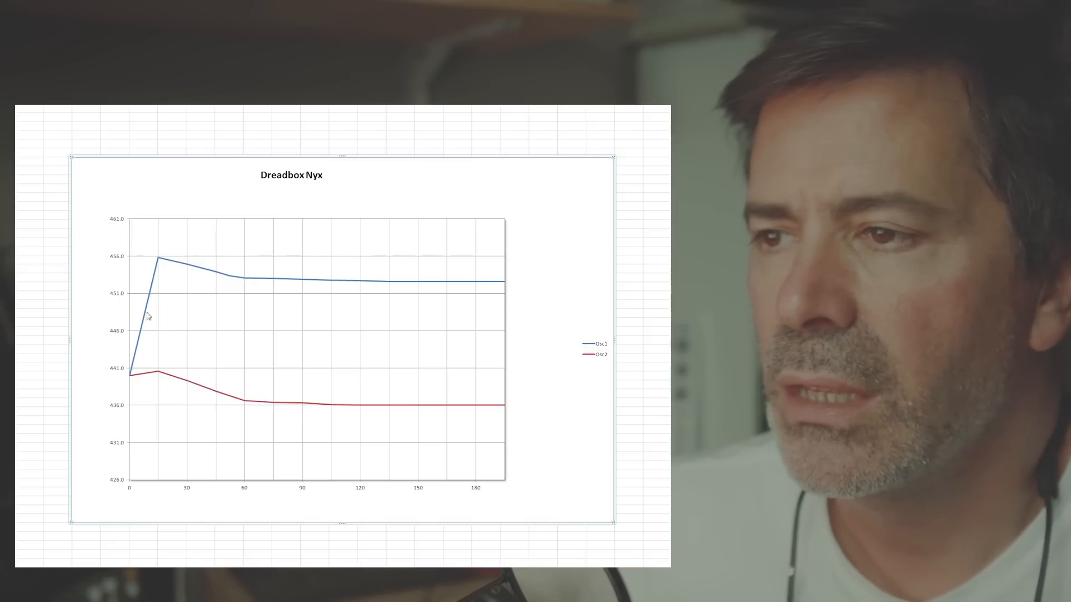
mouse_move(556, 350)
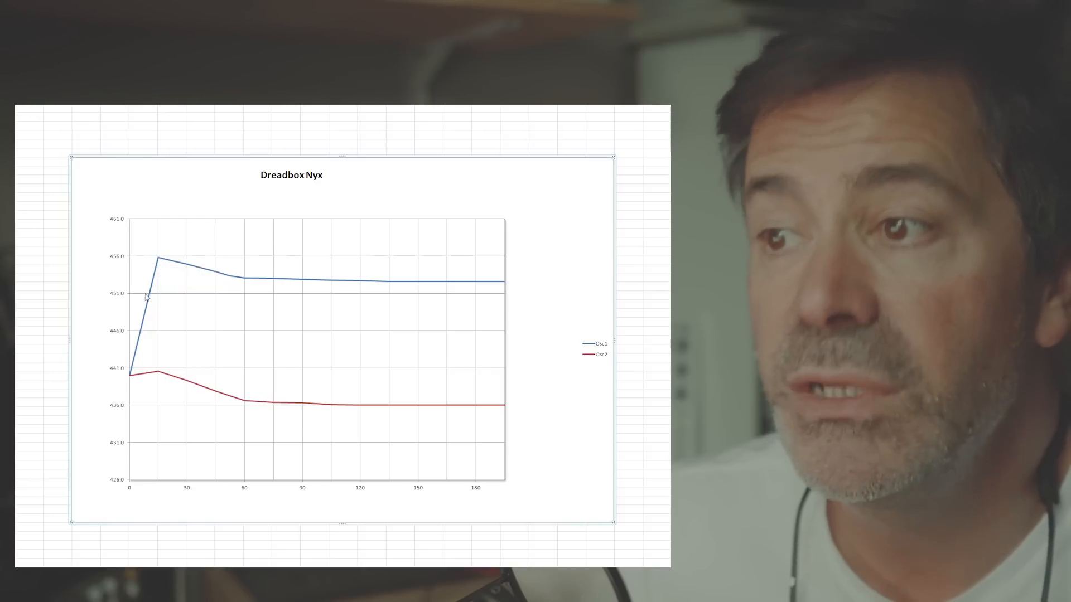
mouse_move(157, 263)
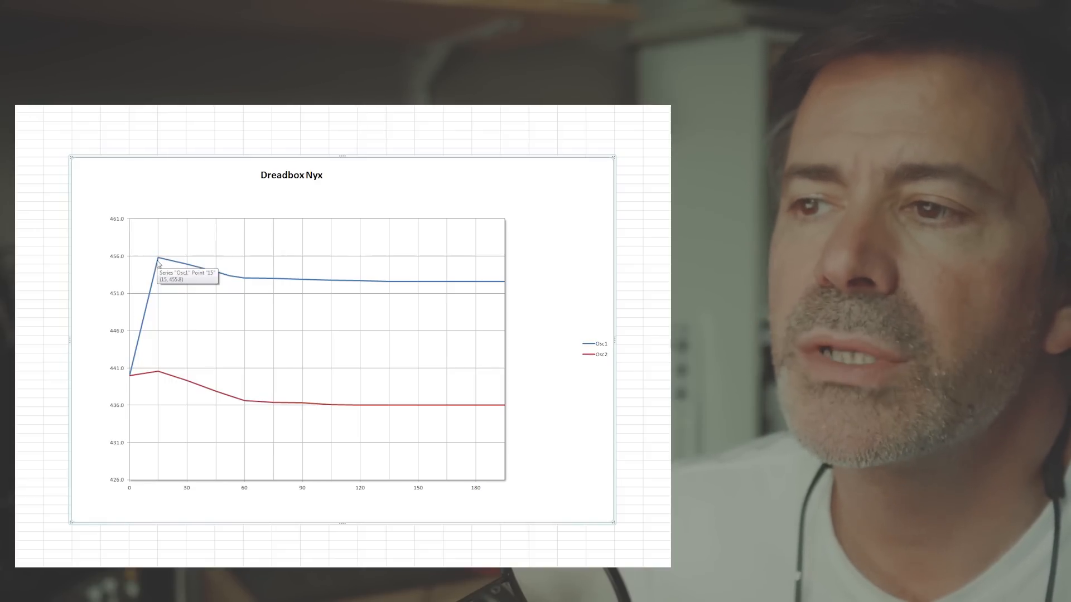
mouse_move(131, 383)
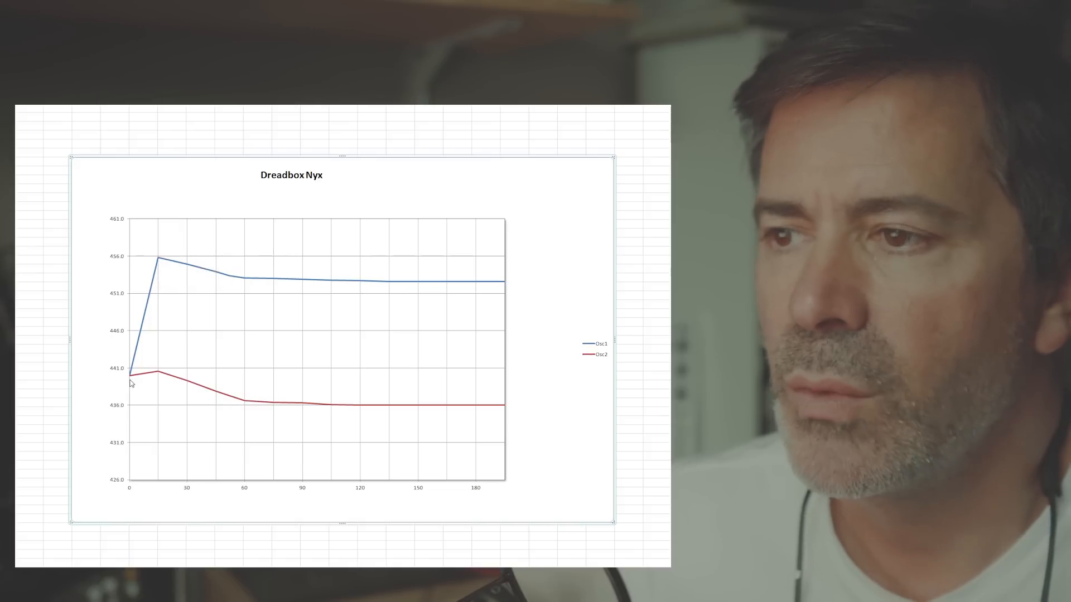
mouse_move(134, 380)
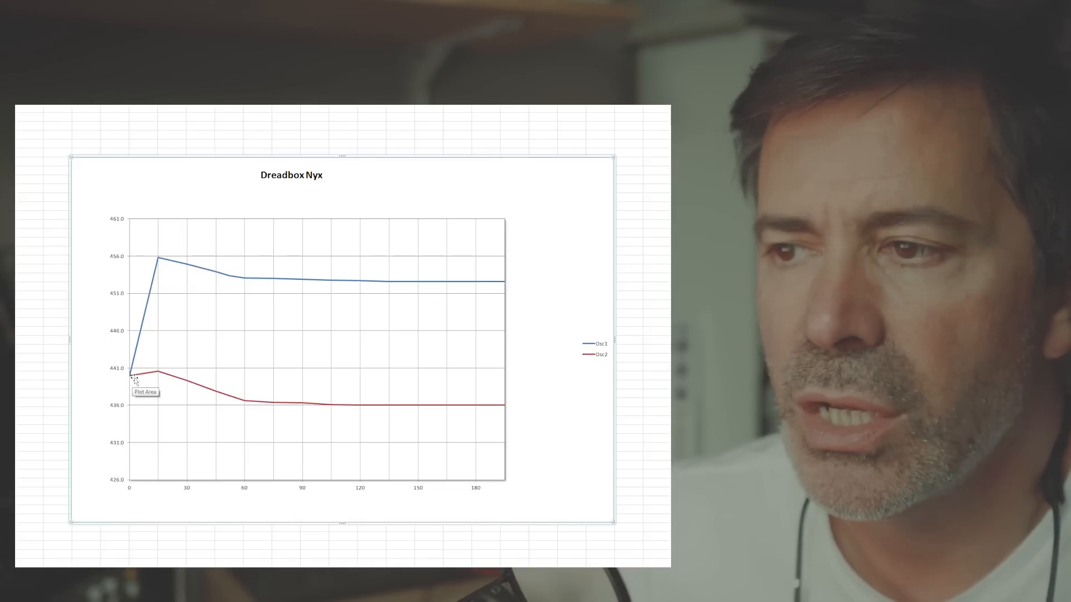
mouse_move(158, 375)
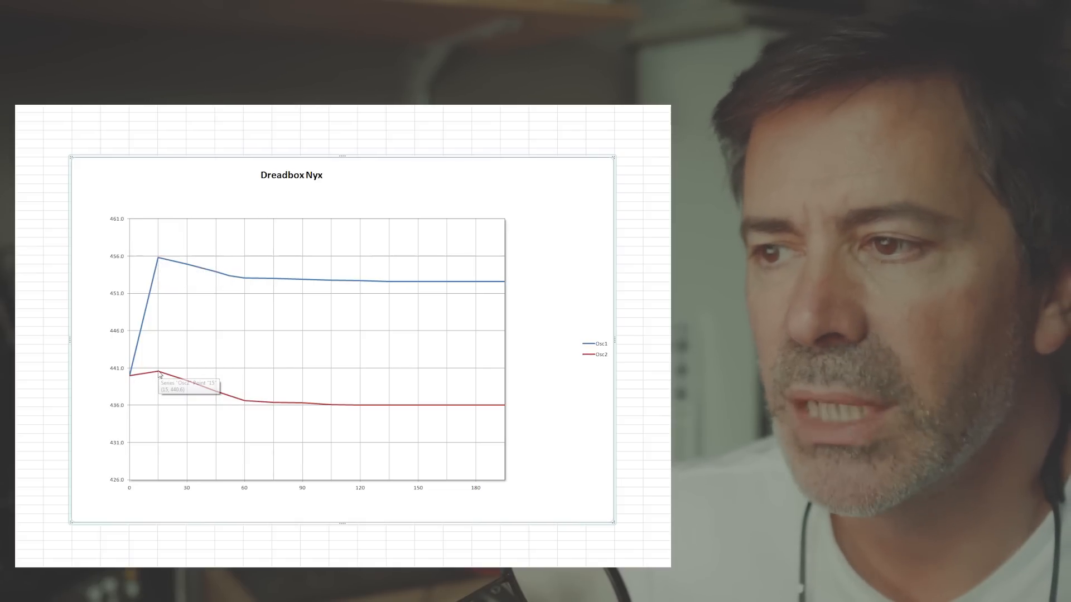
mouse_move(159, 262)
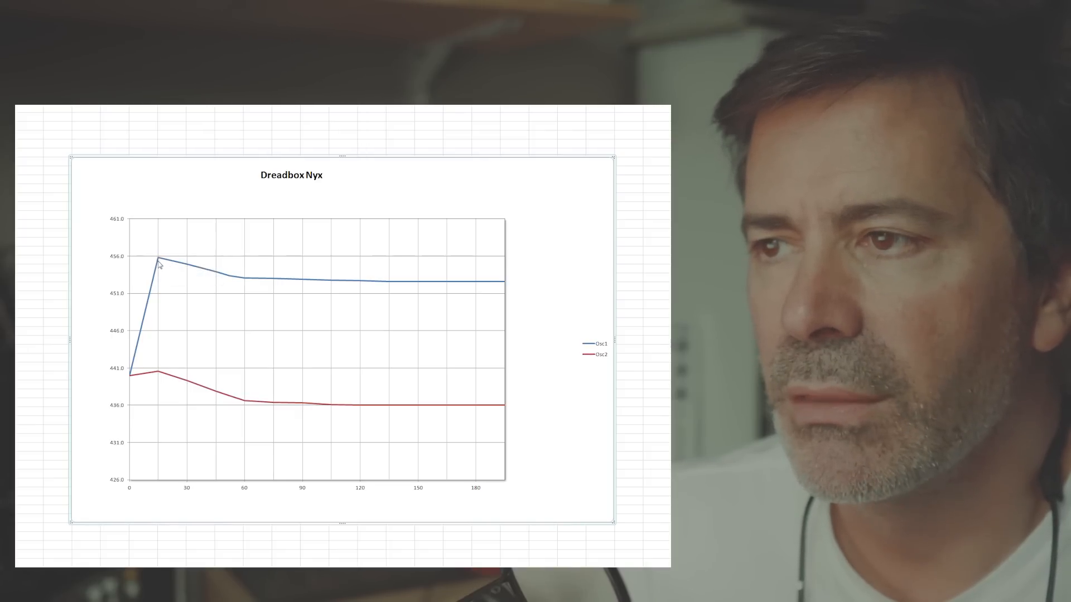
mouse_move(160, 262)
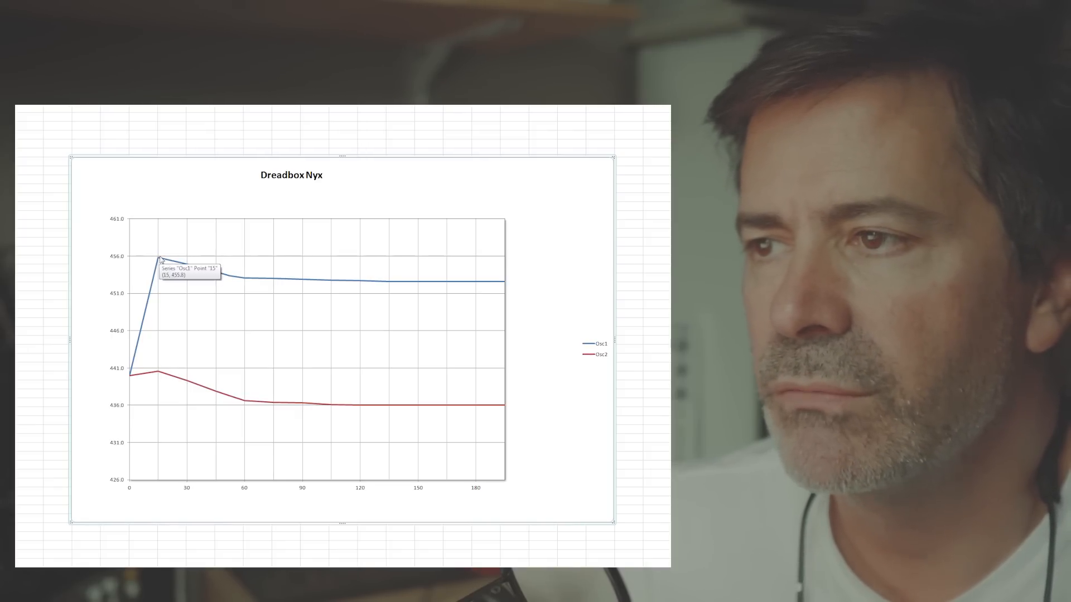
mouse_move(240, 287)
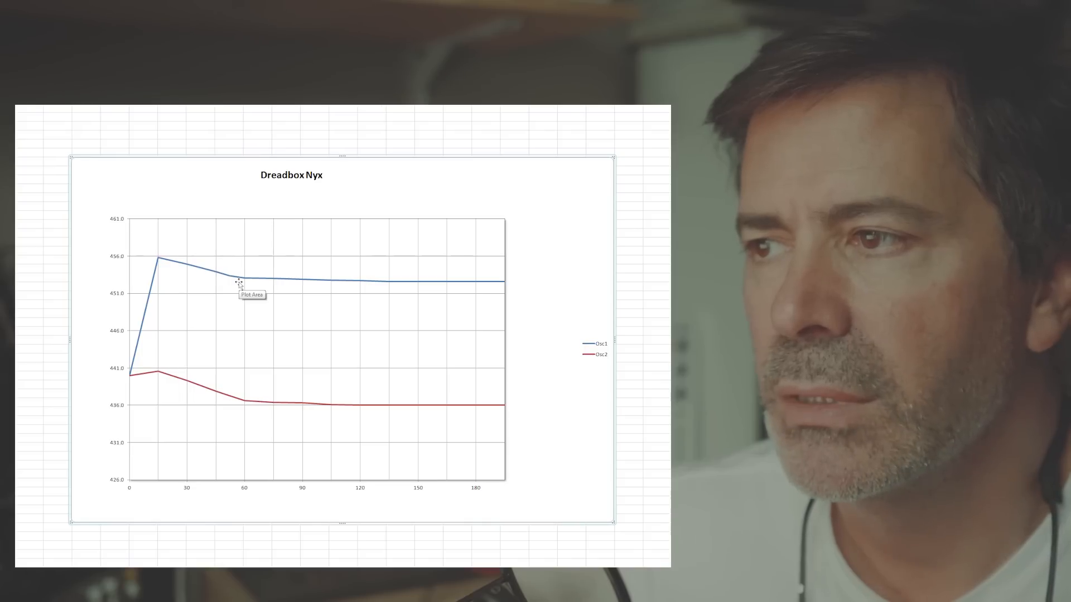
mouse_move(213, 278)
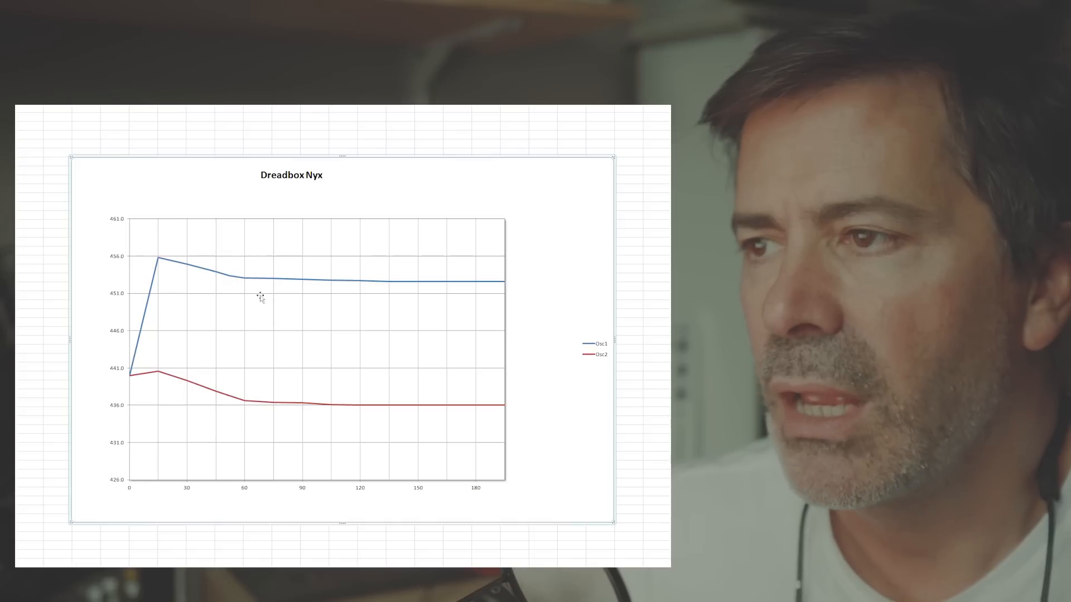
mouse_move(246, 430)
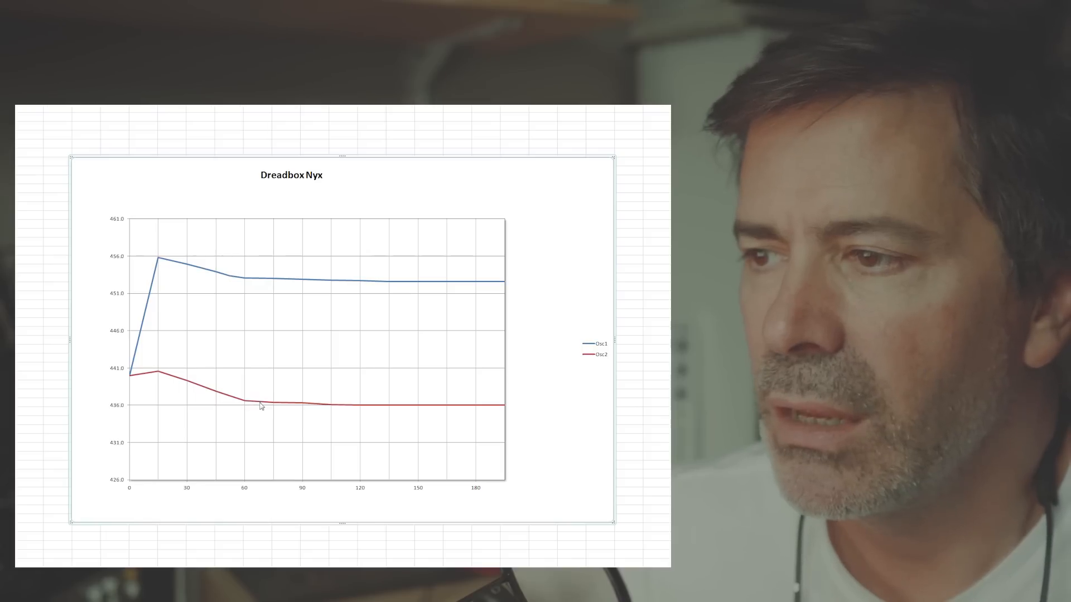
mouse_move(316, 408)
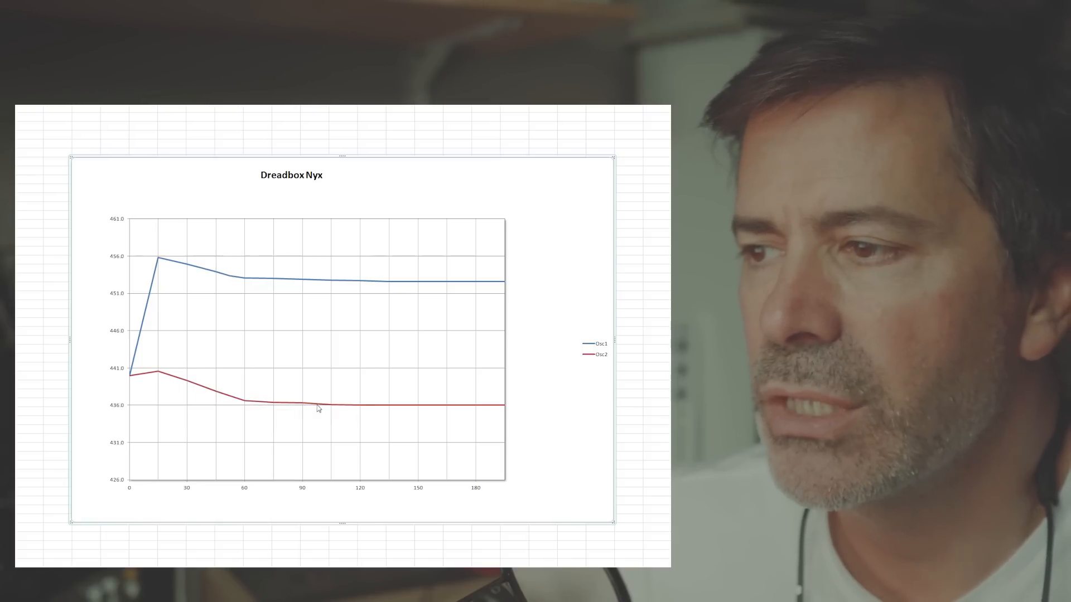
mouse_move(362, 286)
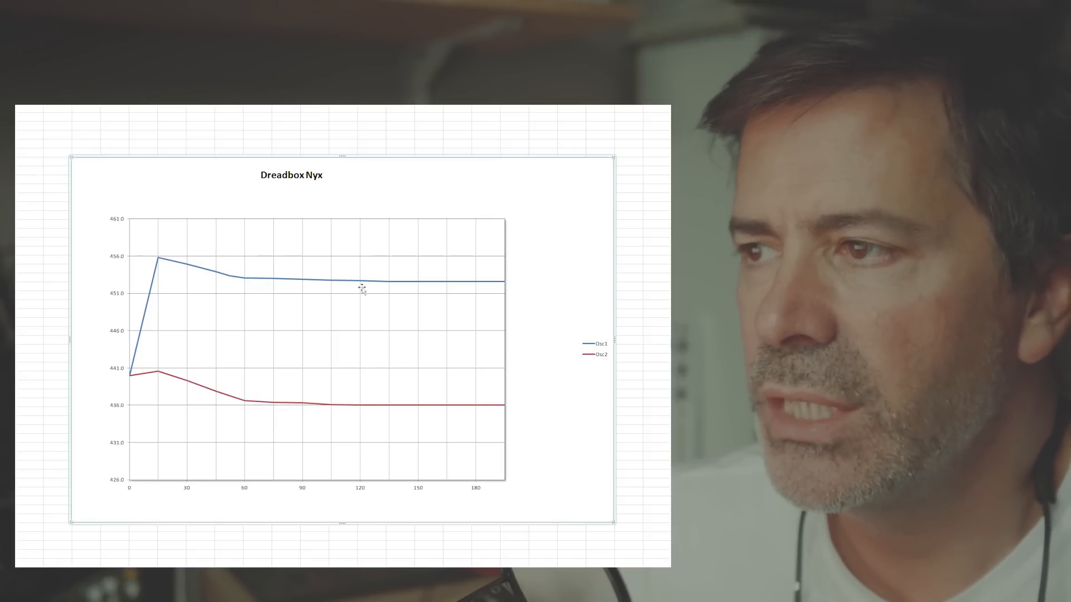
mouse_move(355, 294)
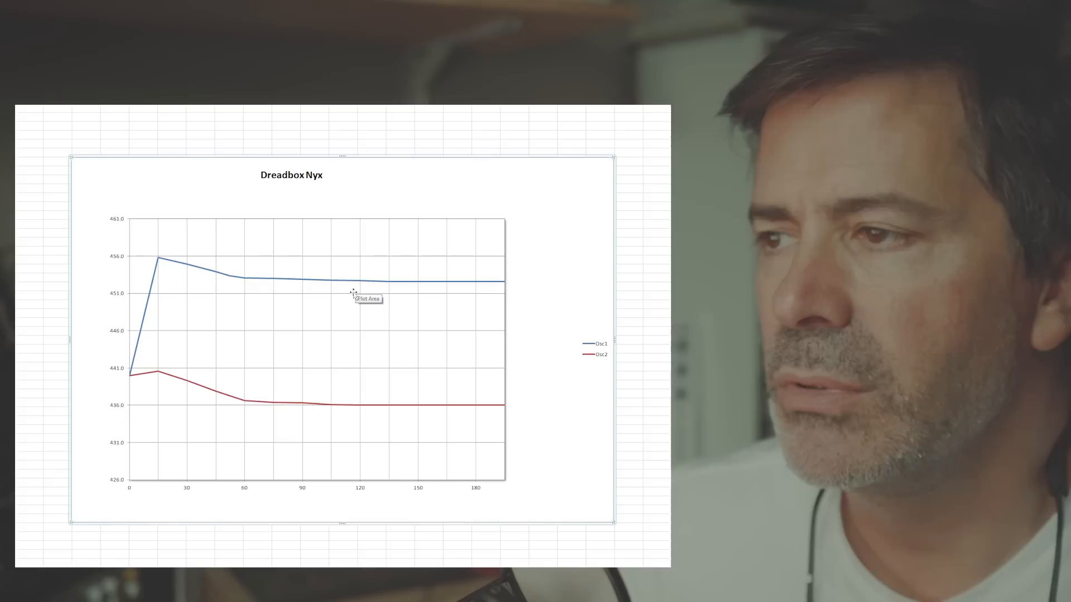
mouse_move(258, 282)
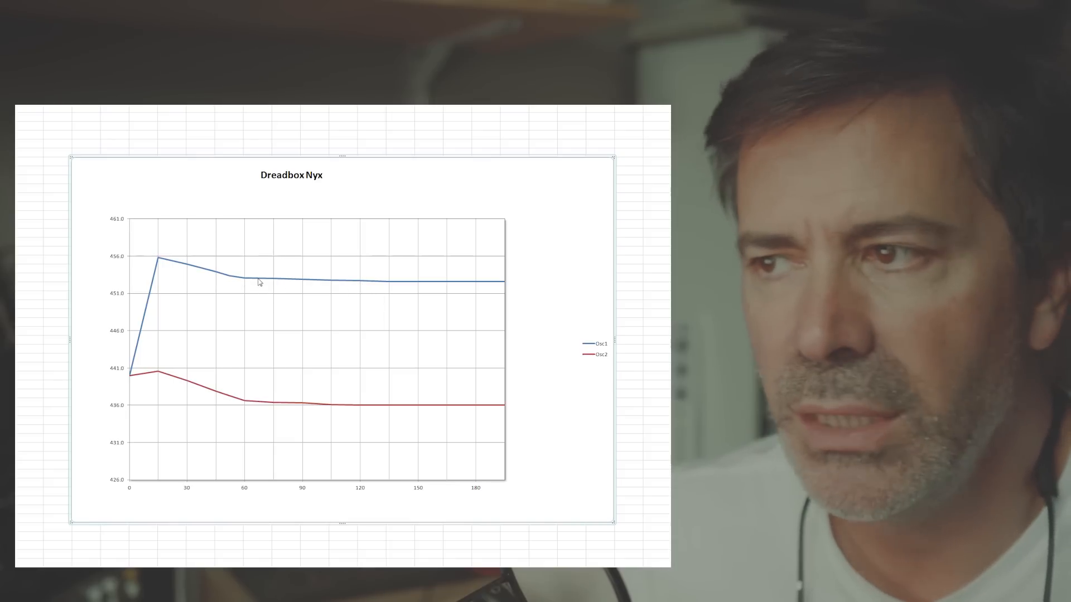
mouse_move(350, 285)
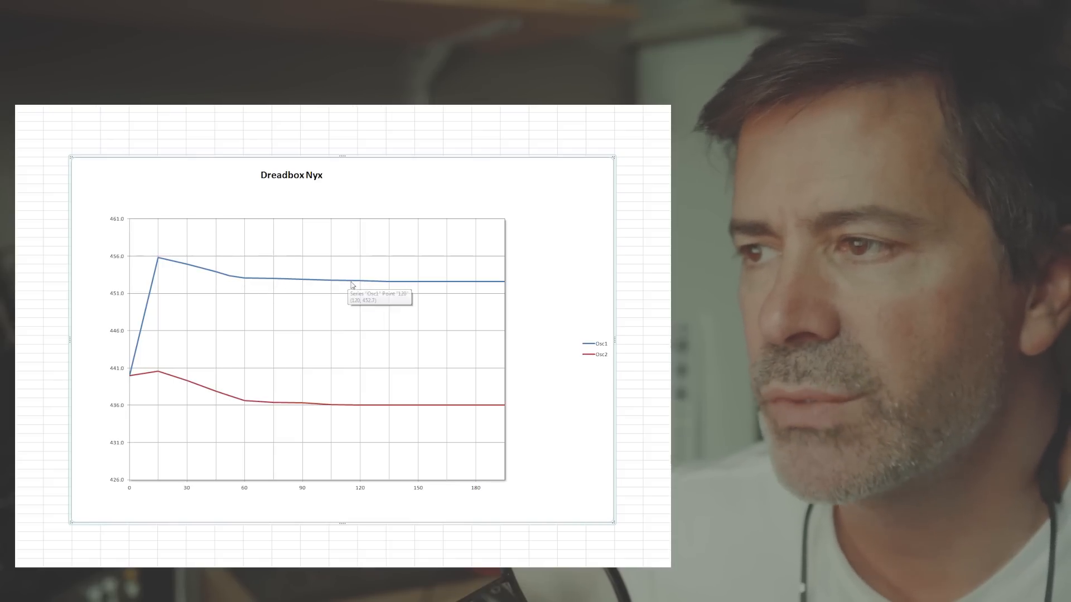
mouse_move(339, 416)
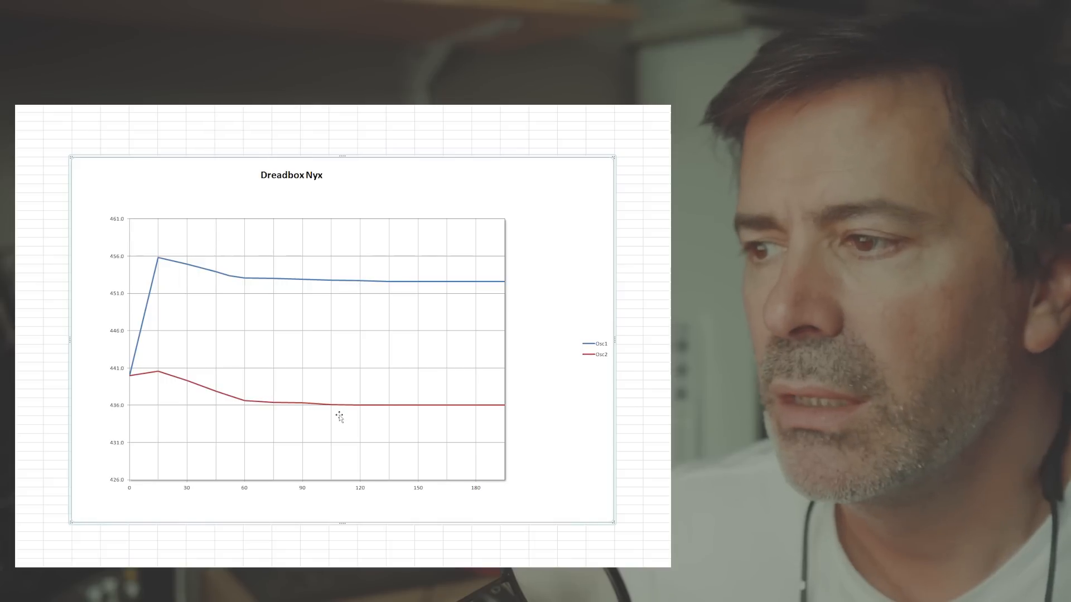
mouse_move(334, 361)
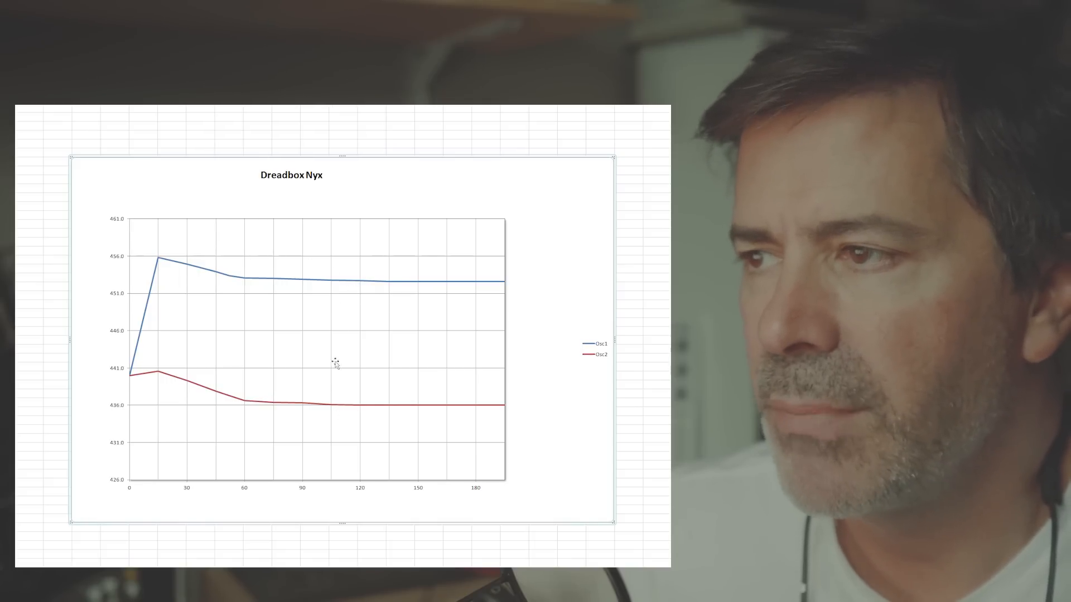
mouse_move(360, 444)
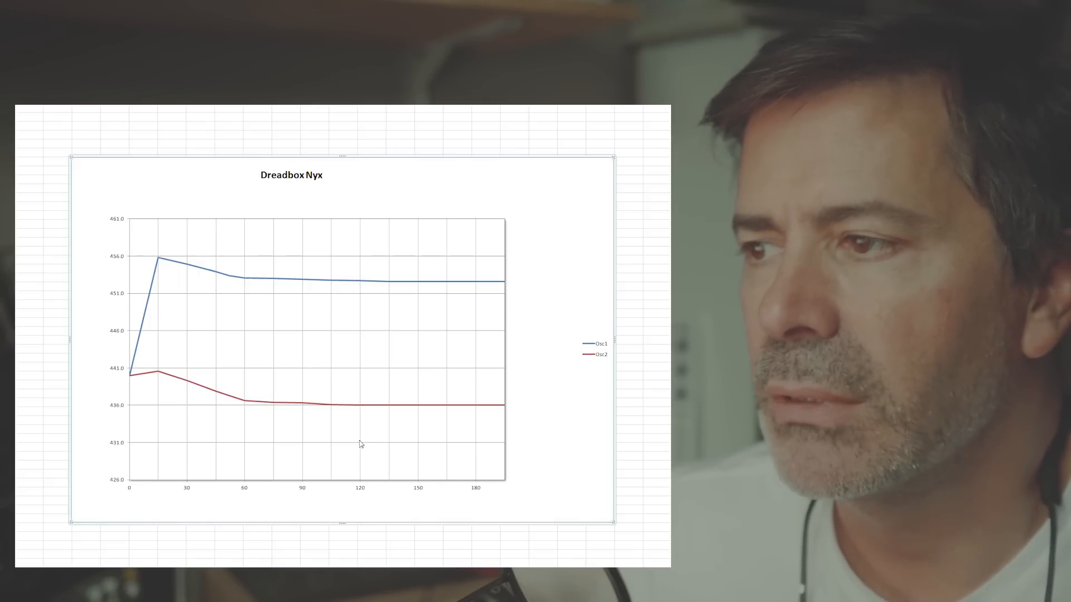
mouse_move(374, 396)
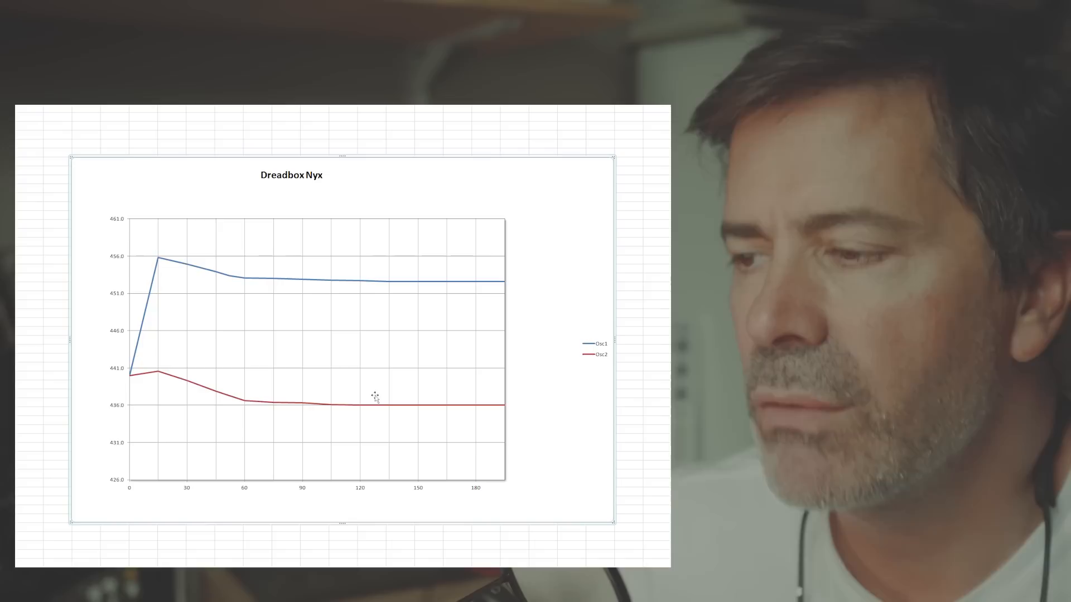
mouse_move(364, 285)
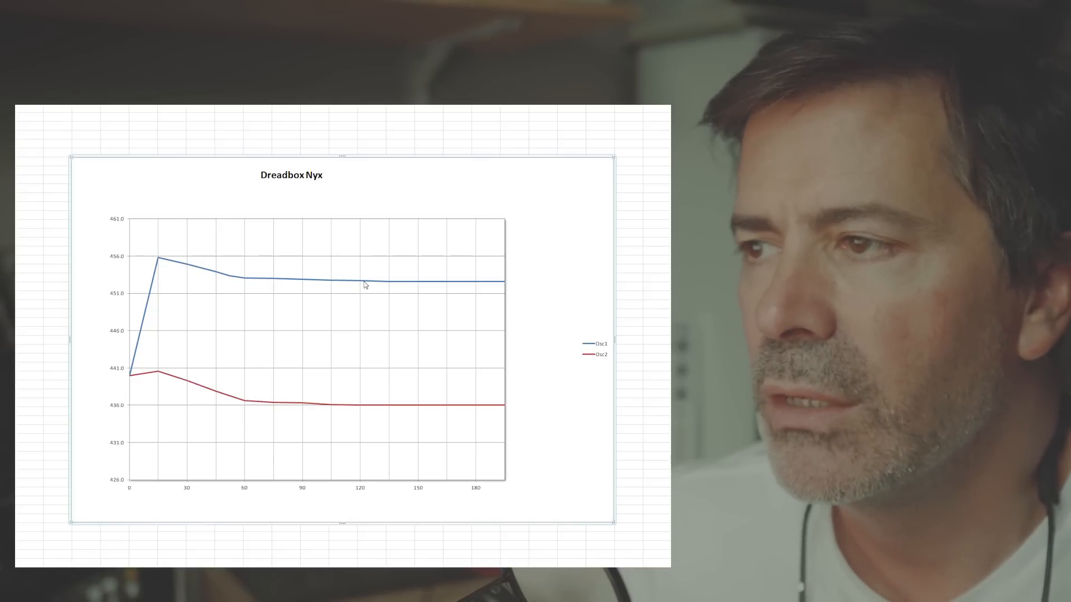
mouse_move(401, 287)
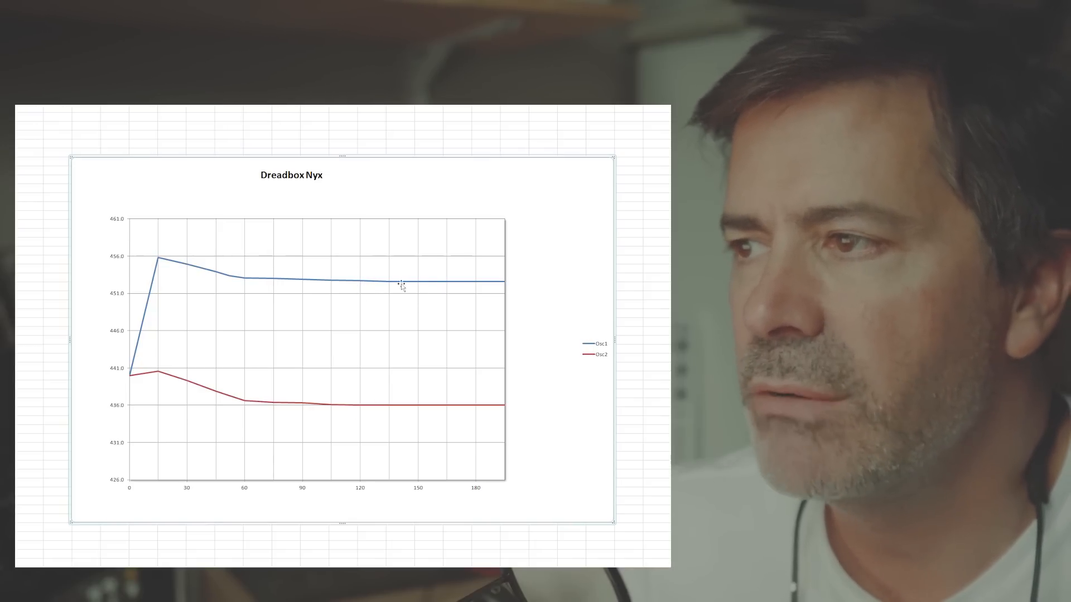
mouse_move(477, 289)
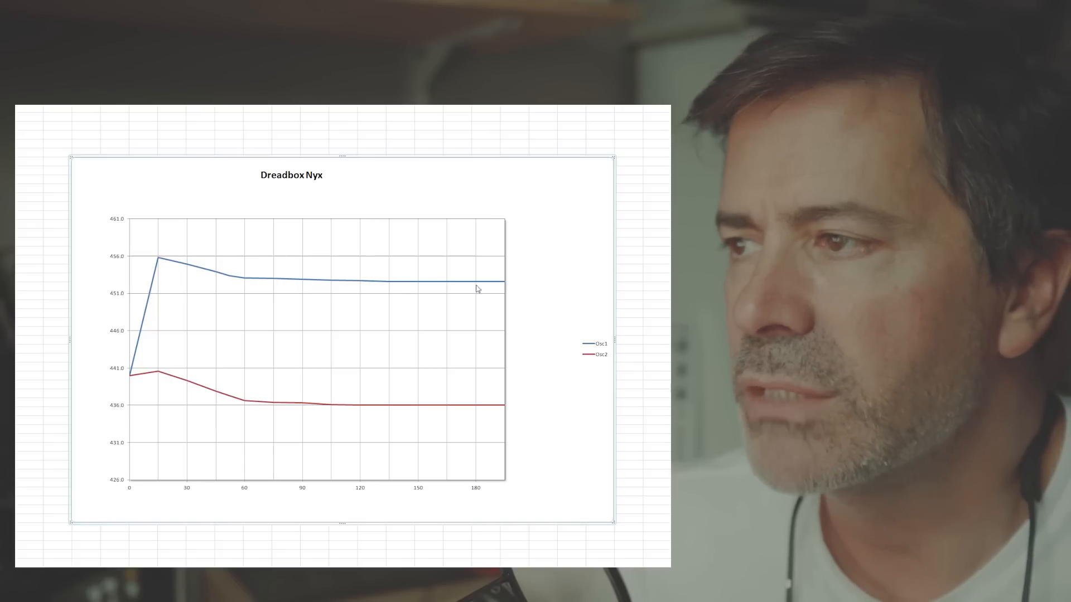
mouse_move(365, 283)
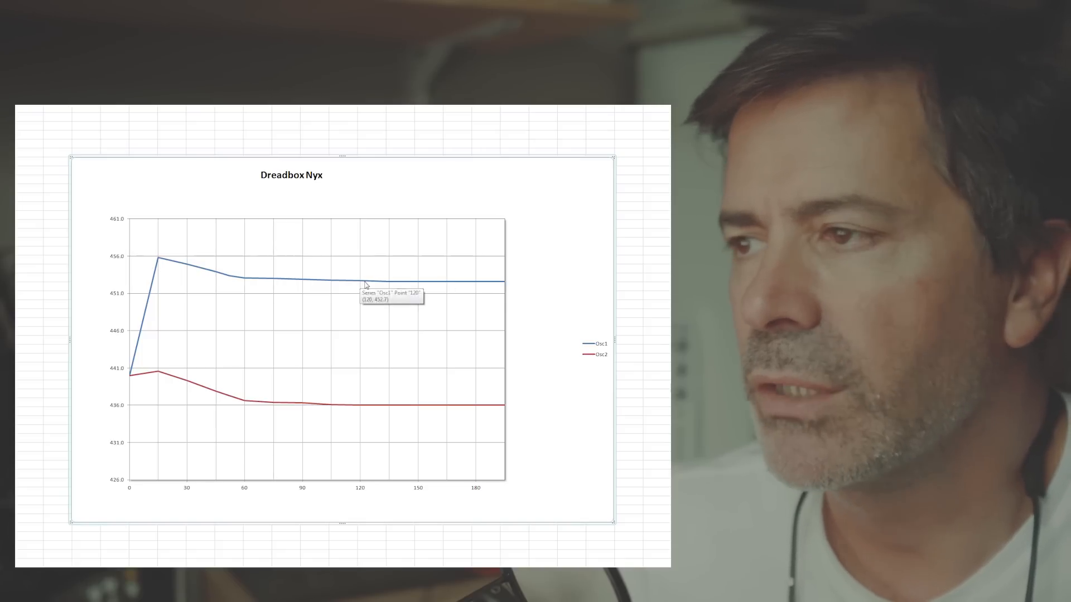
mouse_move(420, 286)
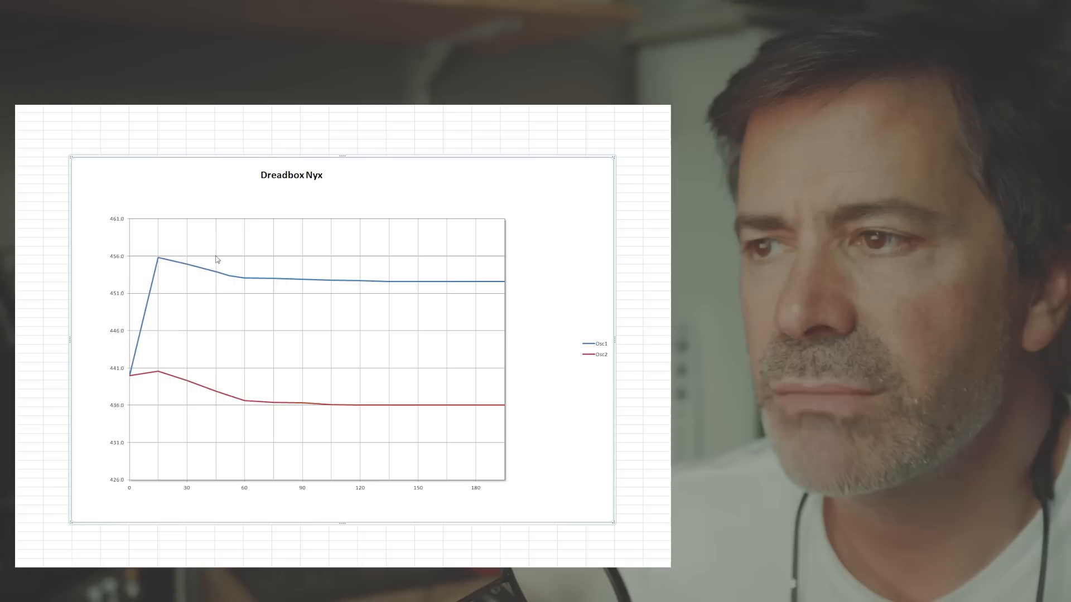
mouse_move(384, 285)
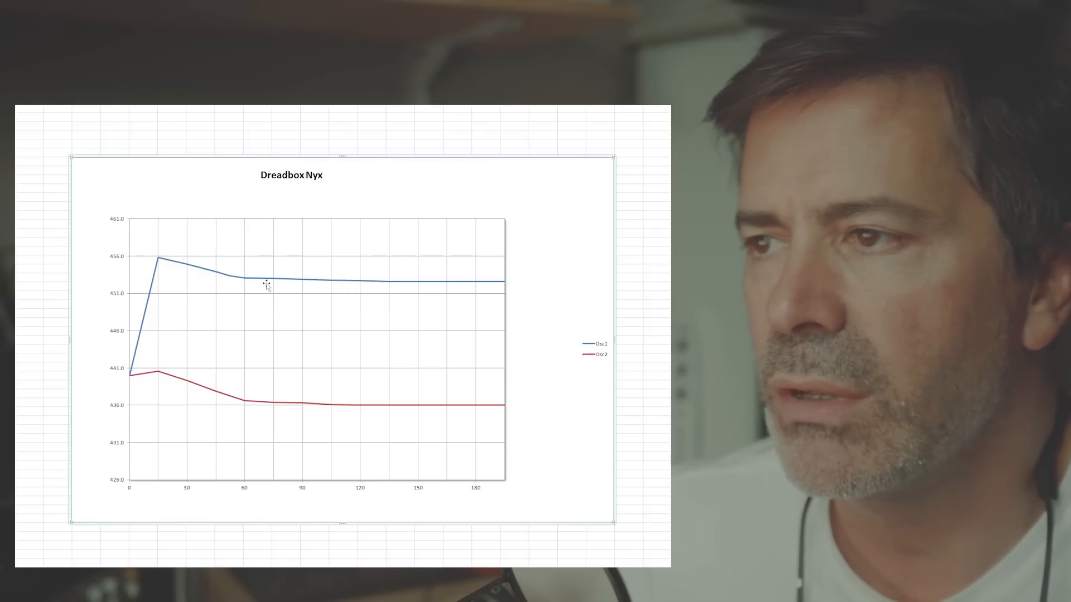
mouse_move(316, 387)
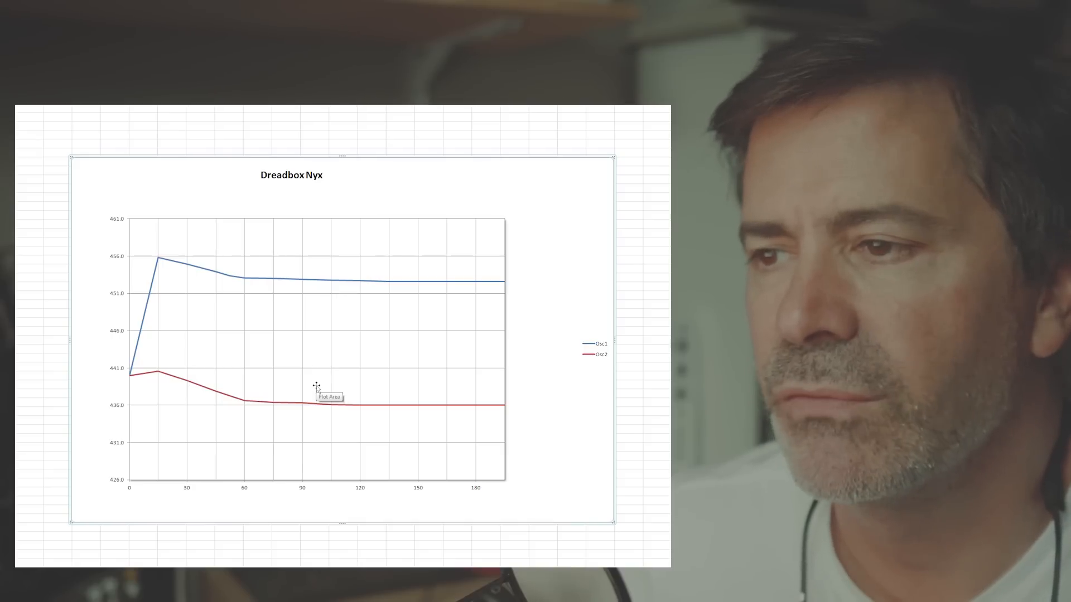
mouse_move(361, 307)
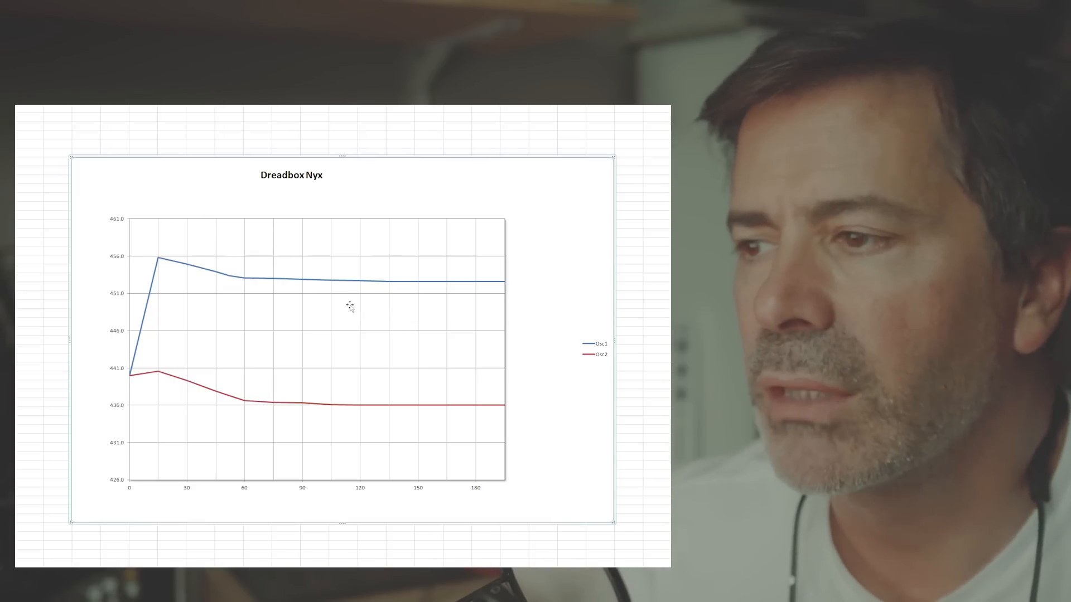
mouse_move(355, 285)
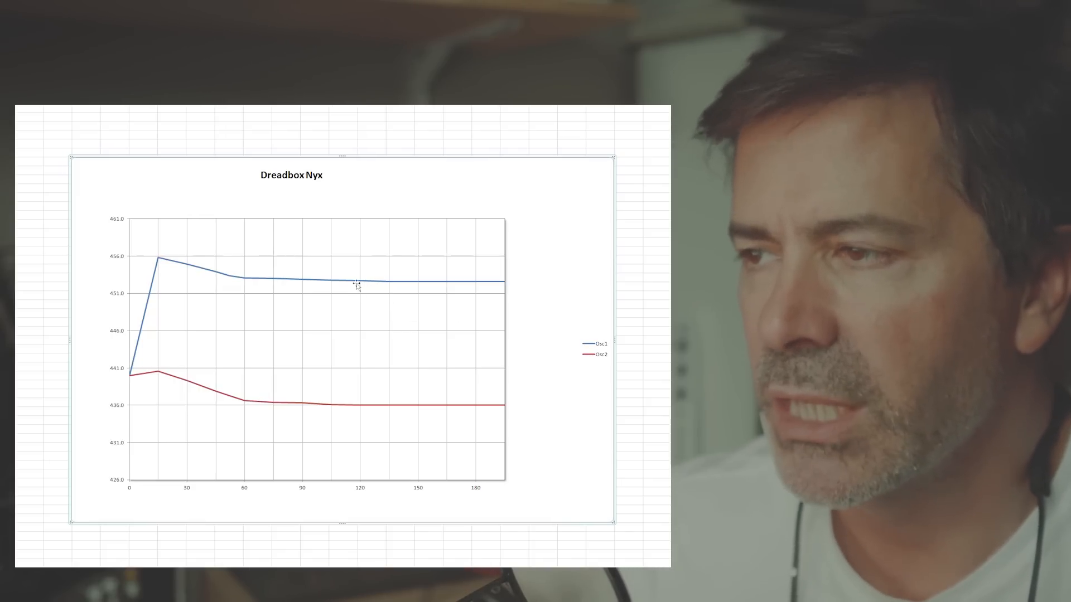
mouse_move(355, 284)
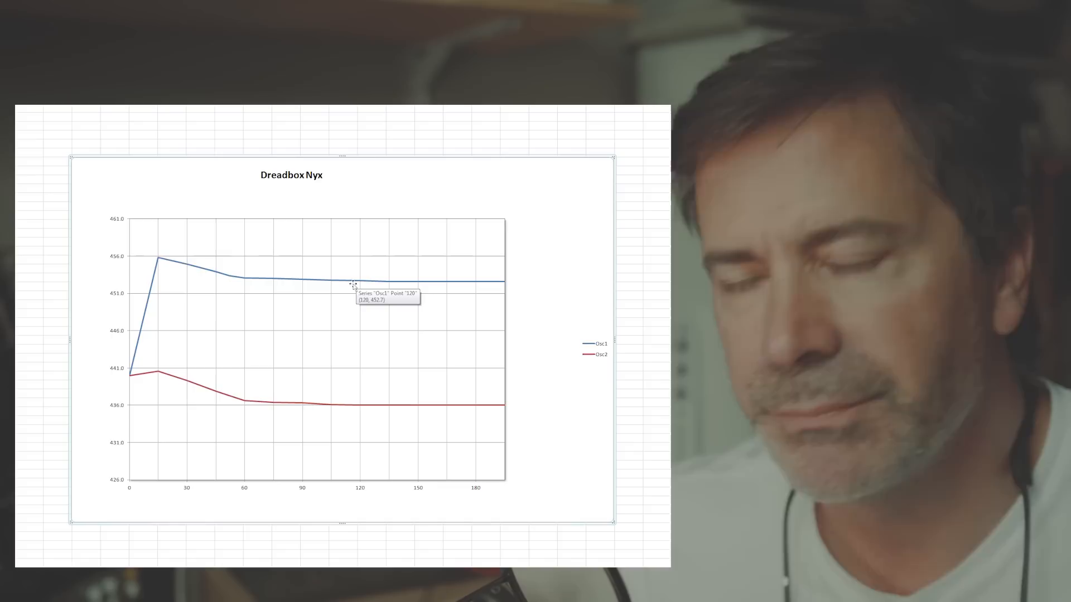
mouse_move(351, 389)
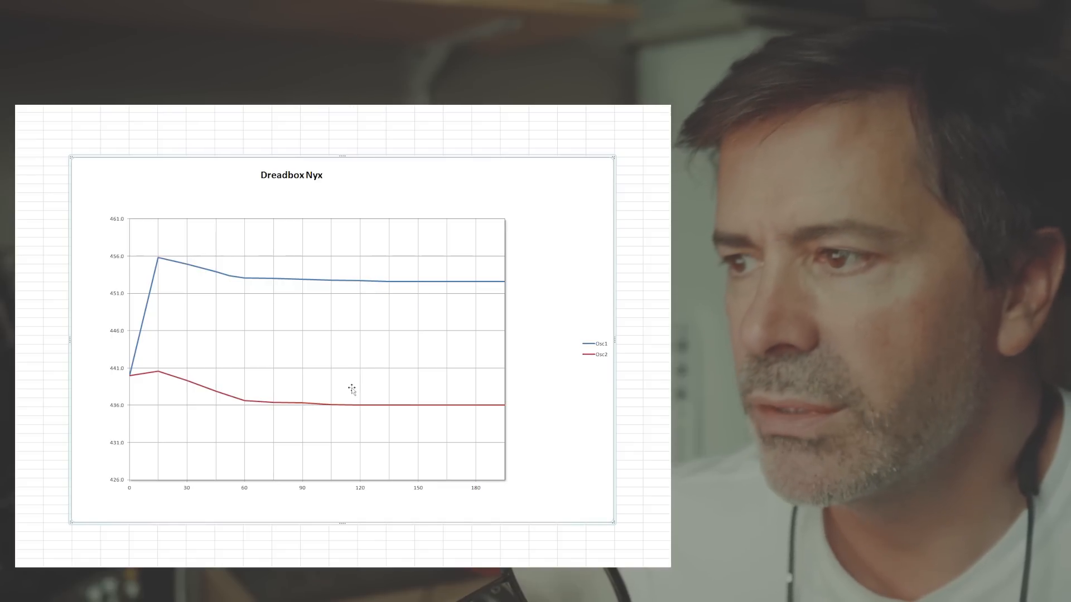
mouse_move(361, 287)
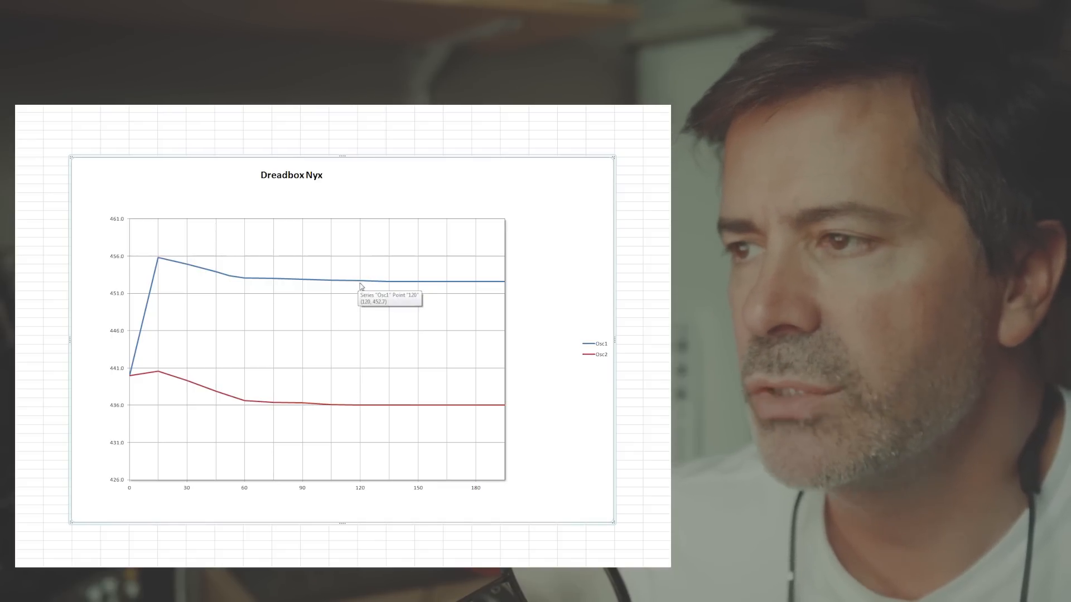
mouse_move(303, 293)
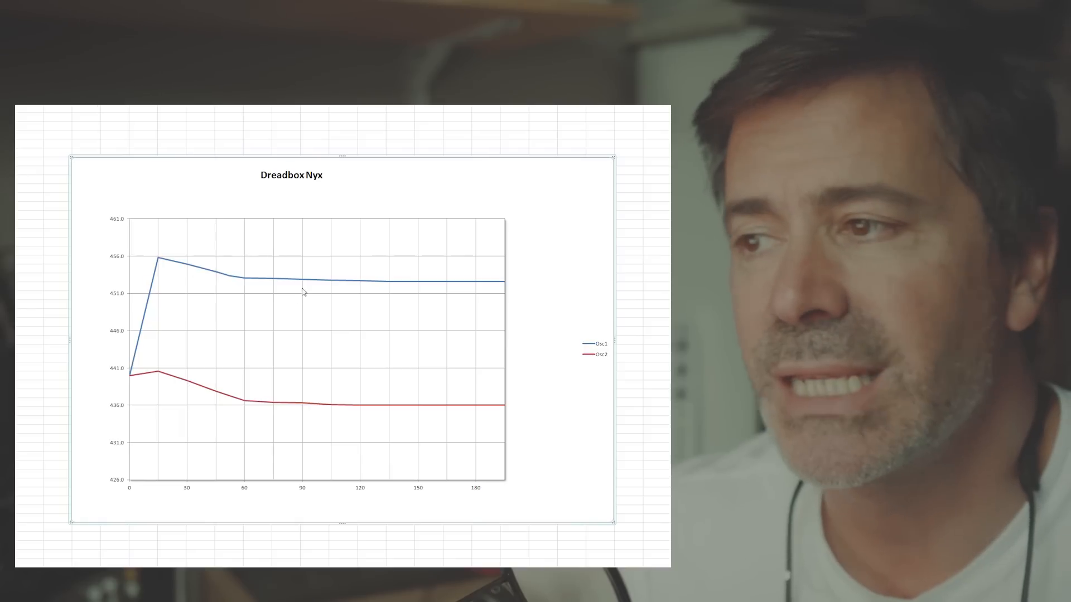
mouse_move(362, 293)
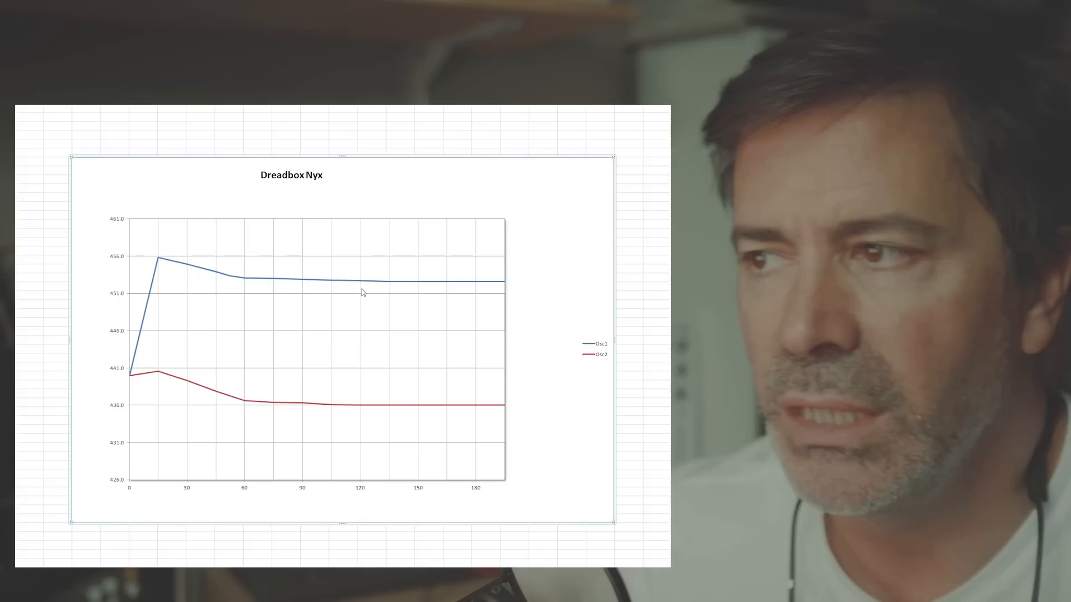
mouse_move(360, 288)
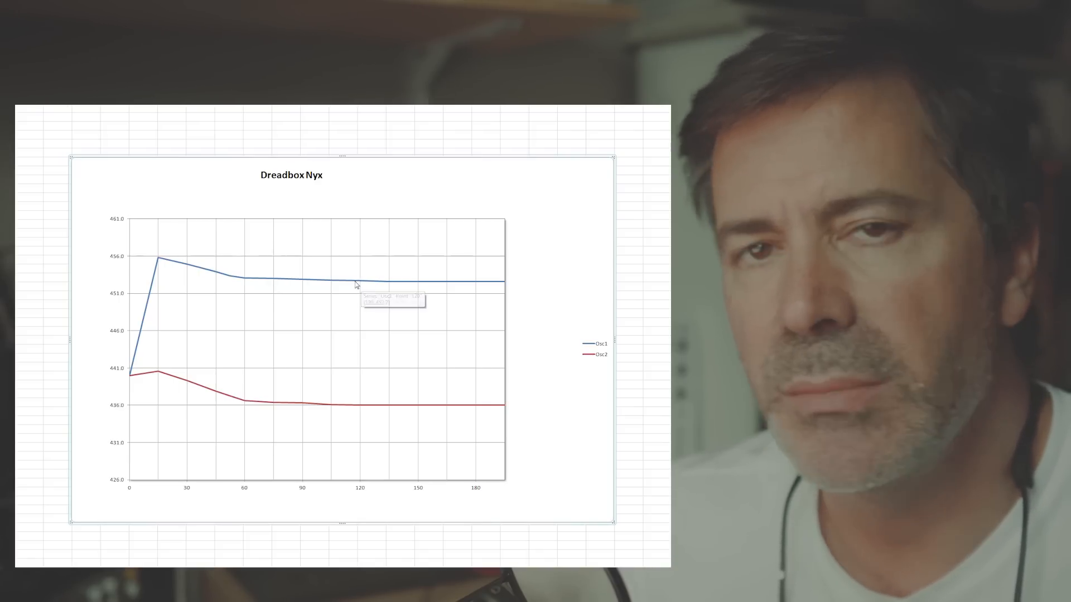
mouse_move(362, 389)
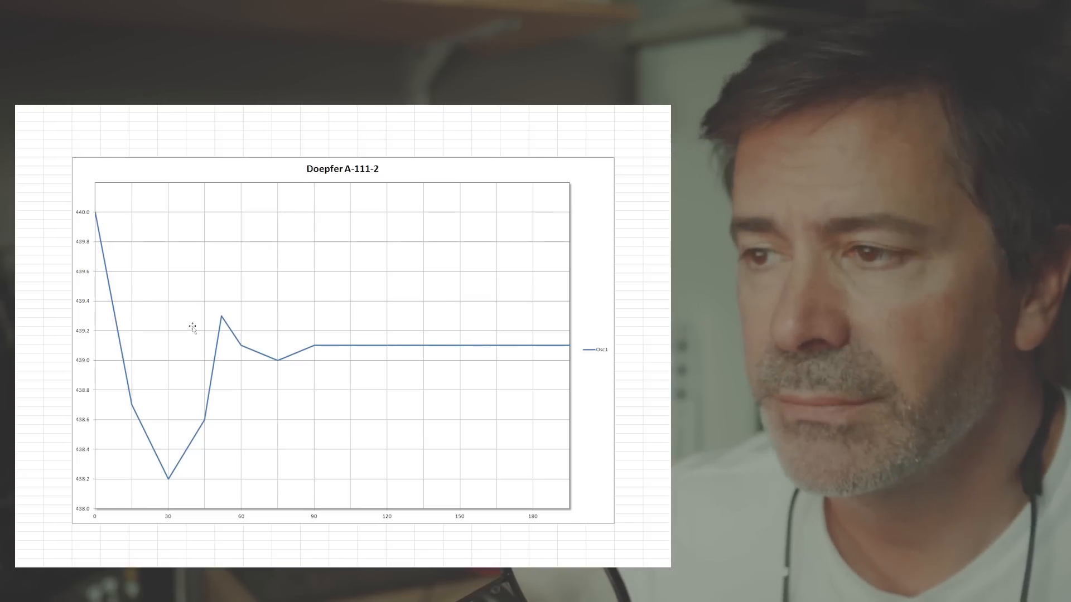
mouse_move(122, 414)
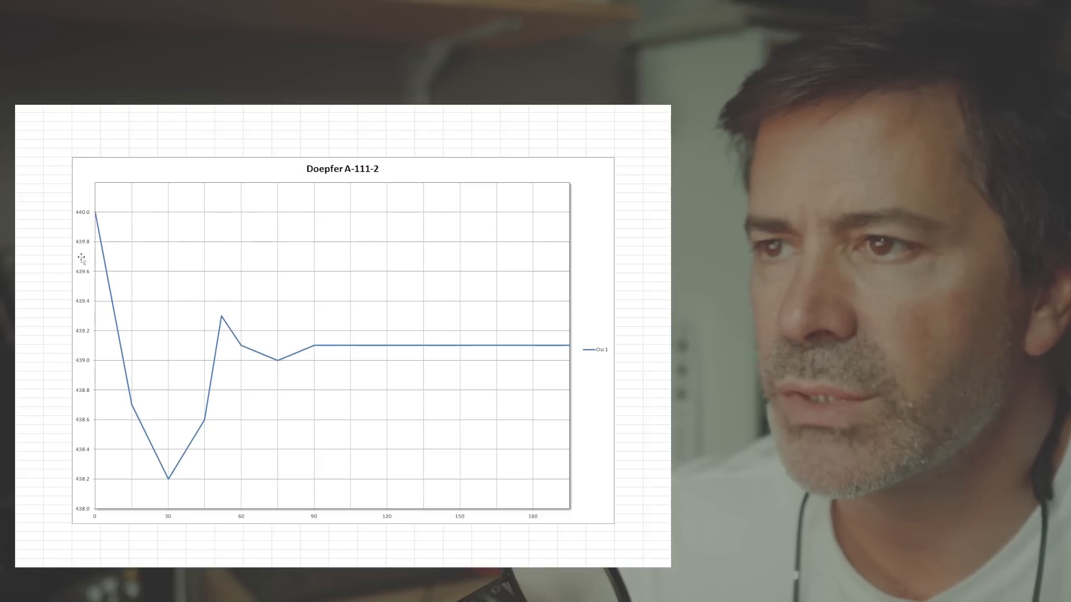
mouse_move(94, 219)
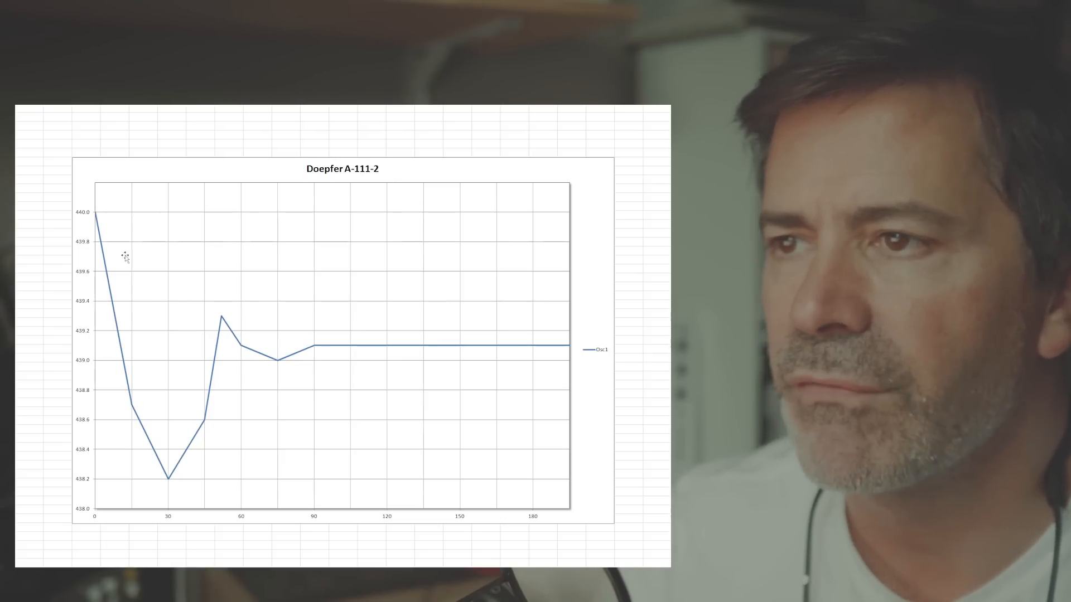
mouse_move(169, 476)
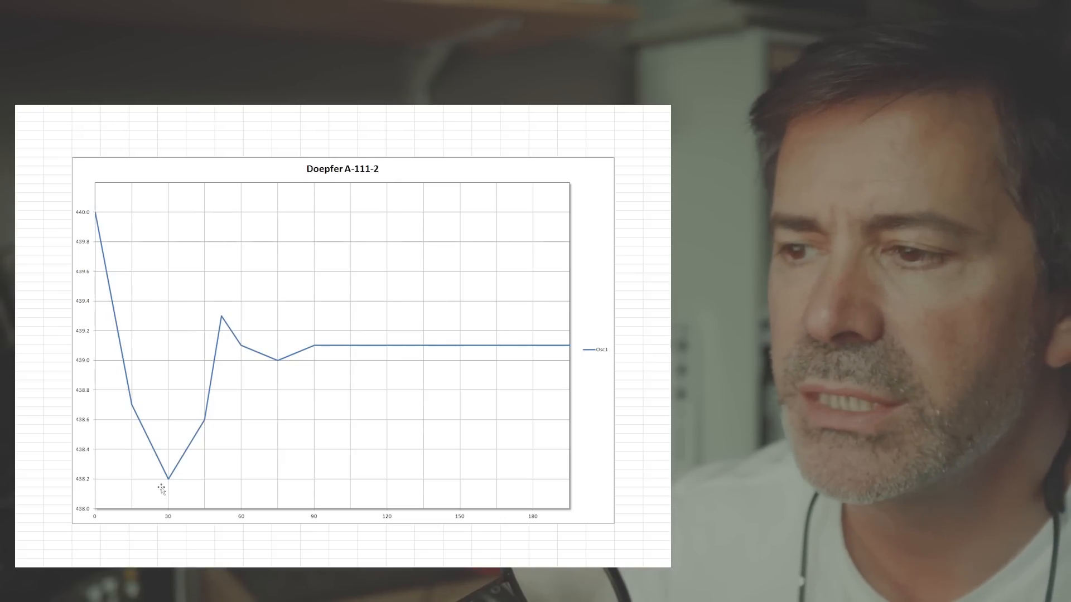
mouse_move(97, 234)
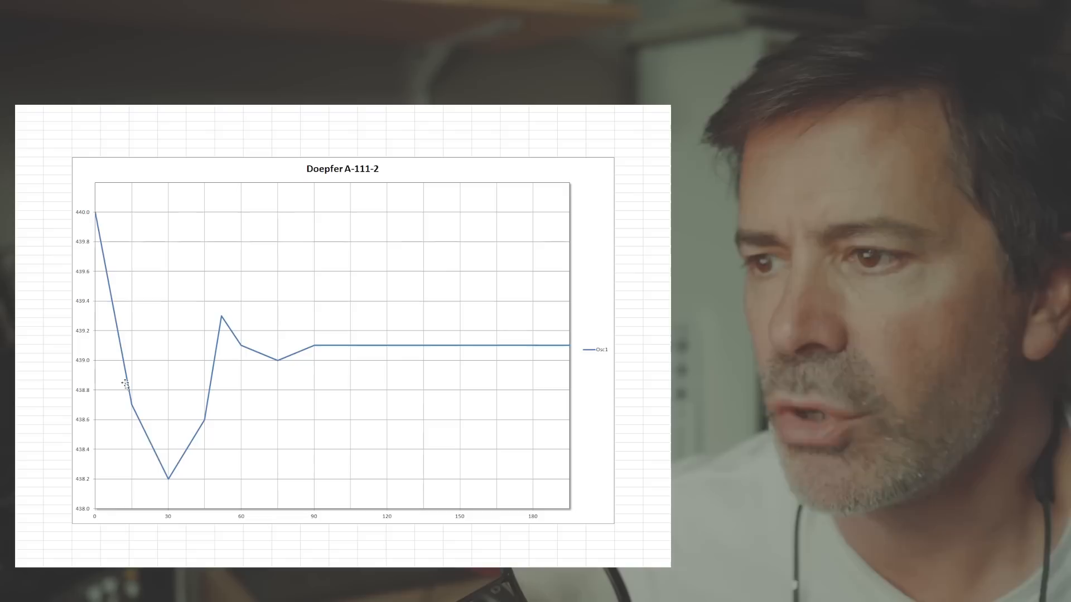
mouse_move(170, 483)
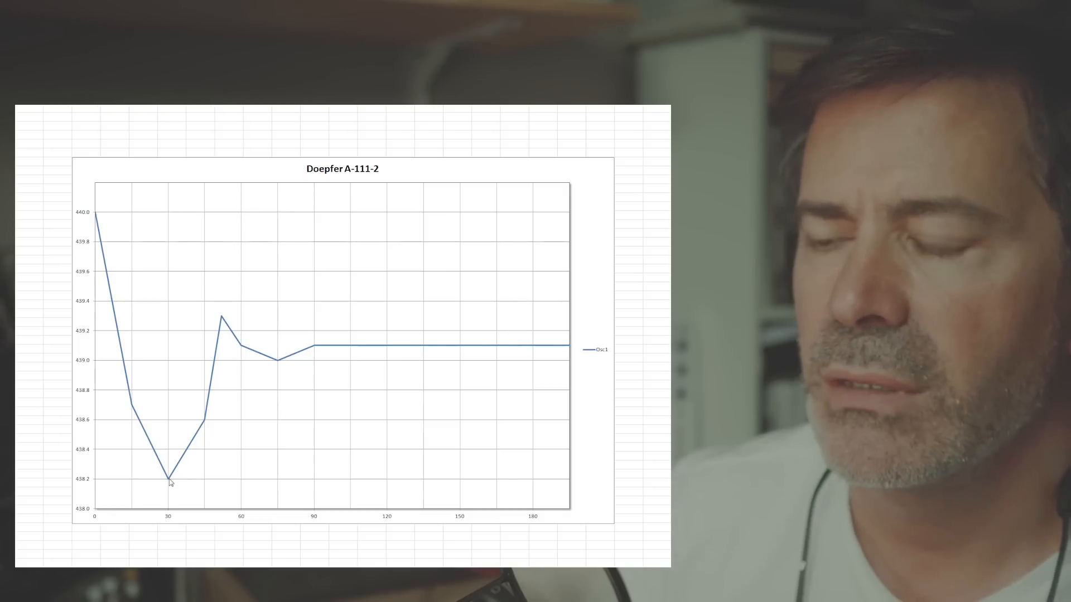
mouse_move(207, 368)
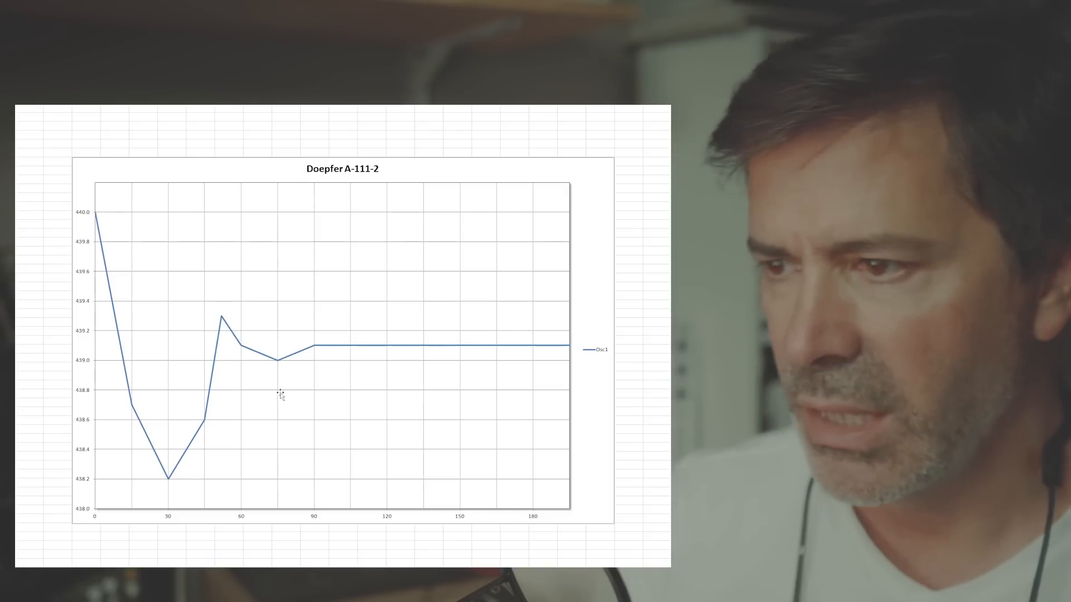
mouse_move(280, 368)
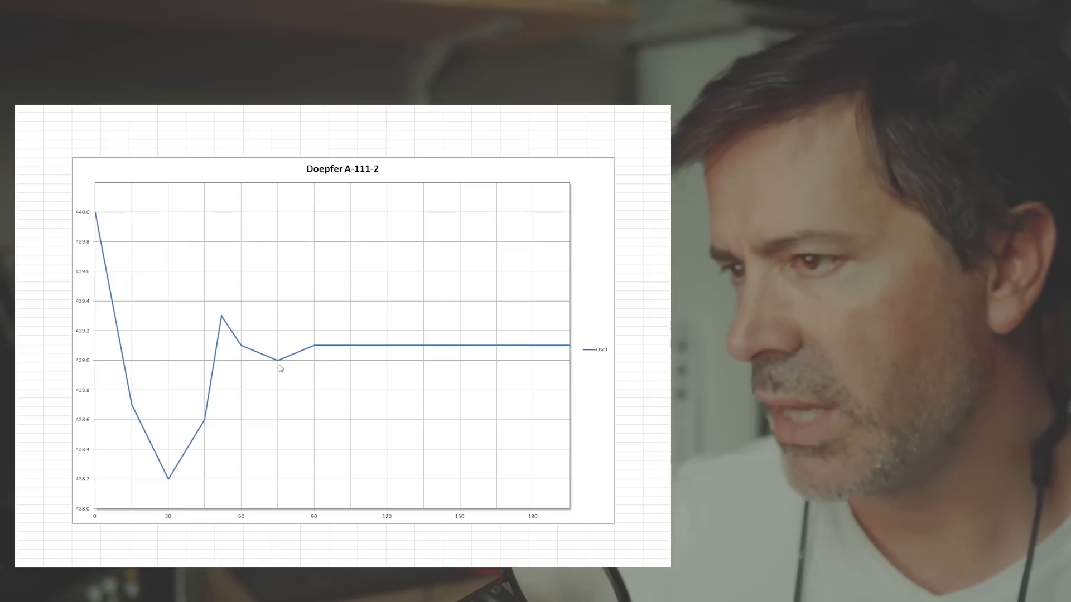
mouse_move(302, 344)
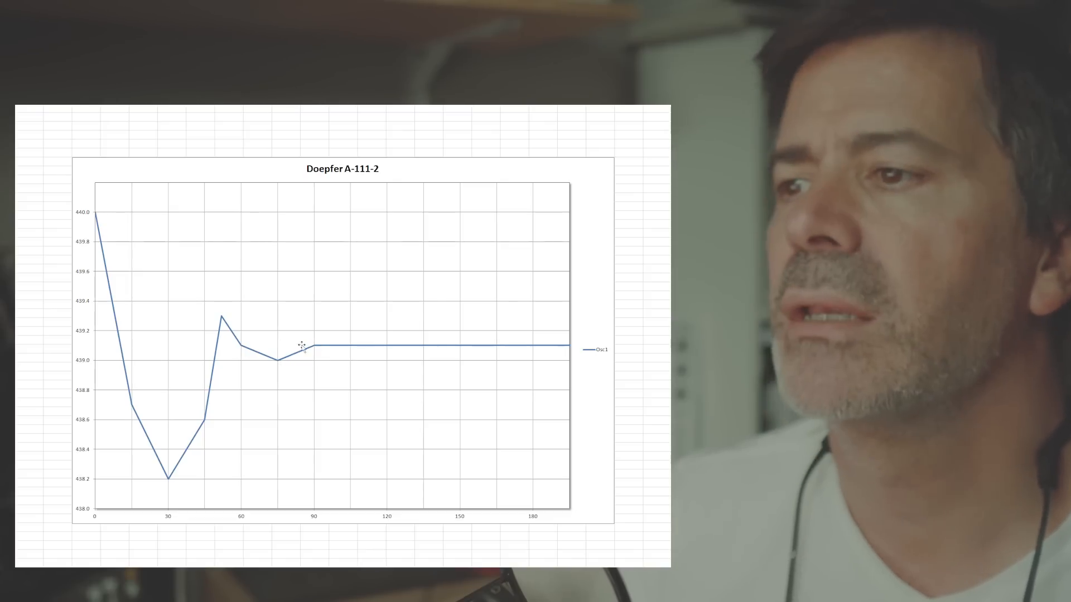
mouse_move(119, 316)
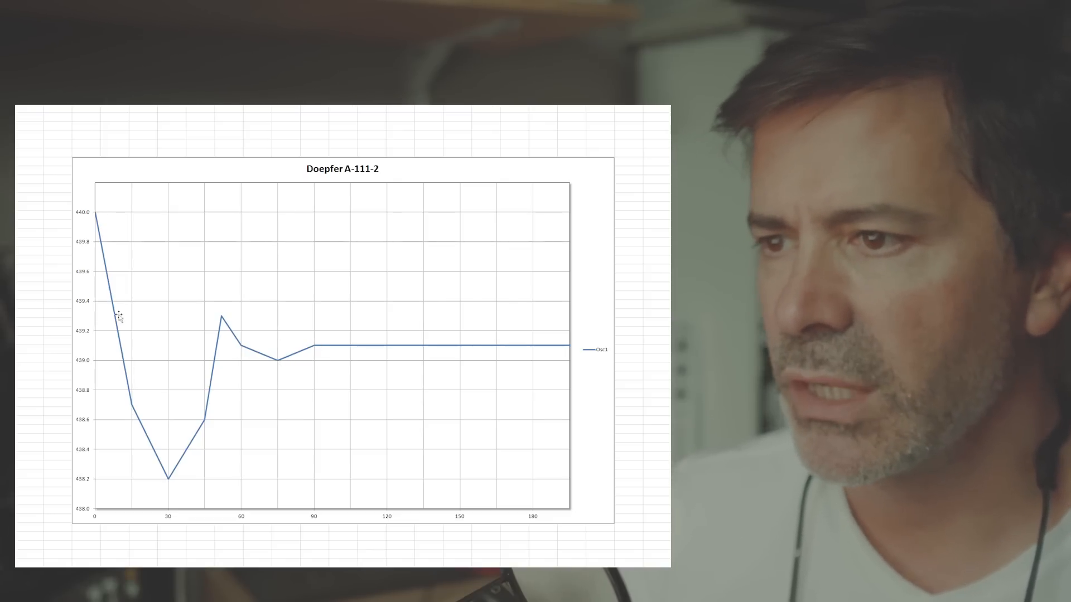
mouse_move(329, 334)
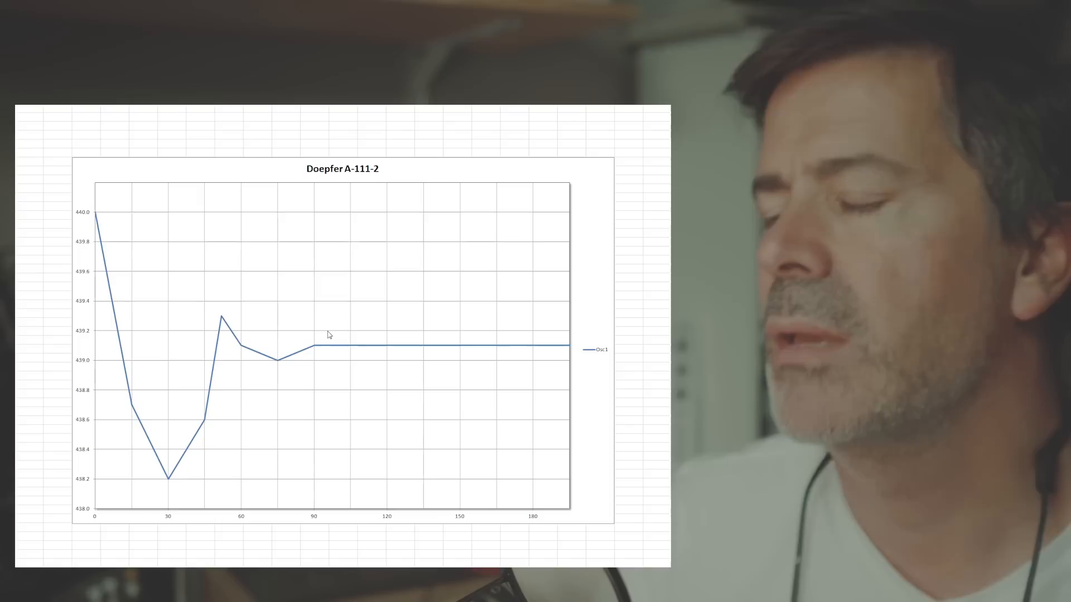
mouse_move(316, 351)
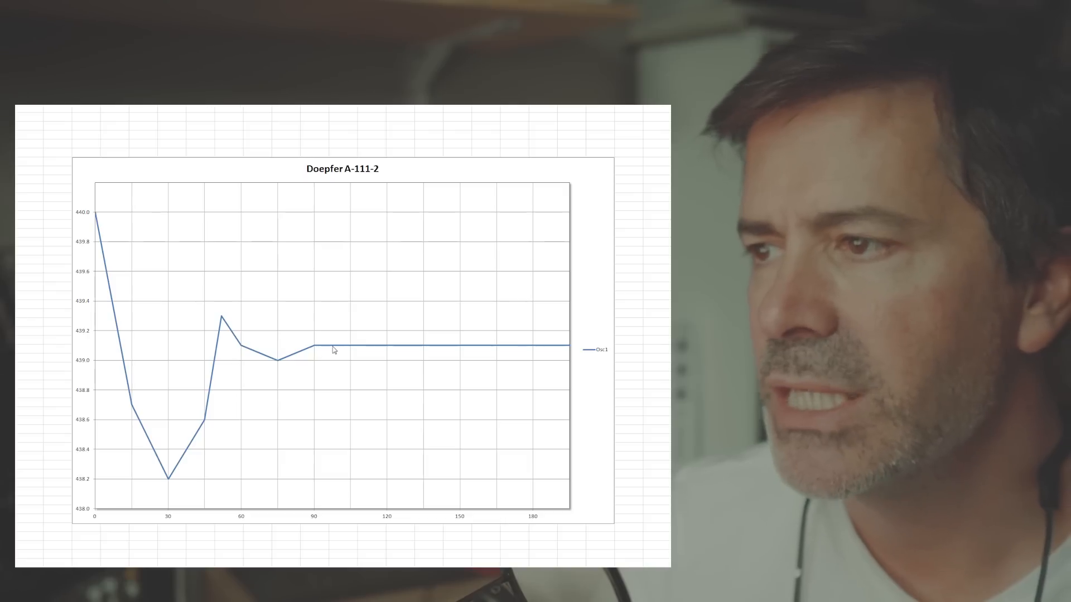
mouse_move(422, 347)
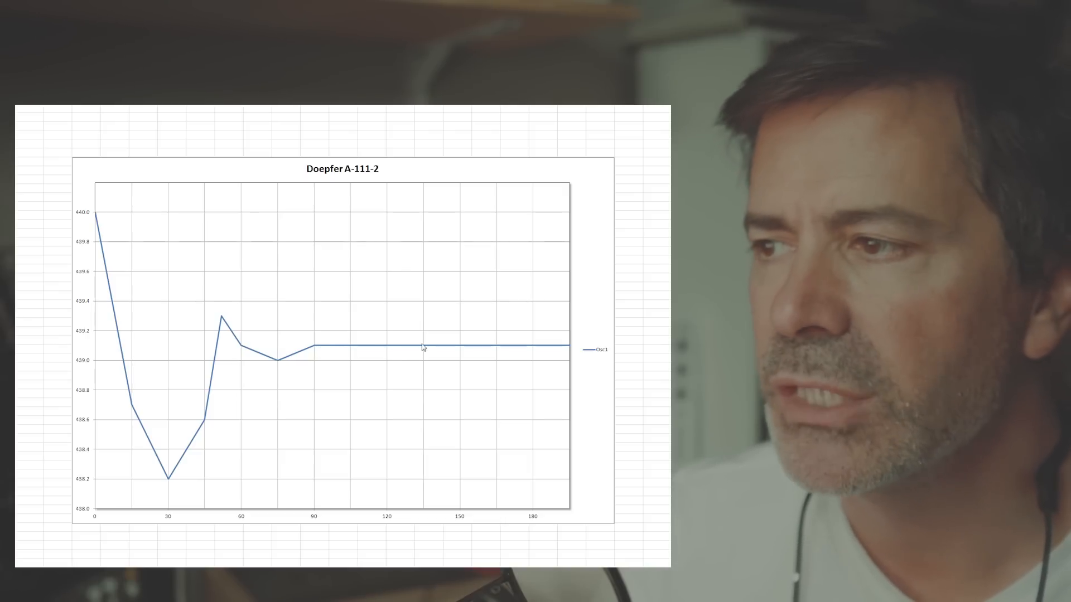
mouse_move(557, 351)
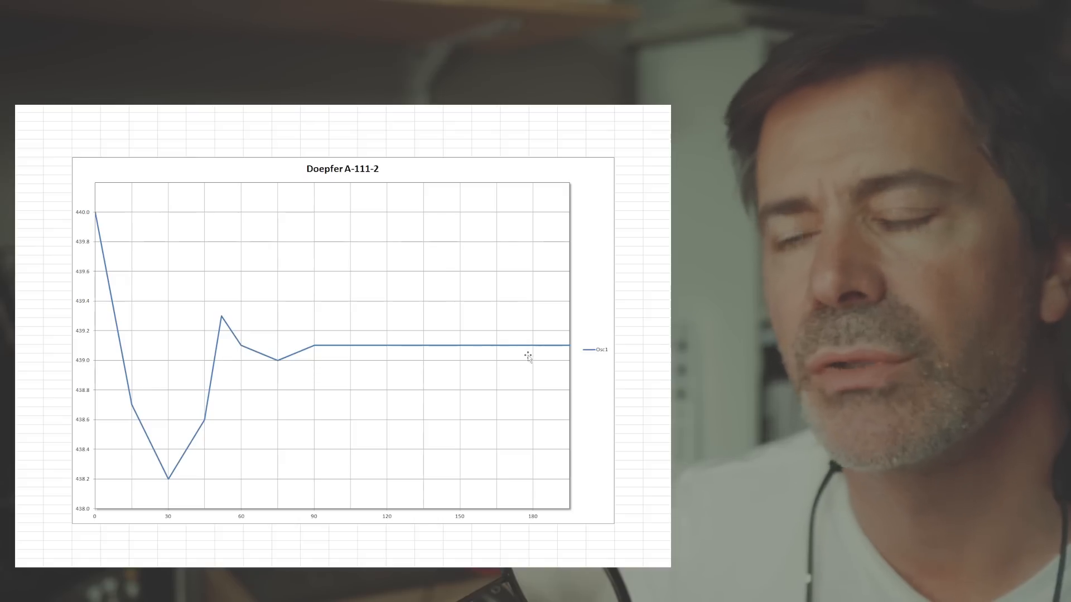
mouse_move(328, 348)
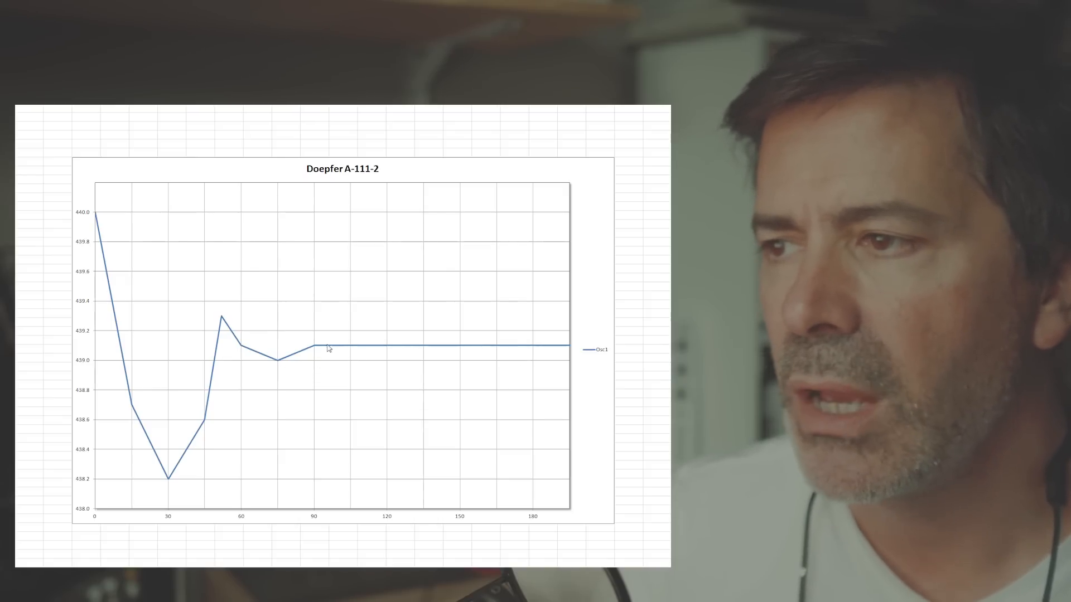
mouse_move(317, 353)
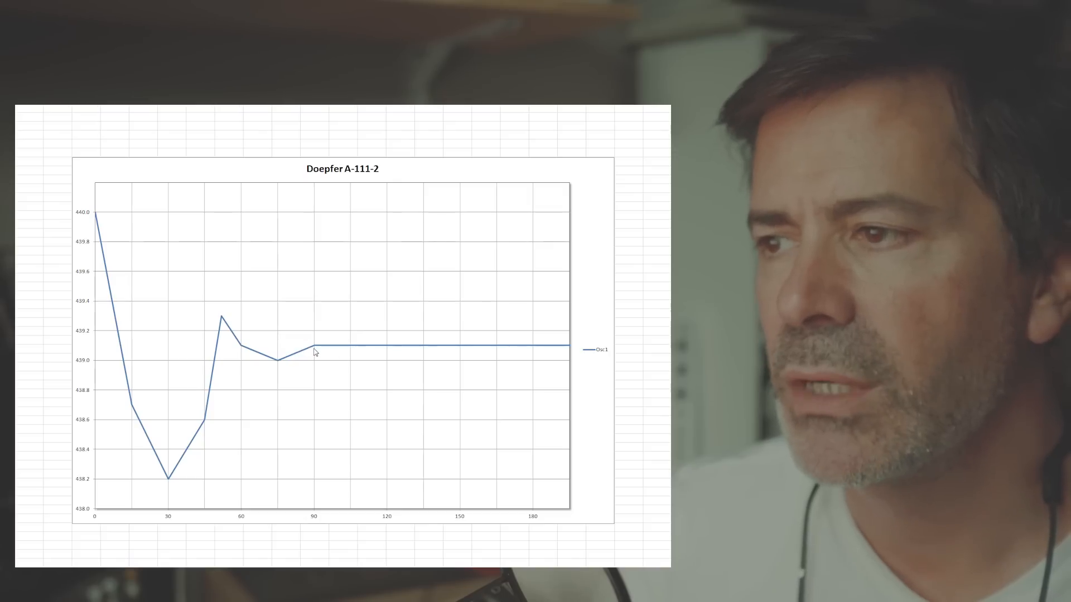
mouse_move(533, 341)
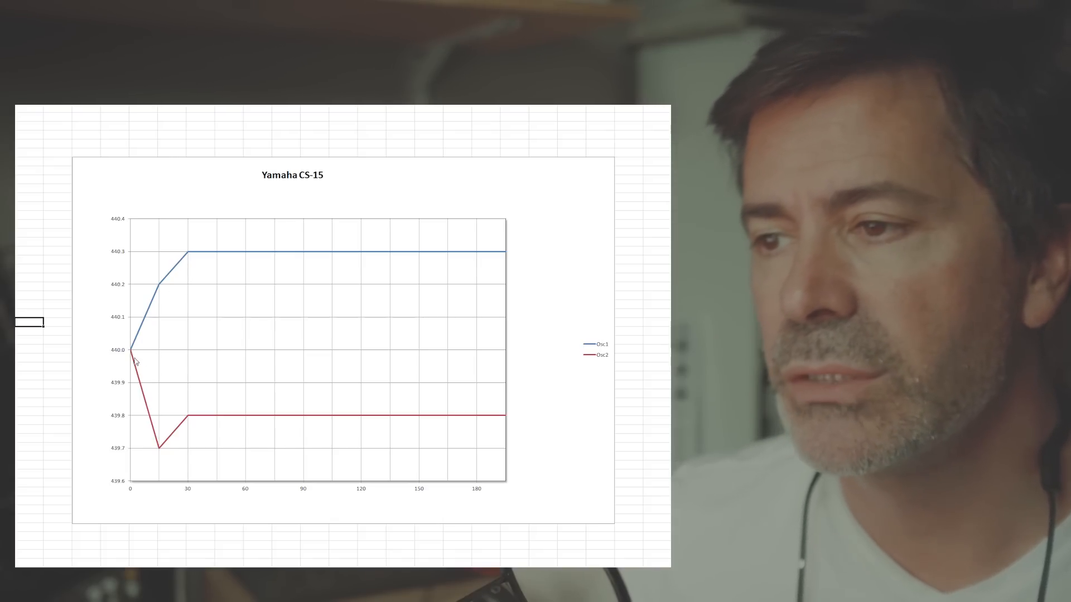
mouse_move(149, 316)
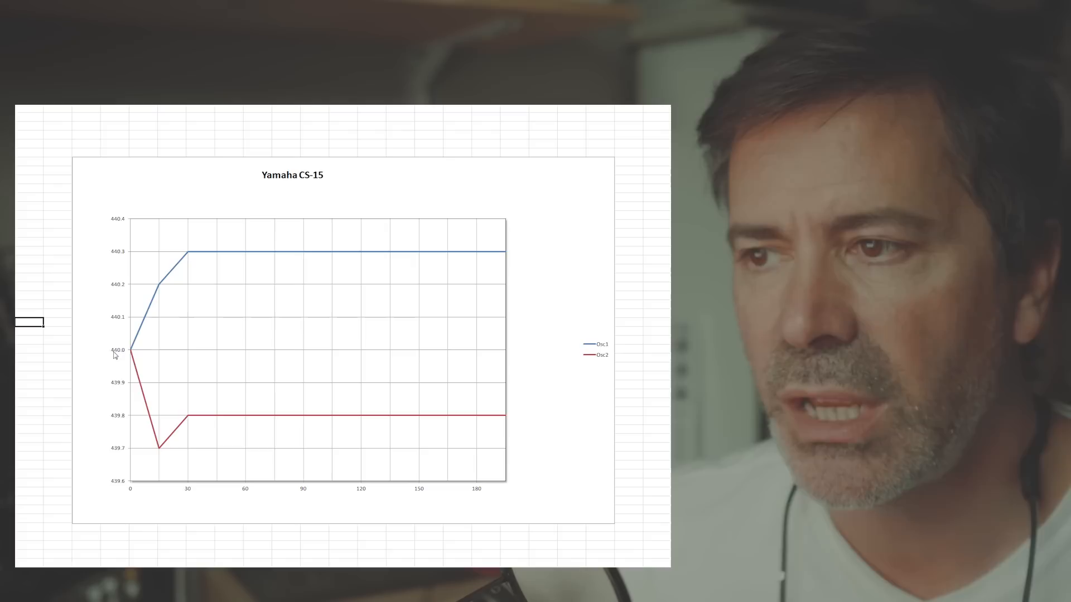
mouse_move(161, 456)
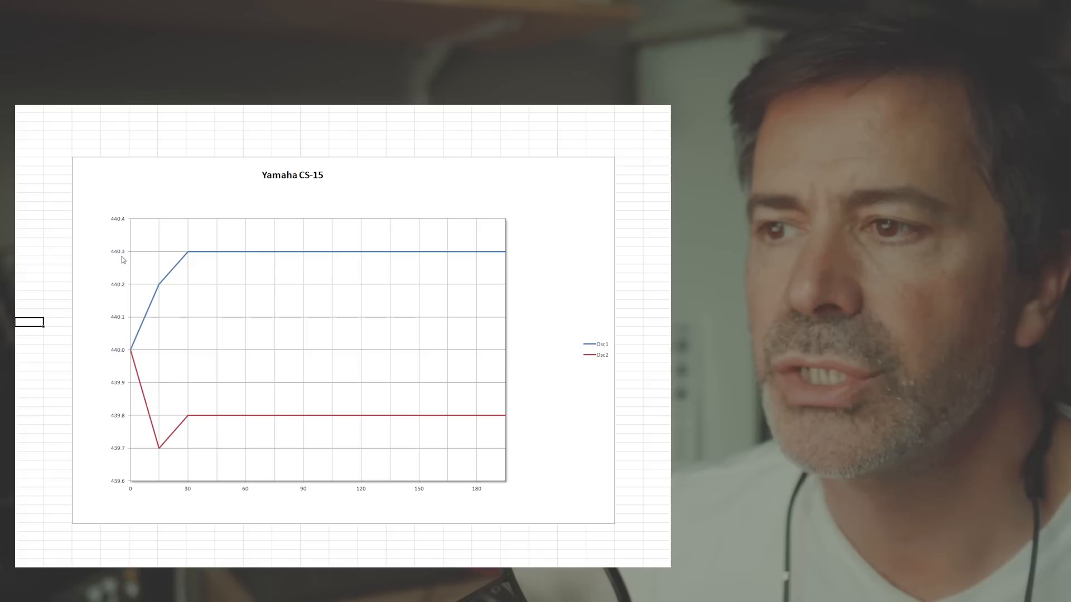
mouse_move(127, 345)
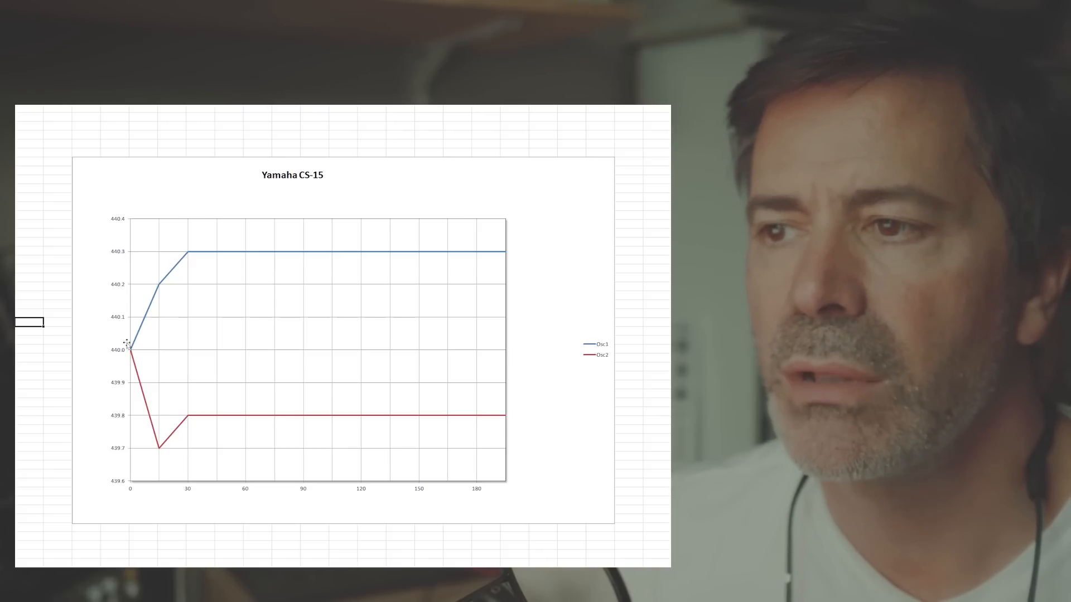
mouse_move(135, 258)
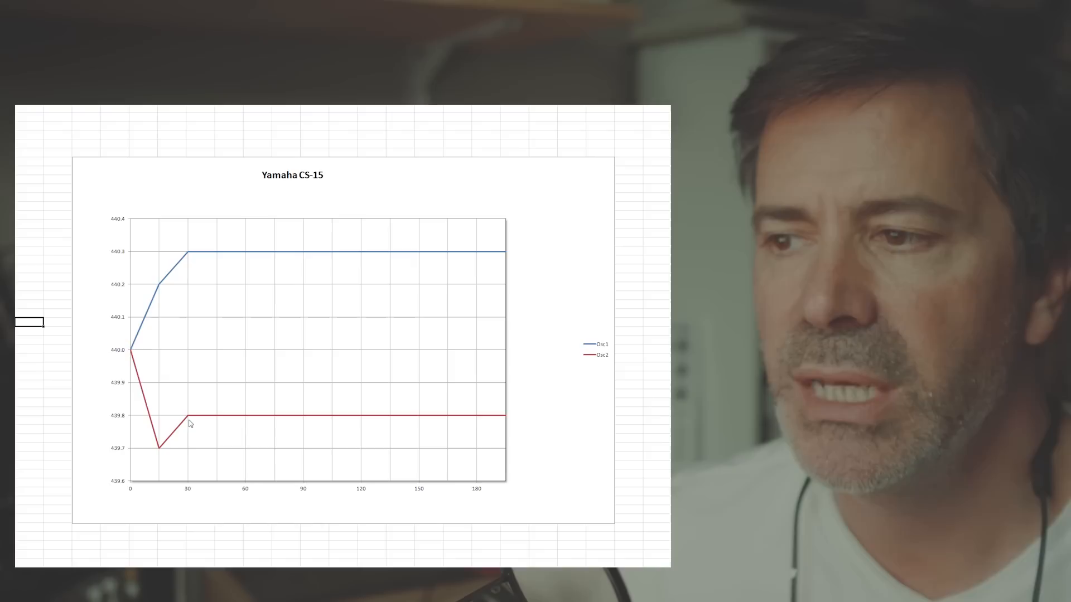
mouse_move(265, 259)
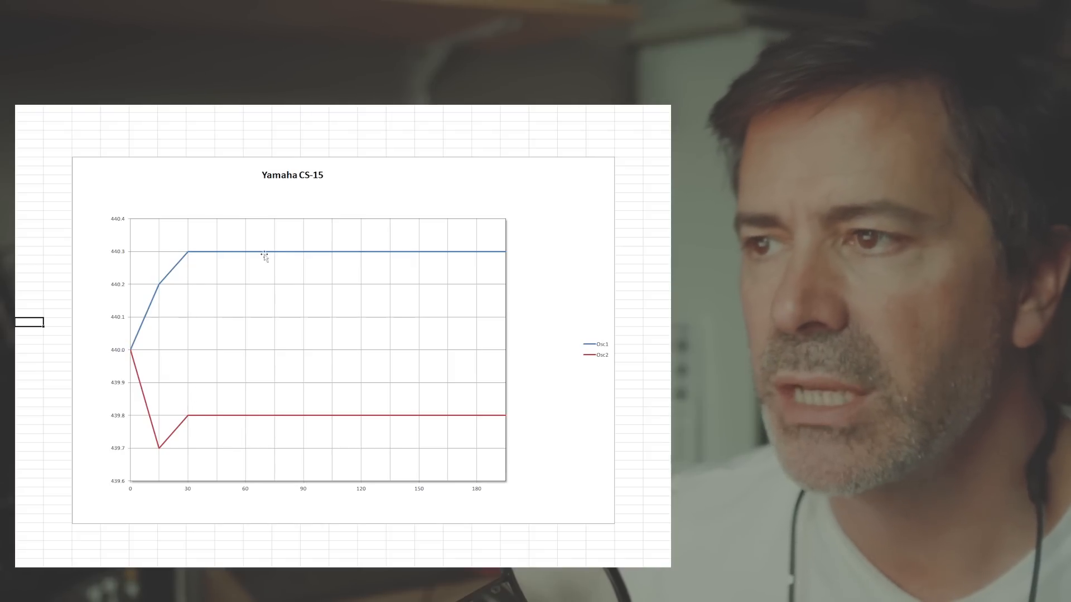
mouse_move(234, 255)
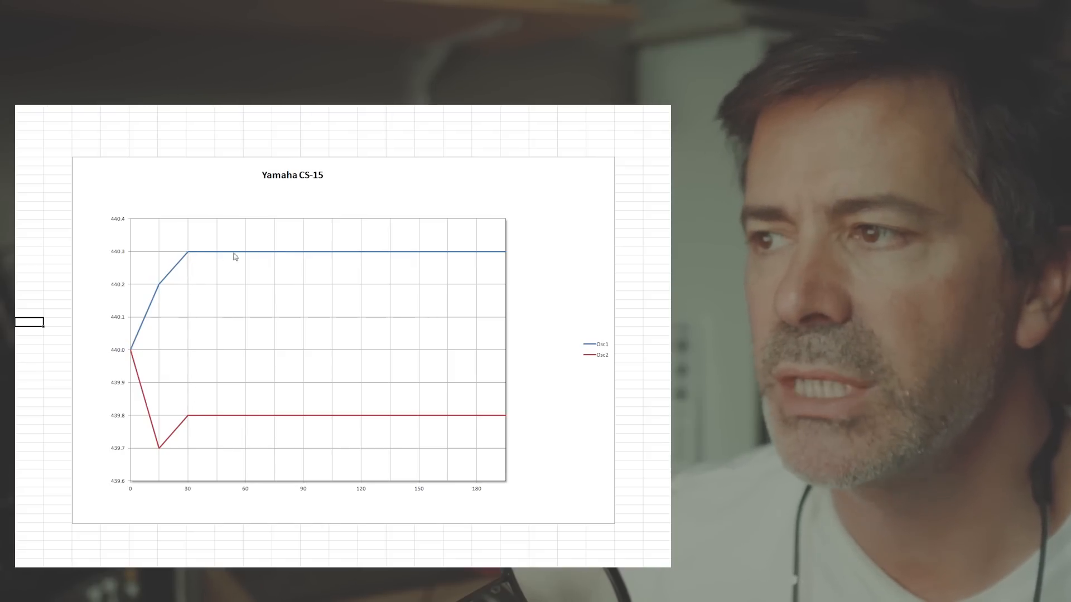
mouse_move(411, 255)
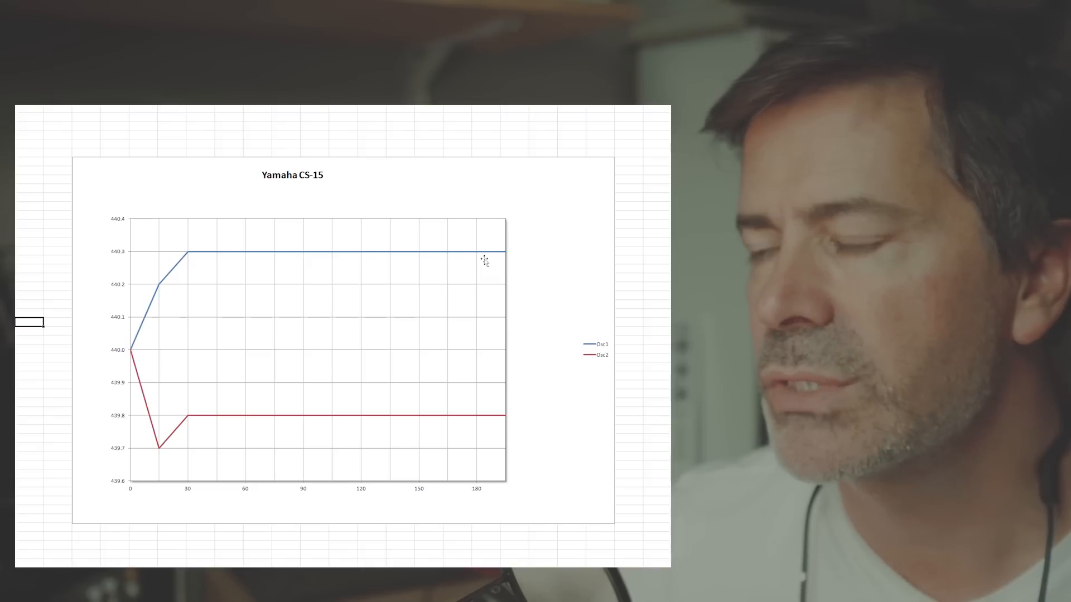
mouse_move(294, 262)
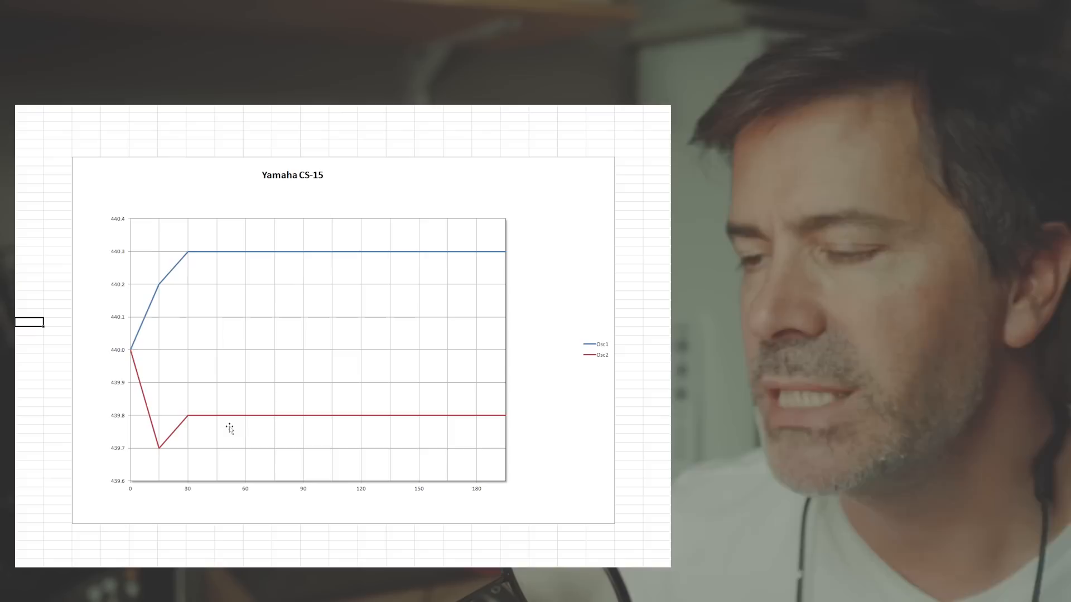
mouse_move(316, 431)
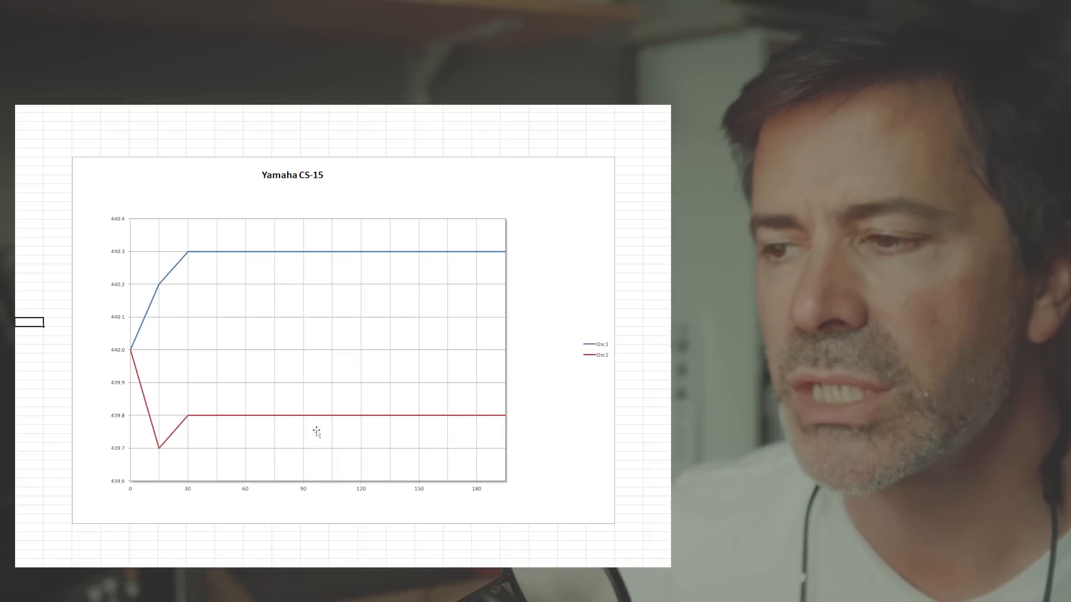
mouse_move(201, 387)
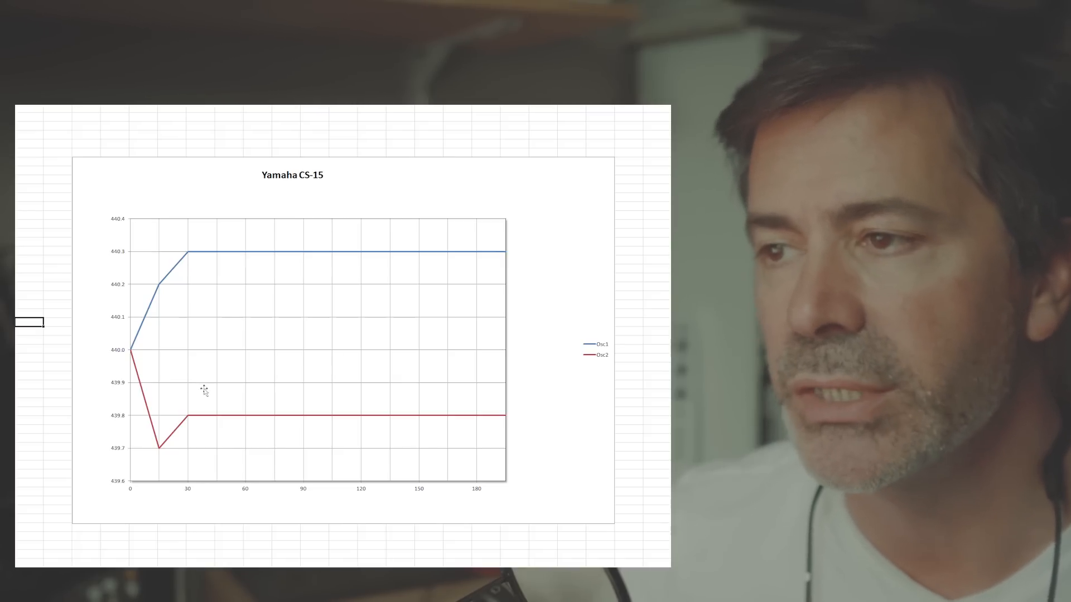
mouse_move(190, 401)
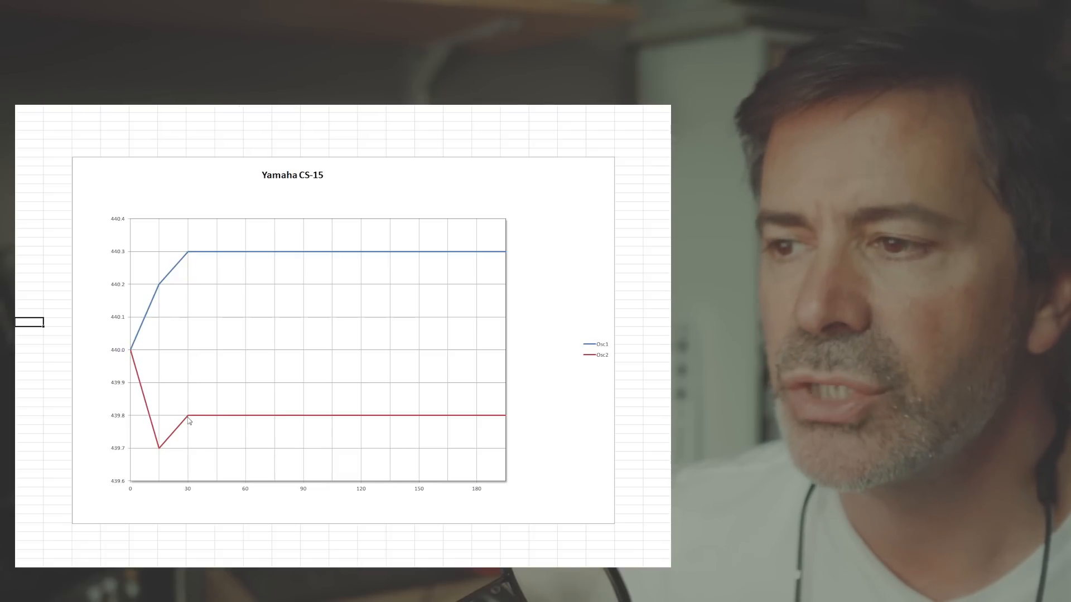
mouse_move(190, 487)
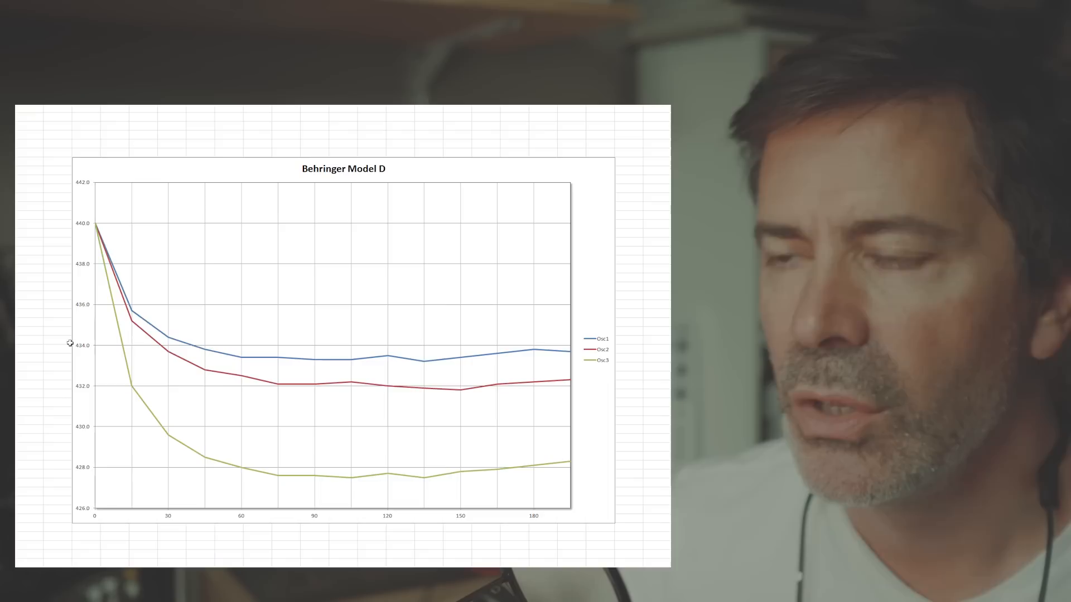
mouse_move(92, 218)
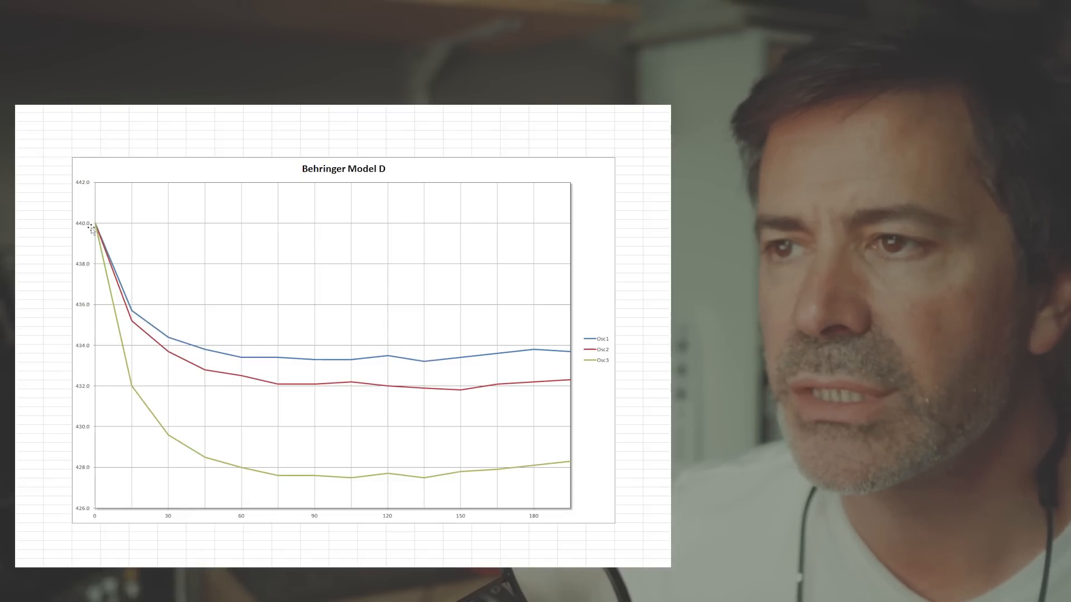
mouse_move(113, 343)
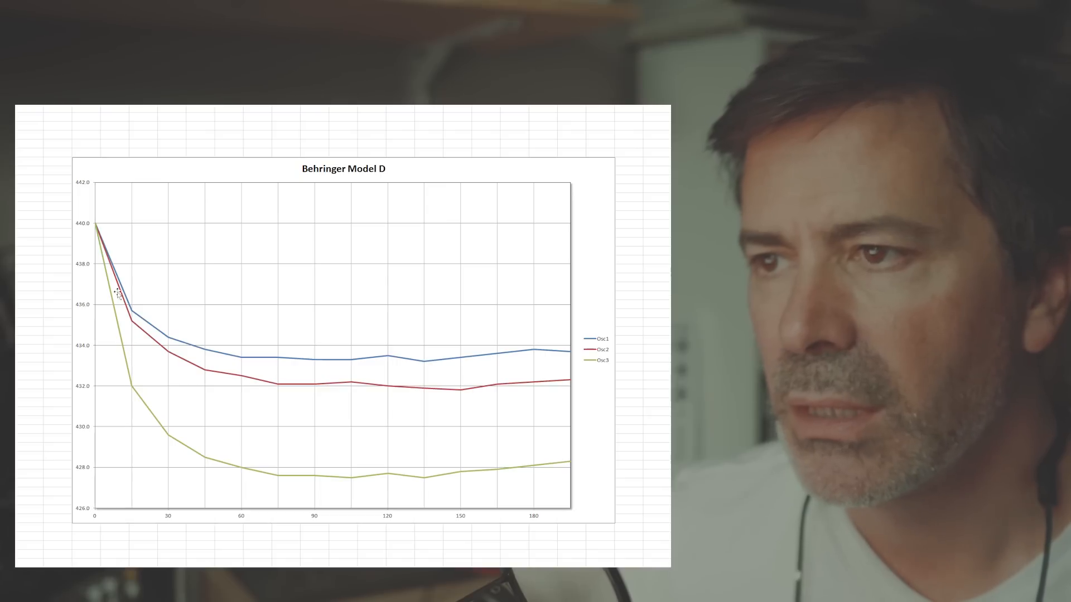
mouse_move(140, 319)
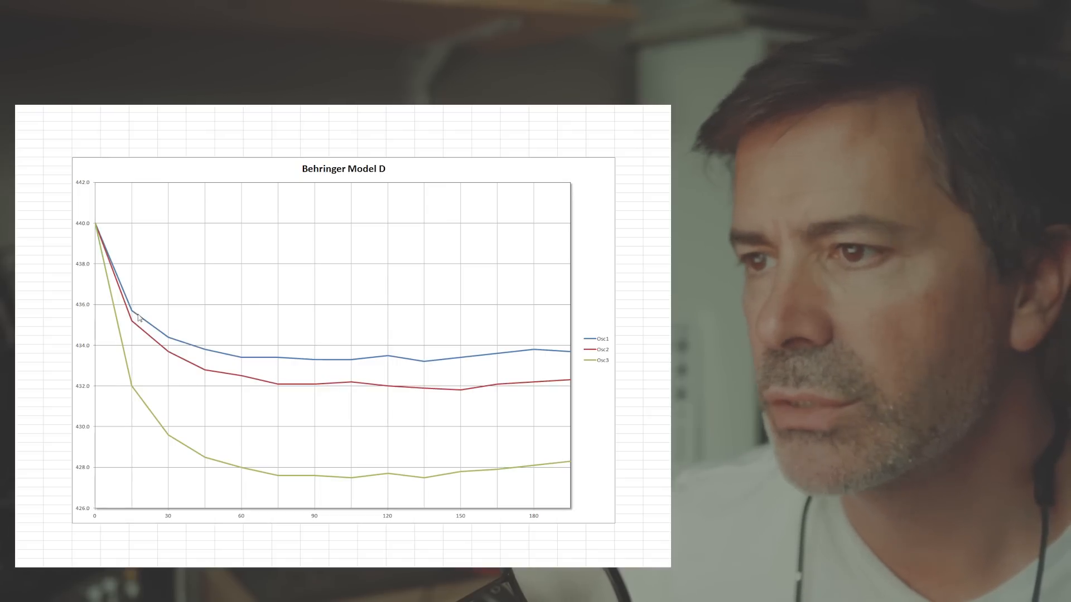
mouse_move(120, 355)
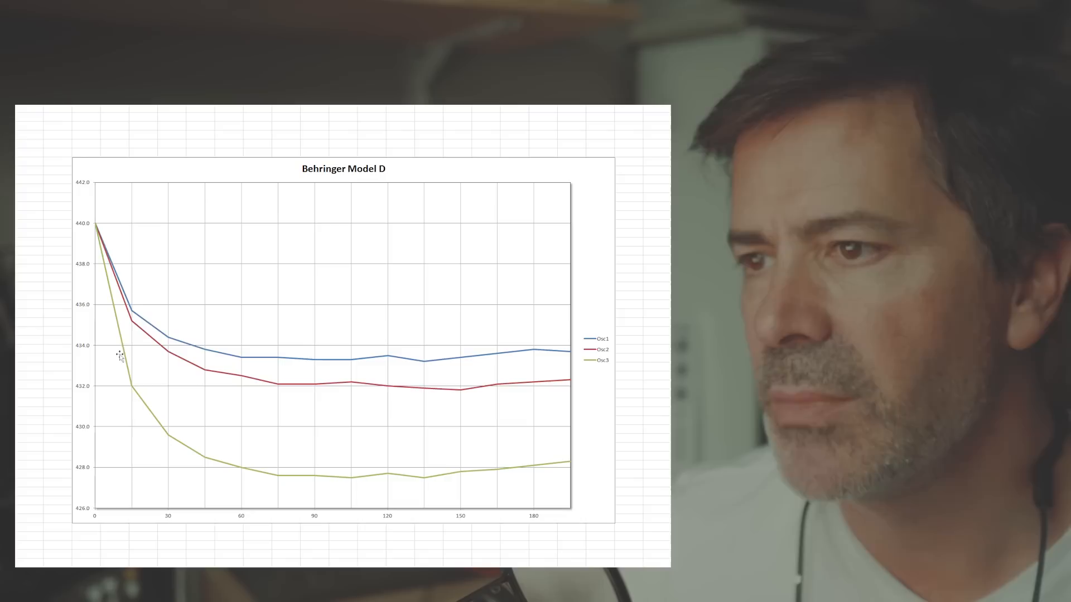
mouse_move(130, 395)
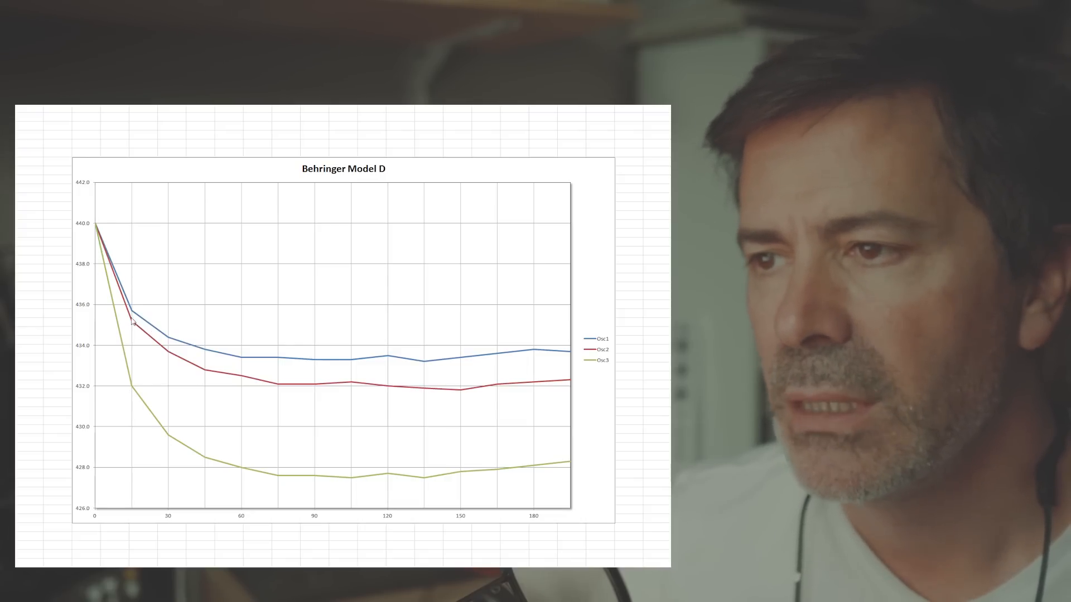
mouse_move(140, 407)
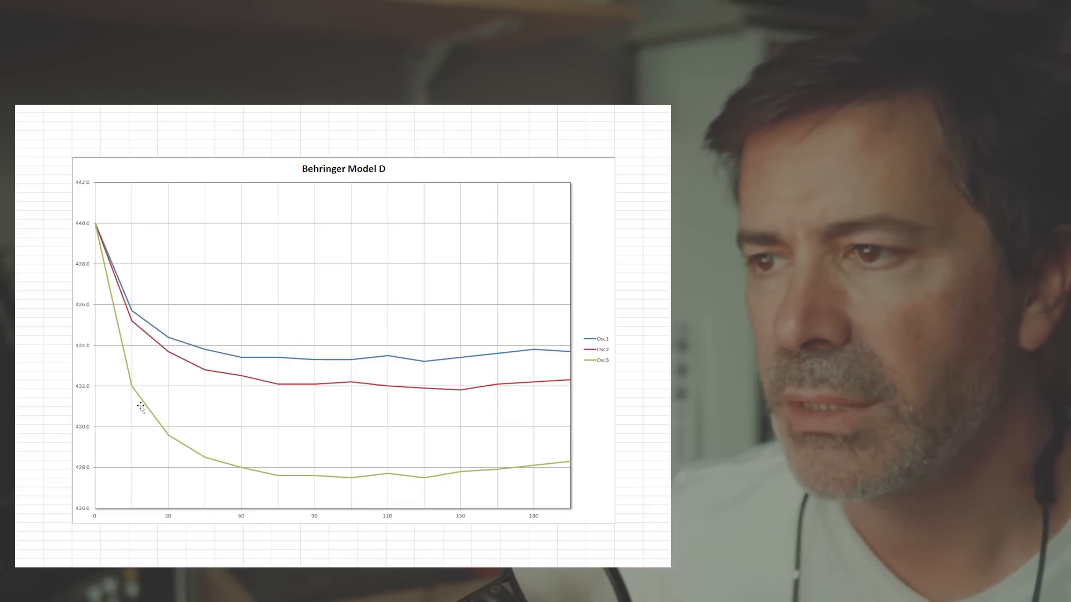
mouse_move(242, 476)
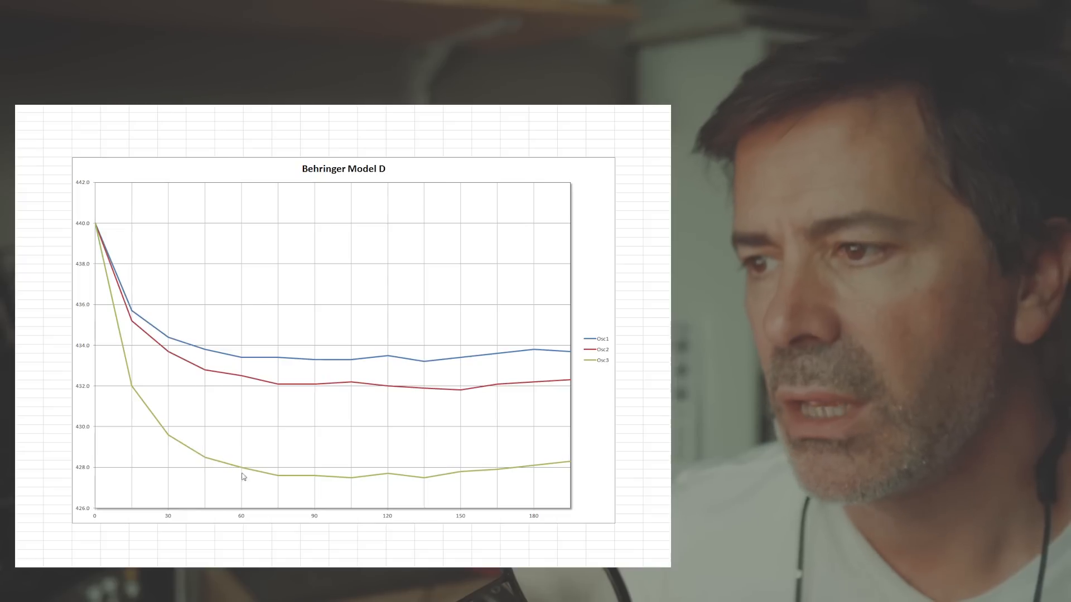
mouse_move(316, 480)
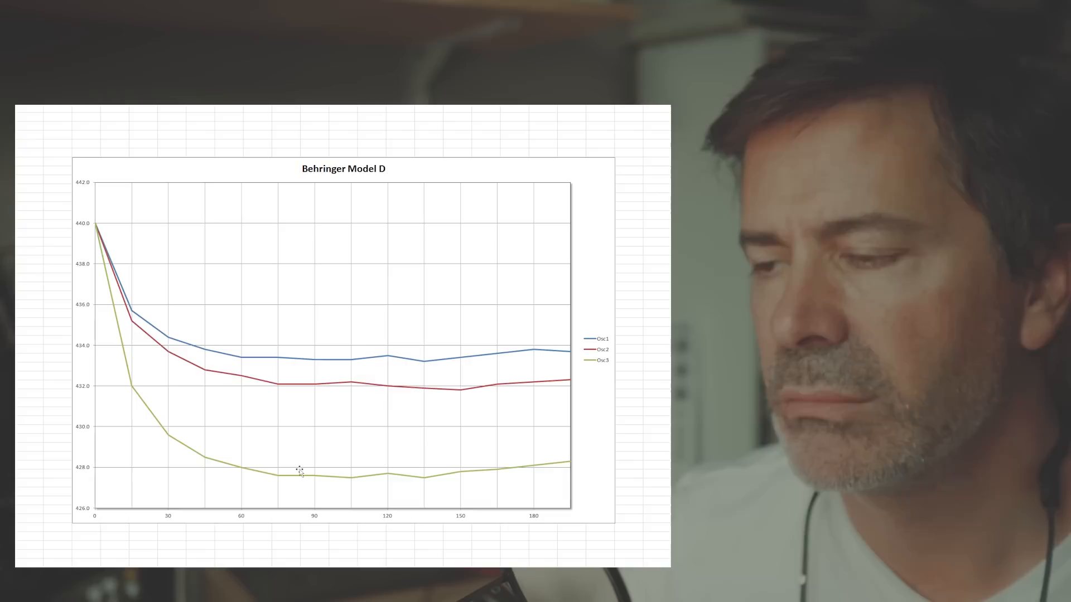
mouse_move(311, 486)
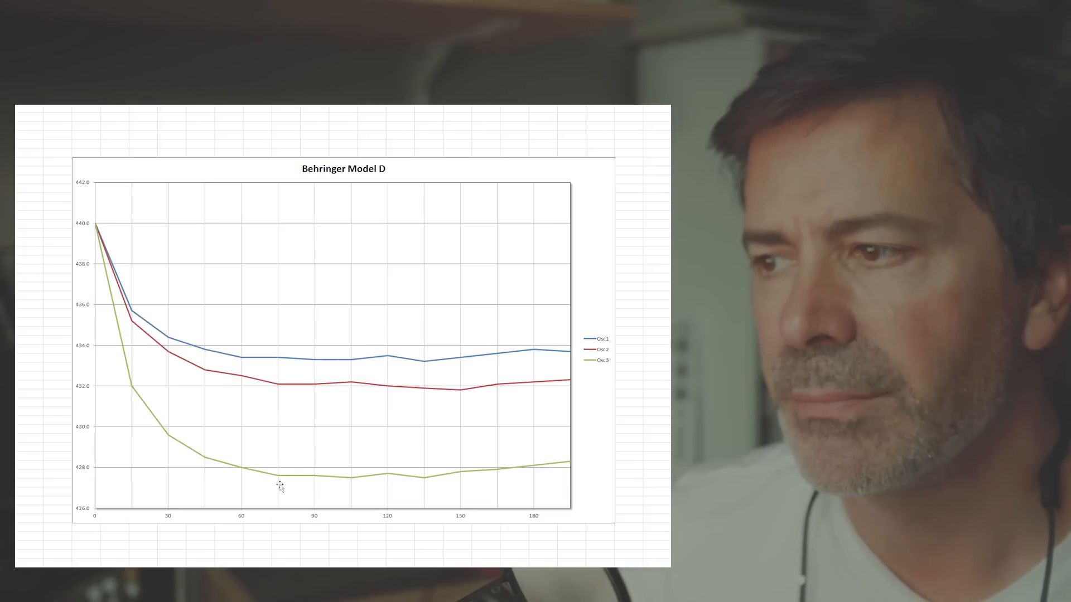
mouse_move(366, 480)
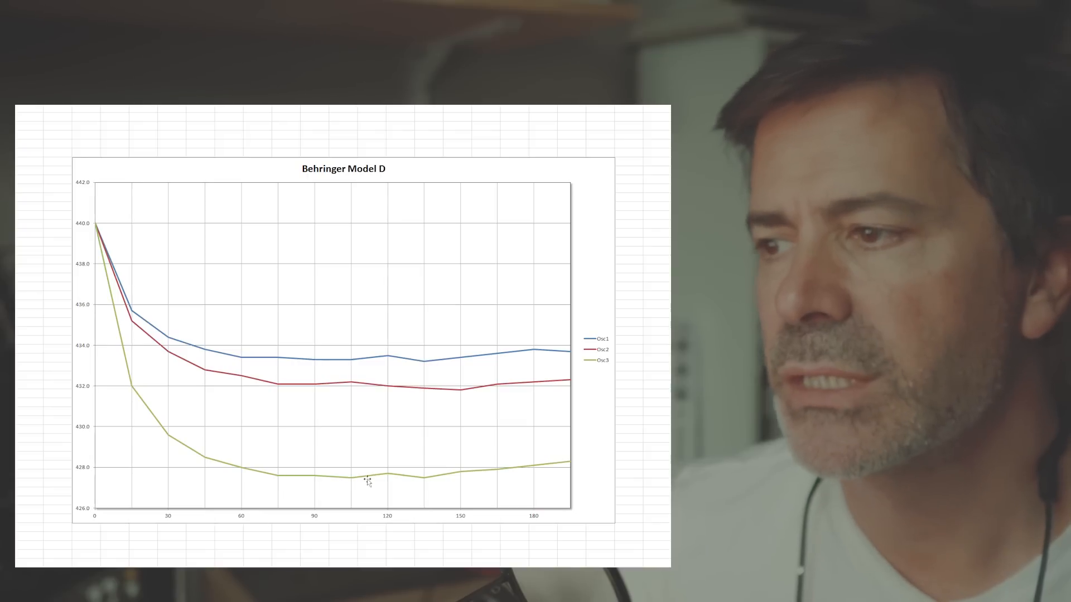
mouse_move(350, 390)
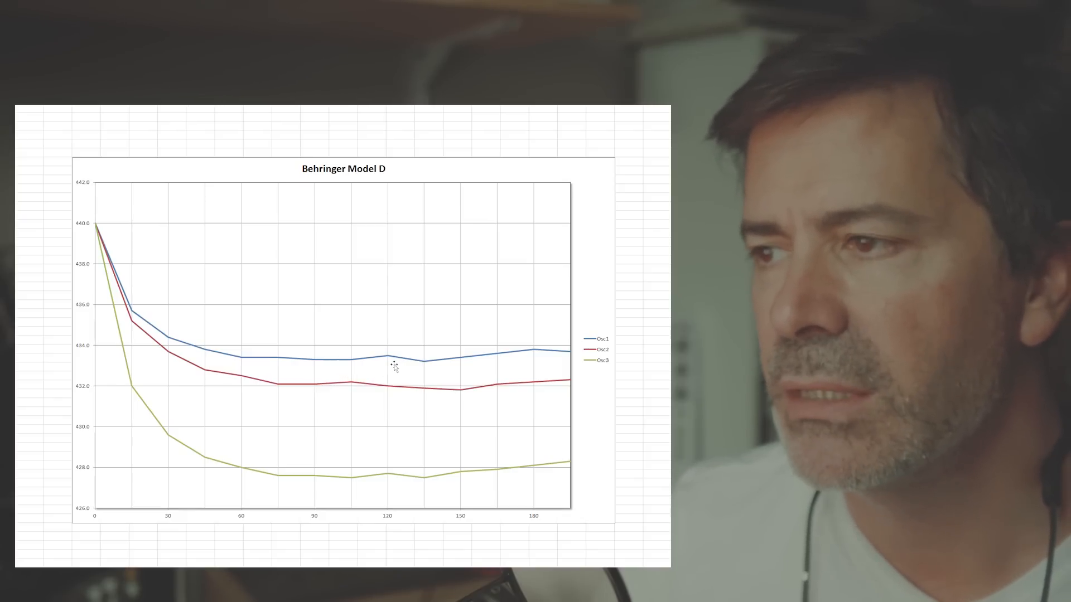
mouse_move(271, 386)
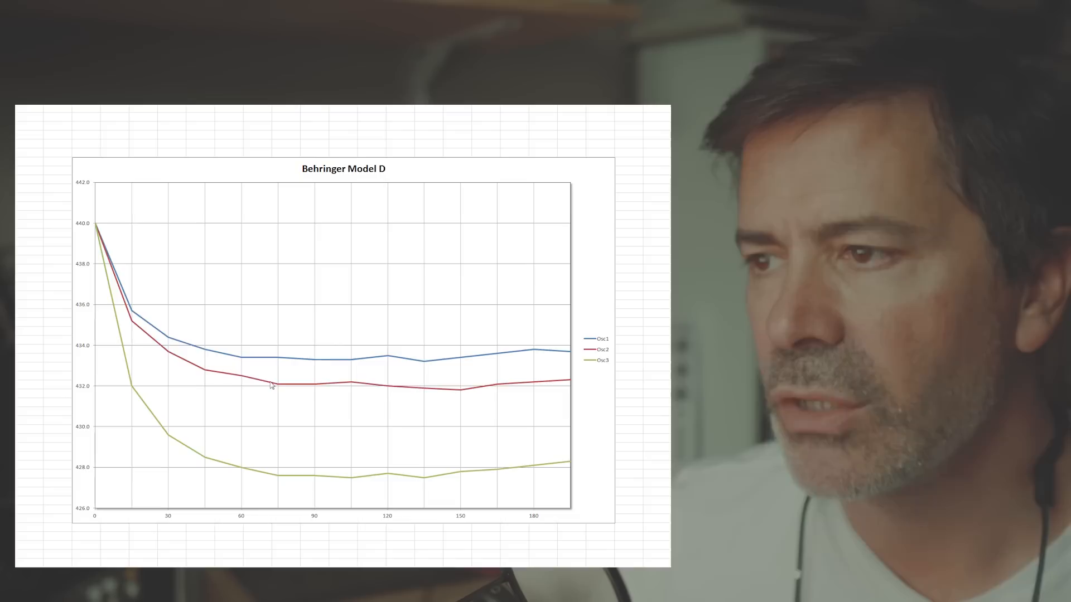
mouse_move(280, 388)
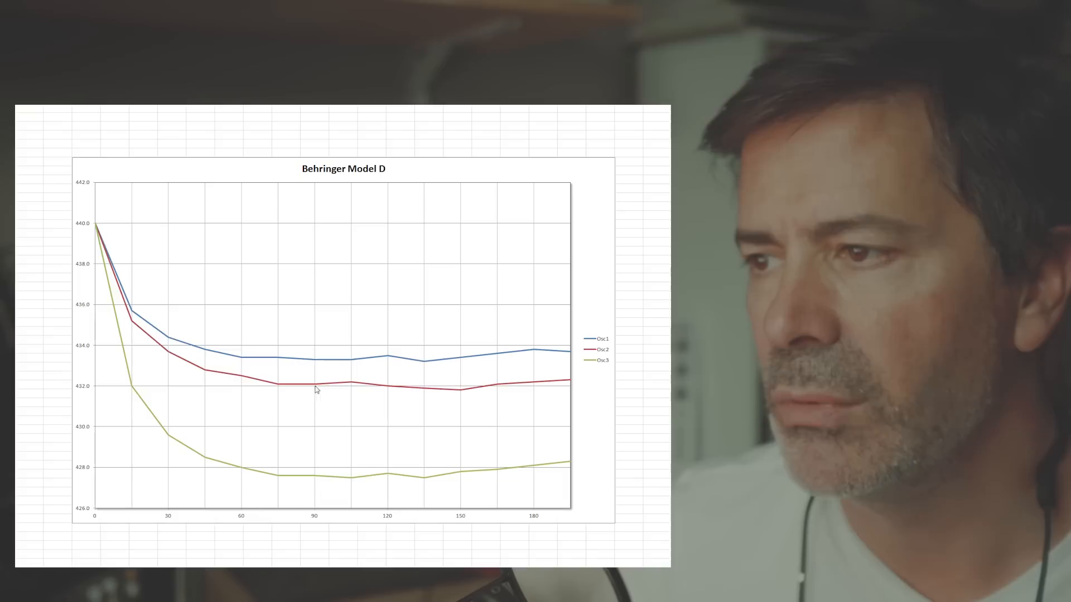
mouse_move(374, 389)
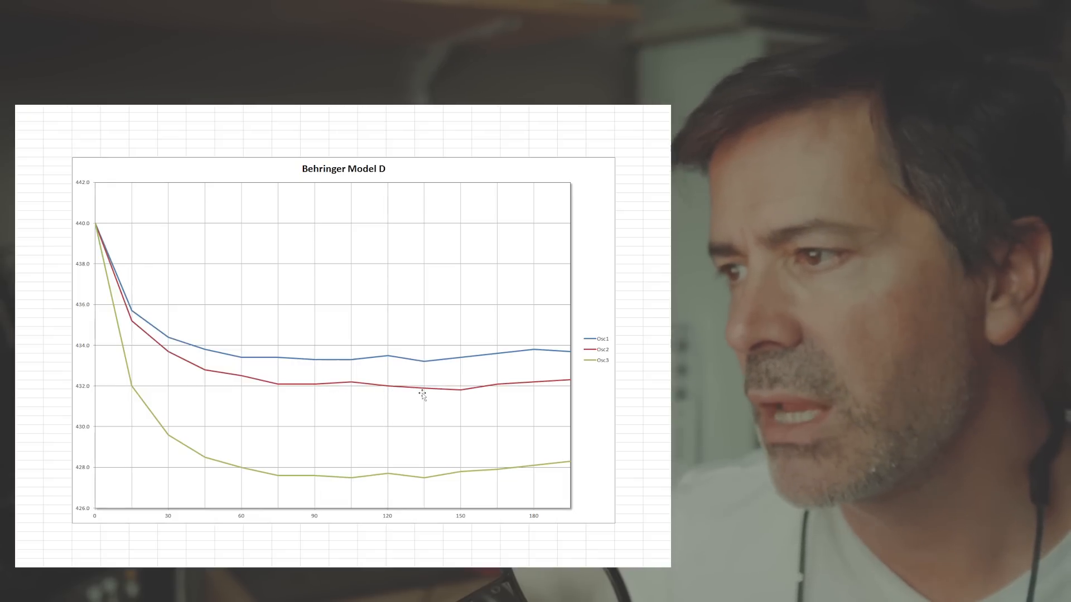
mouse_move(526, 384)
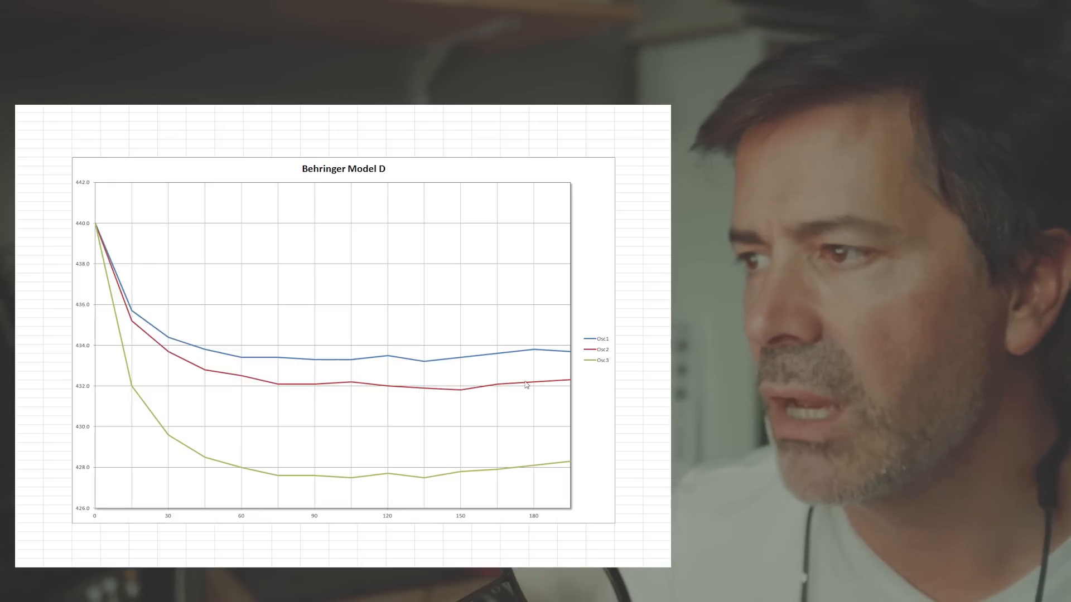
mouse_move(280, 382)
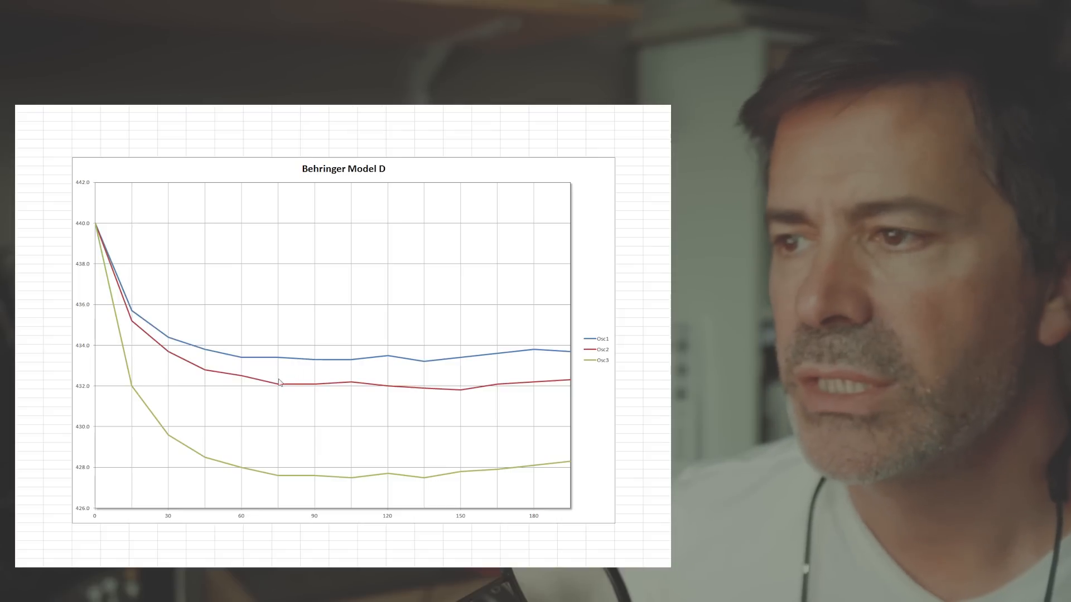
mouse_move(345, 362)
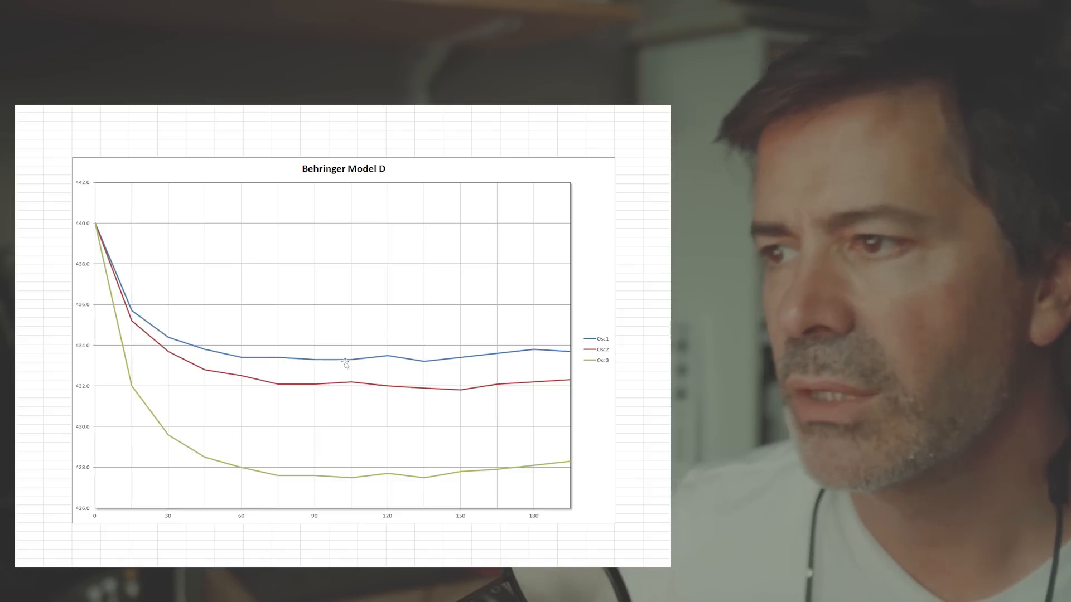
mouse_move(457, 364)
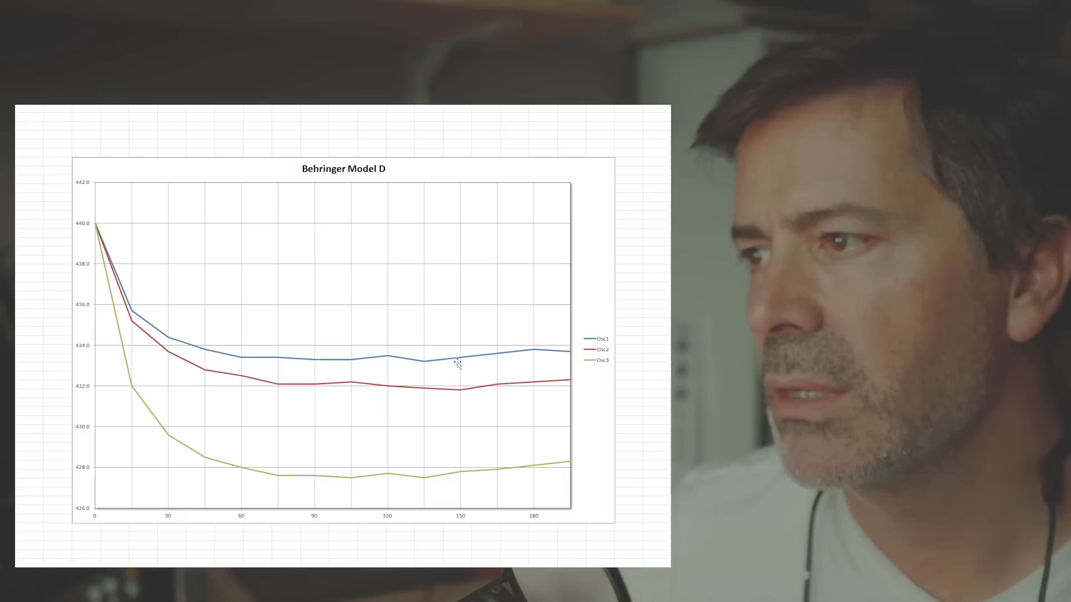
mouse_move(273, 489)
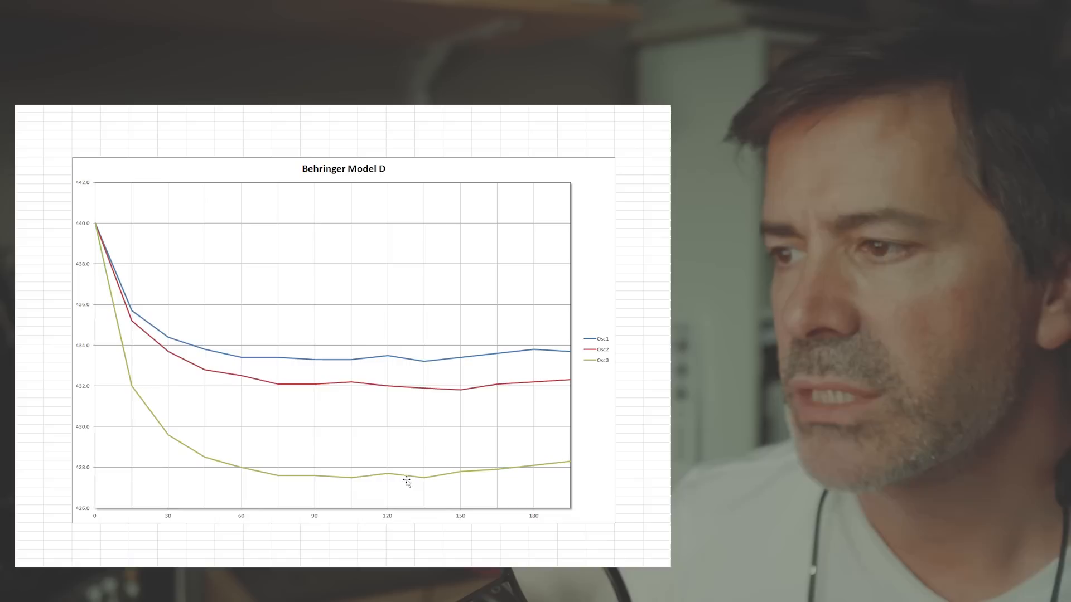
mouse_move(269, 477)
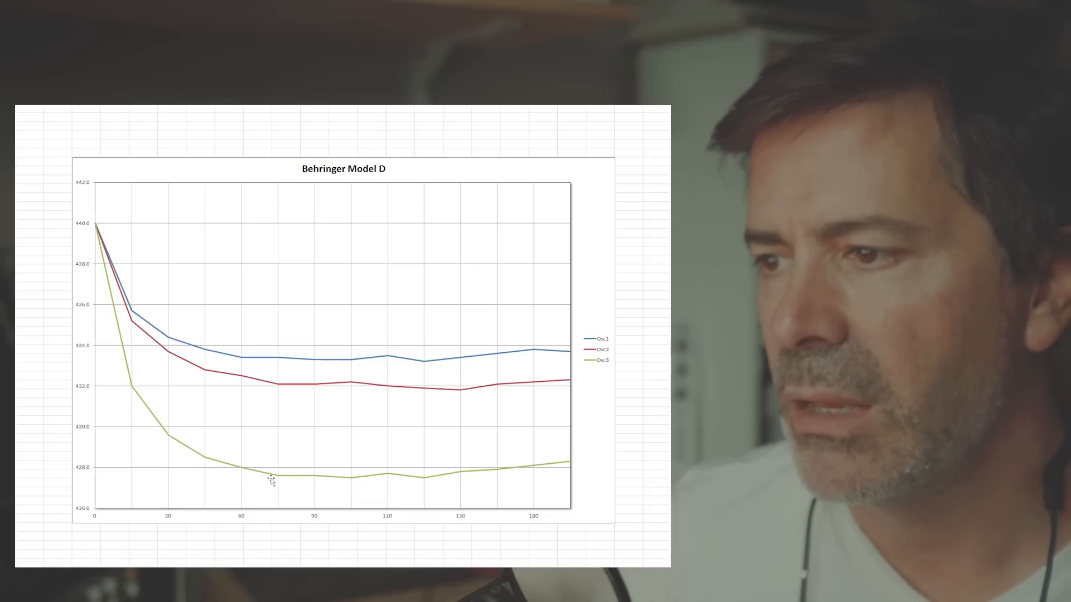
mouse_move(313, 481)
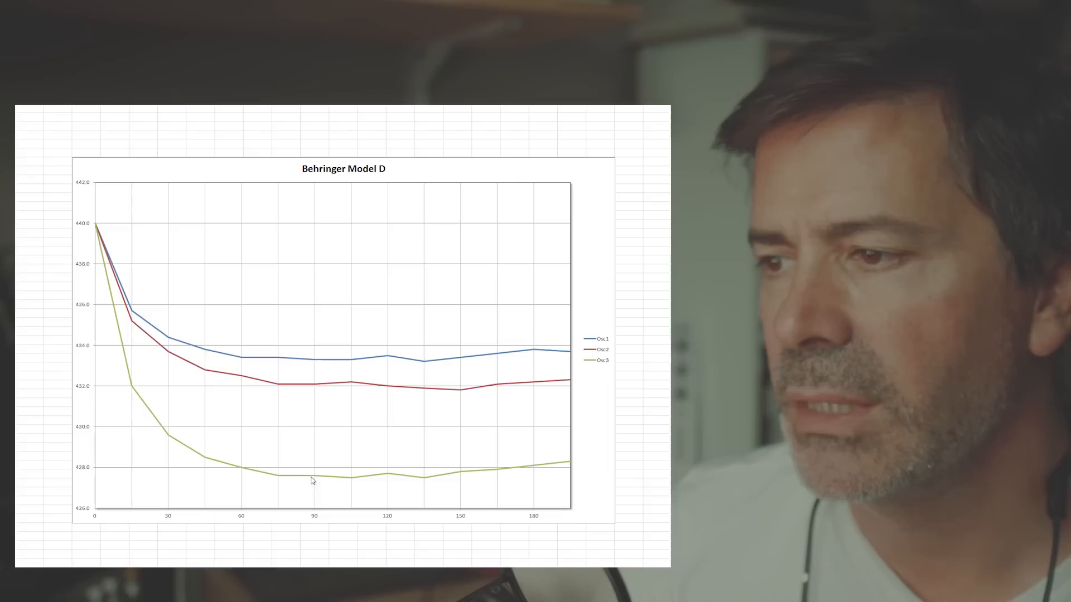
mouse_move(389, 472)
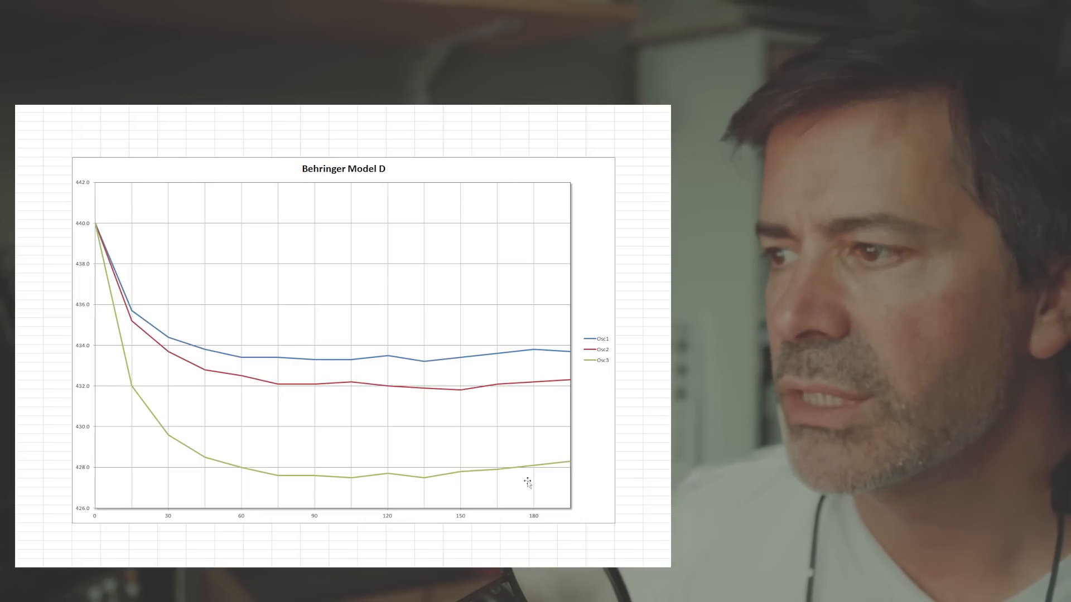
mouse_move(520, 438)
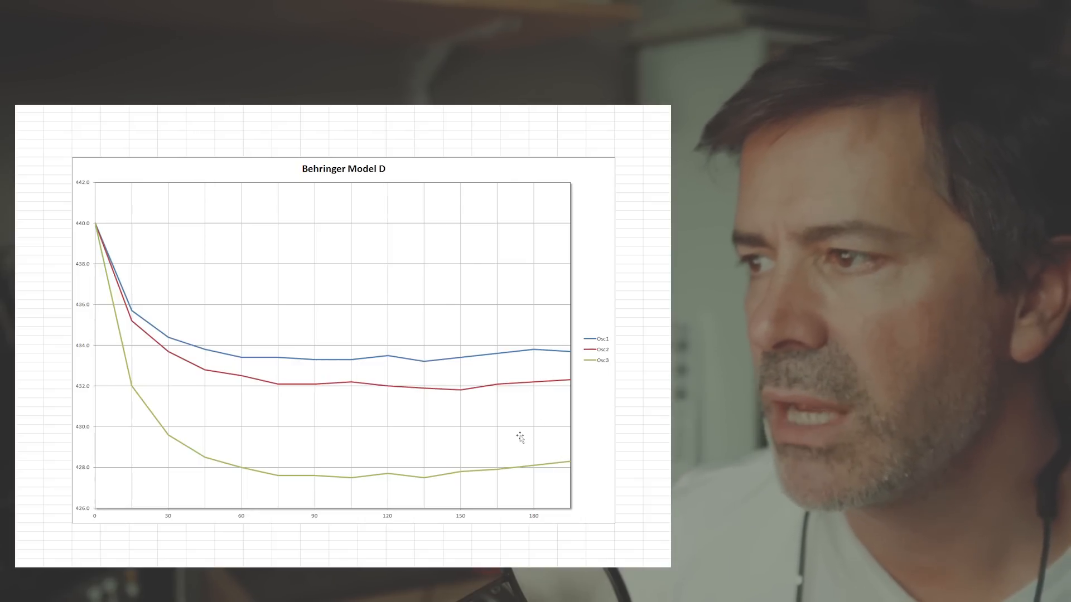
mouse_move(535, 473)
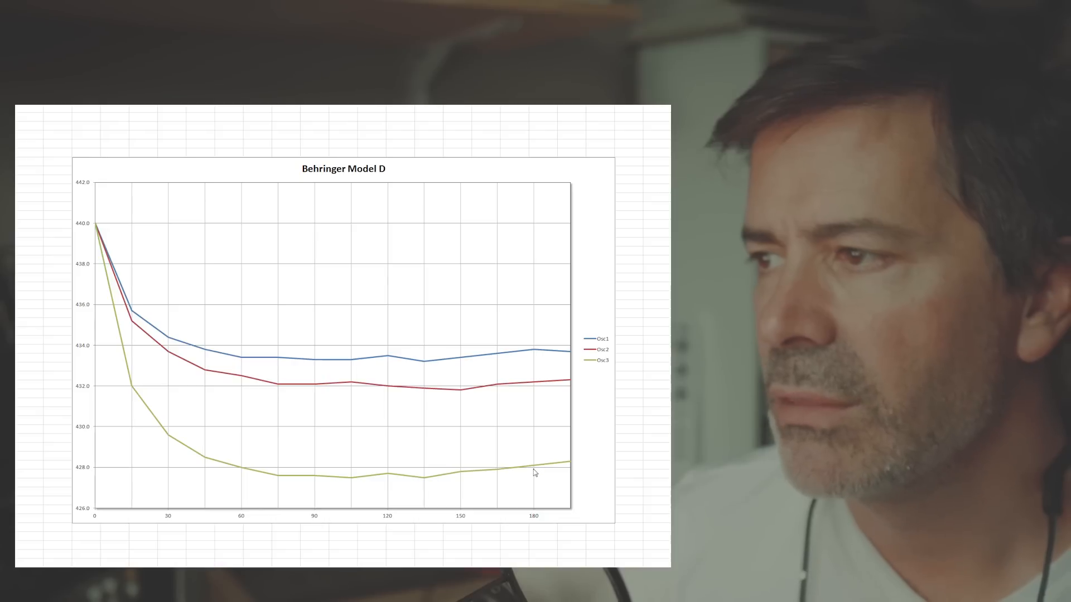
mouse_move(536, 353)
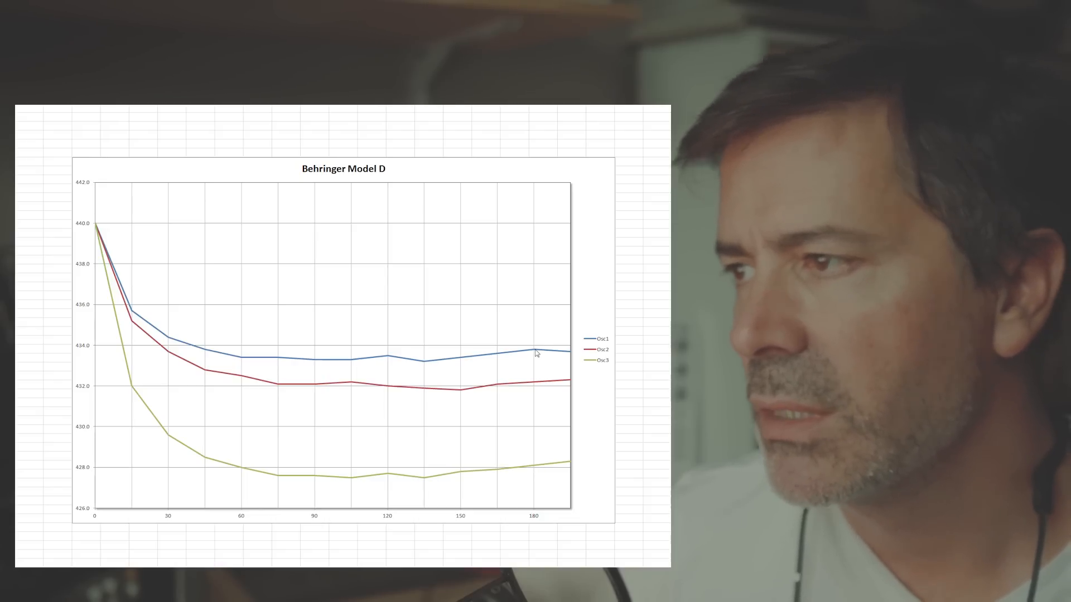
mouse_move(533, 389)
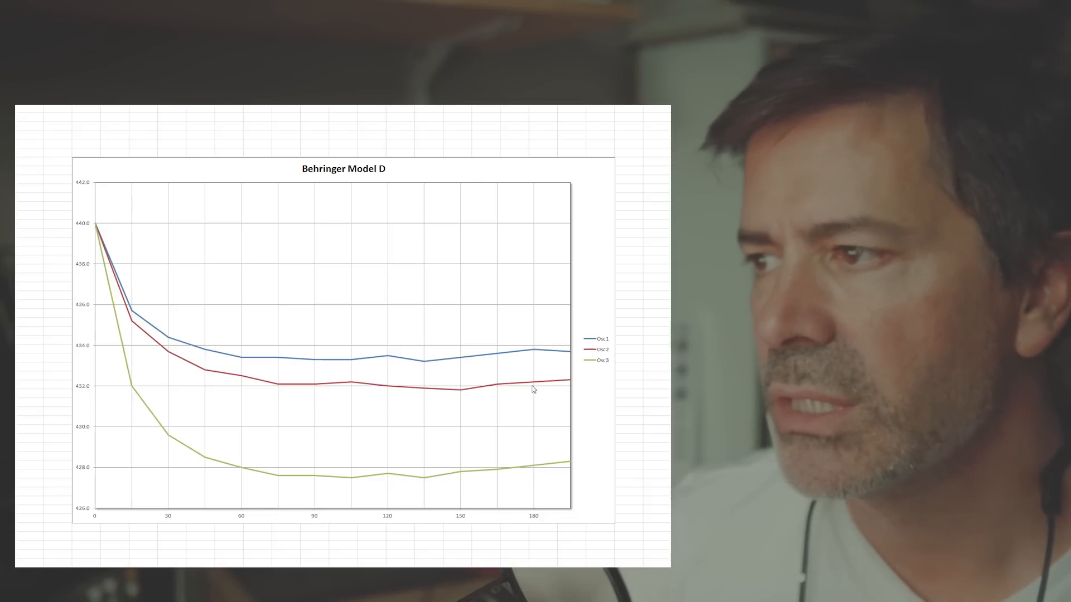
mouse_move(534, 473)
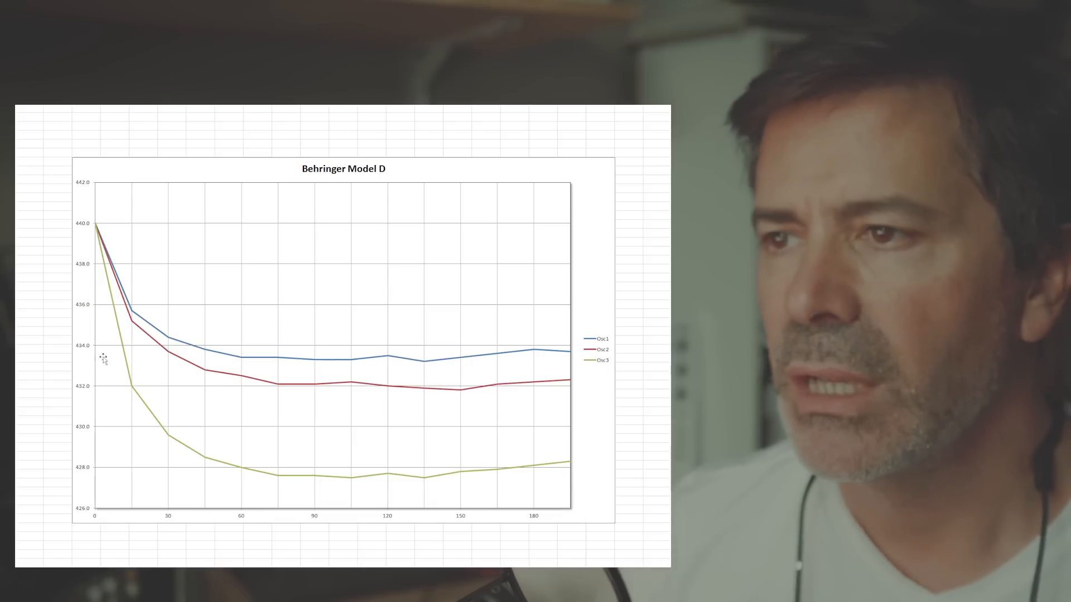
mouse_move(284, 496)
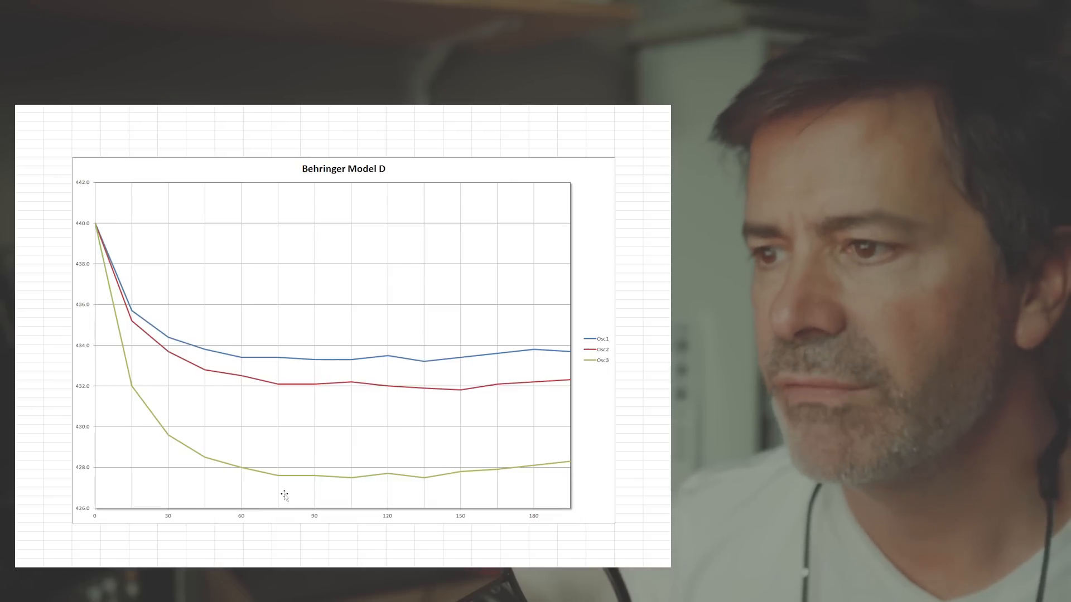
mouse_move(228, 448)
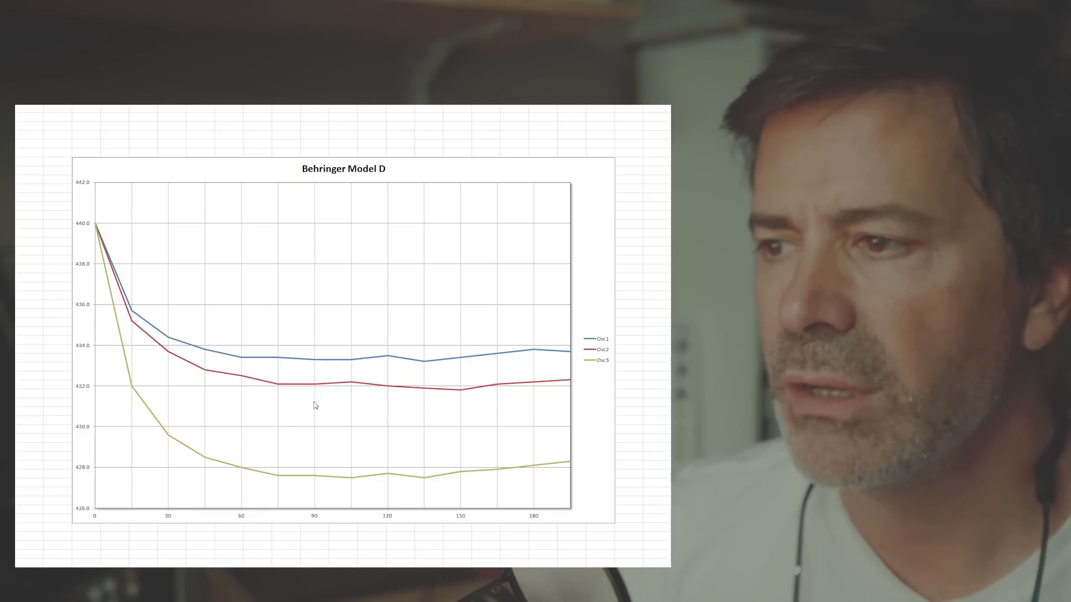
mouse_move(381, 391)
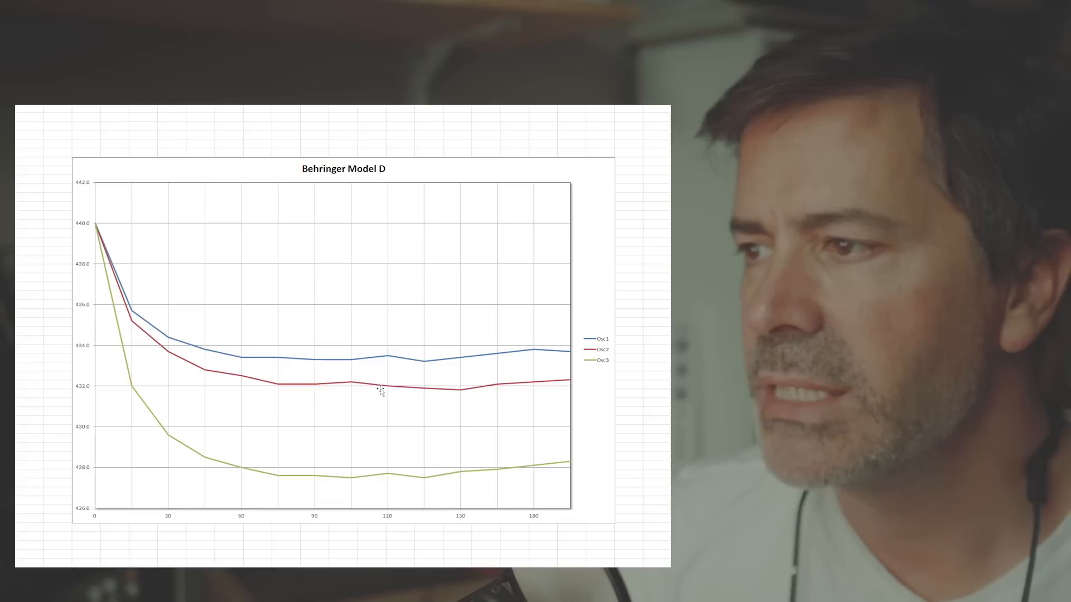
mouse_move(566, 391)
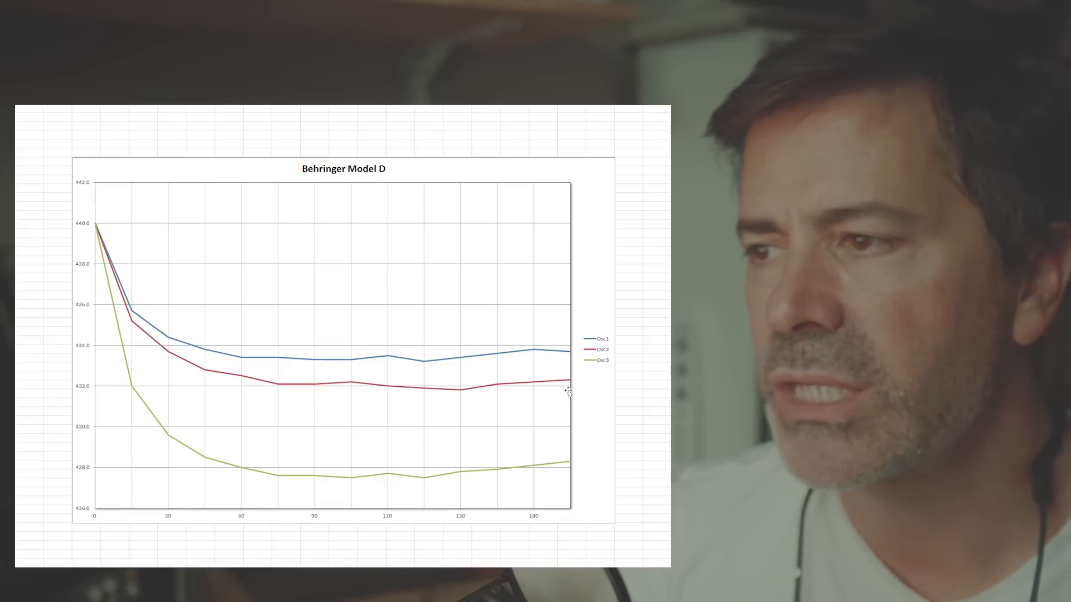
mouse_move(523, 364)
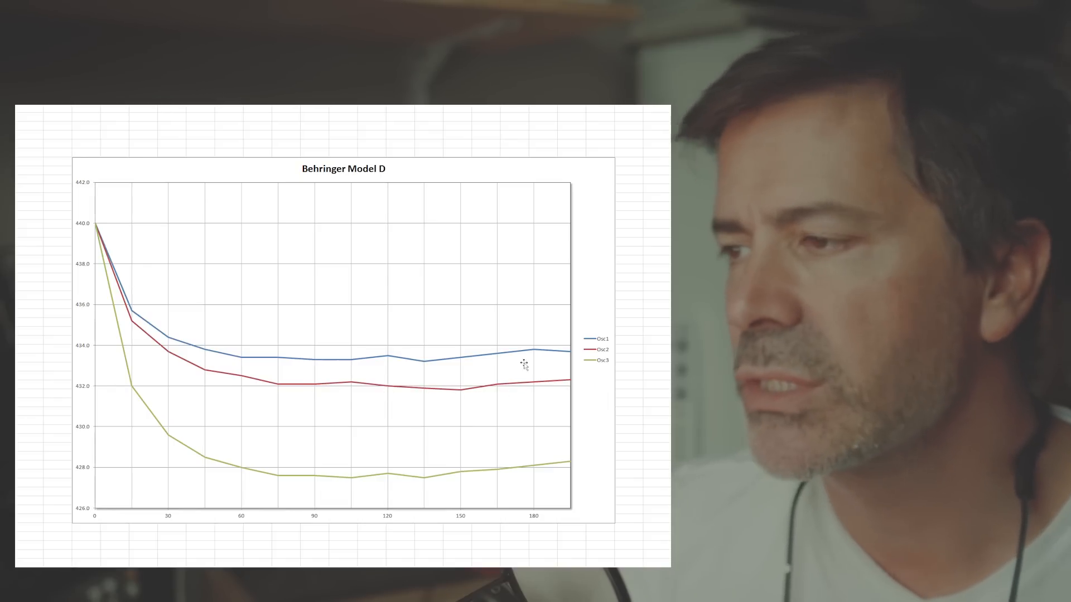
mouse_move(535, 399)
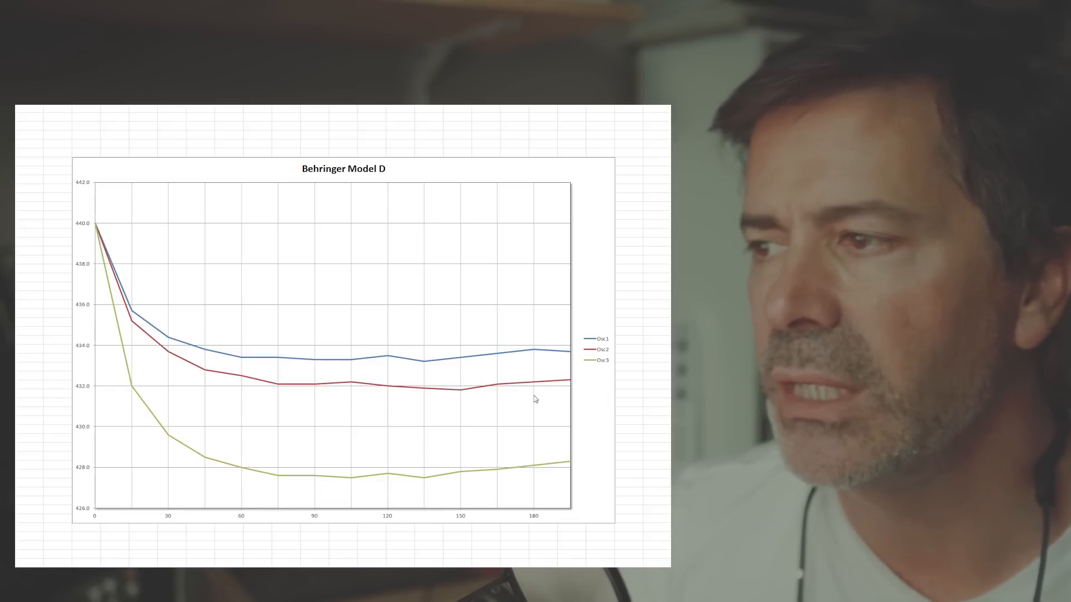
mouse_move(333, 410)
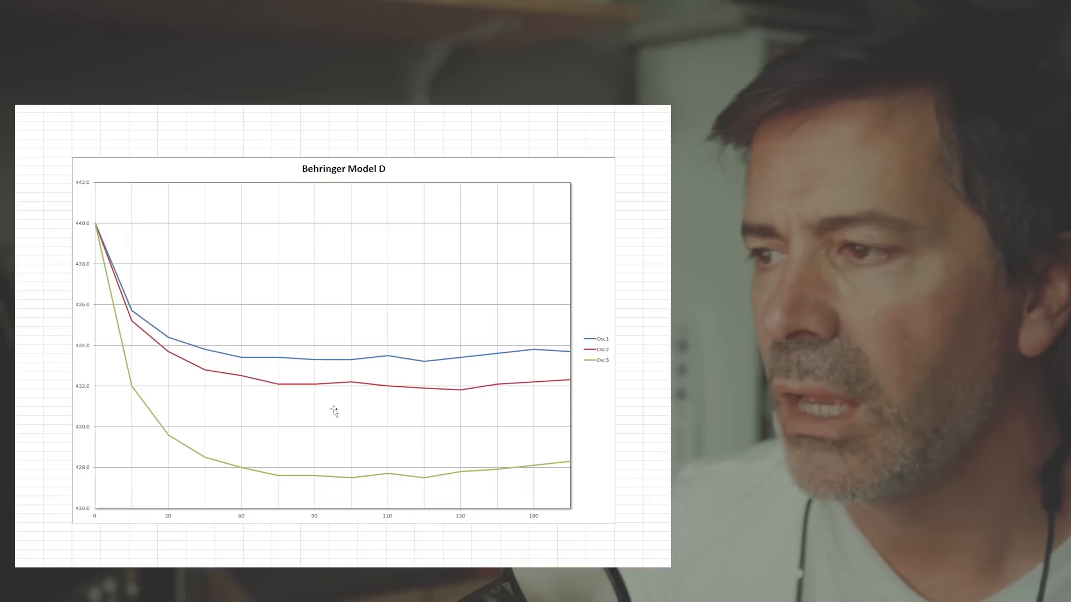
mouse_move(415, 398)
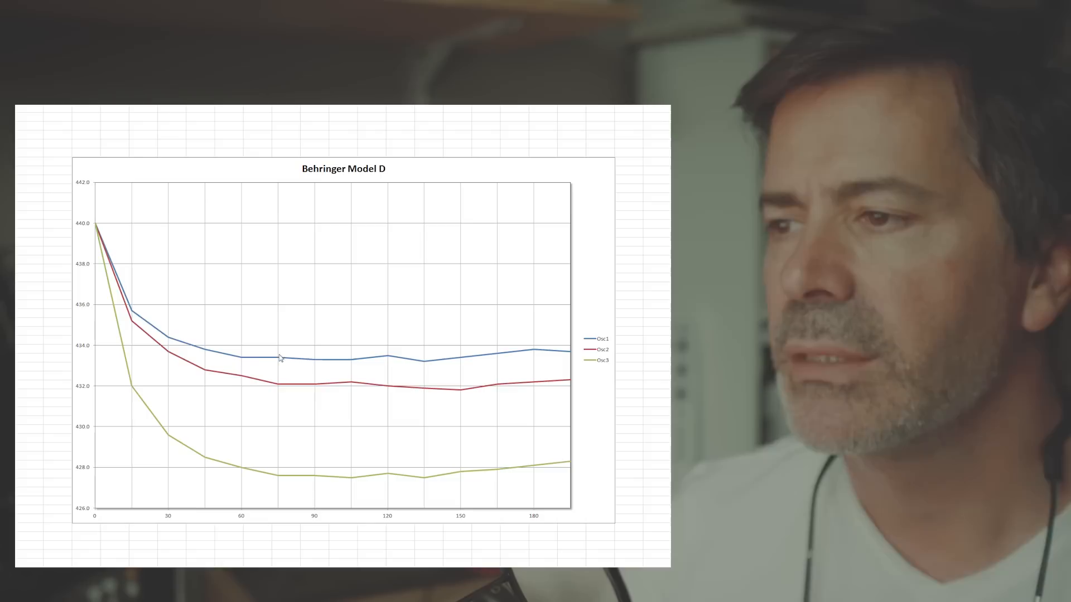
mouse_move(348, 385)
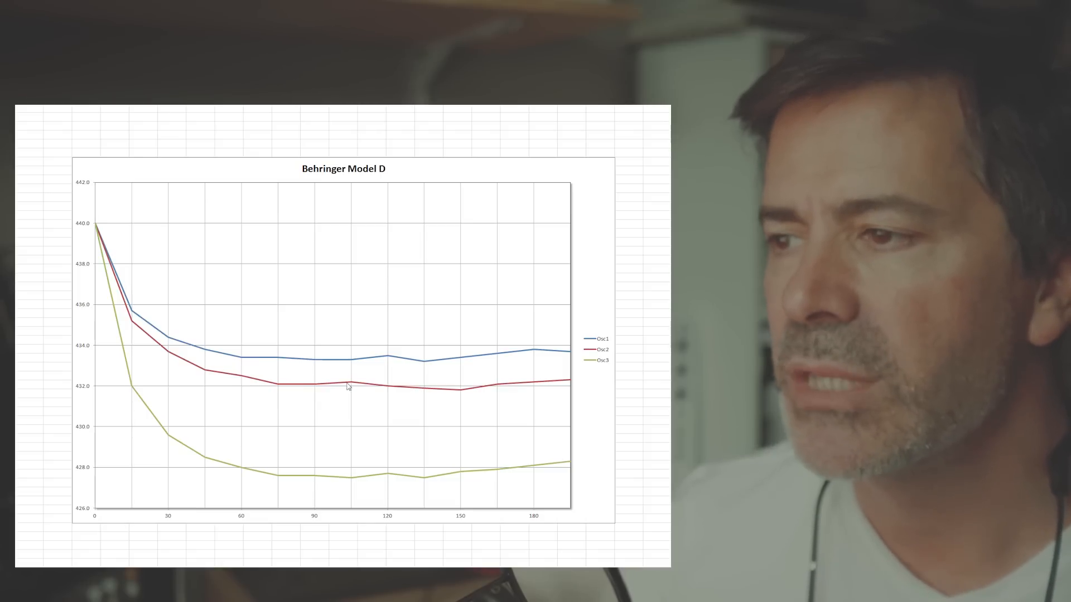
mouse_move(335, 483)
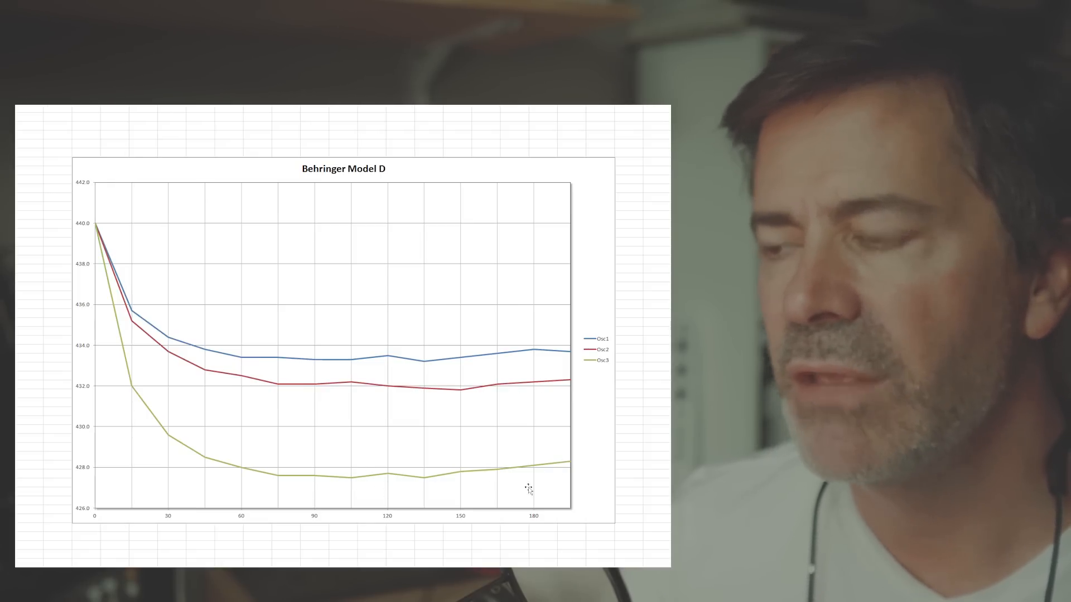
mouse_move(572, 487)
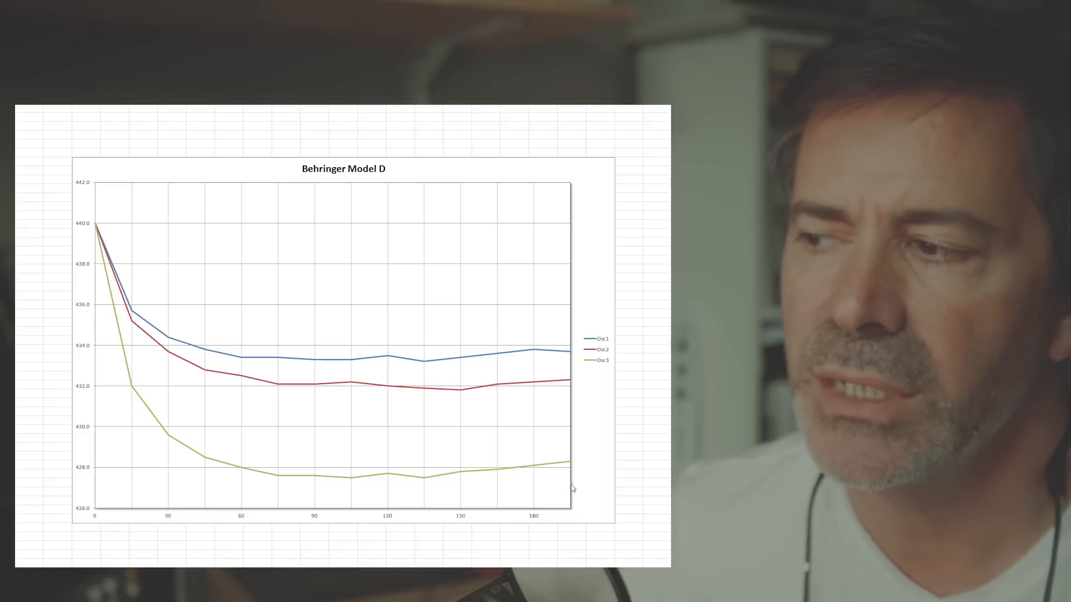
mouse_move(563, 481)
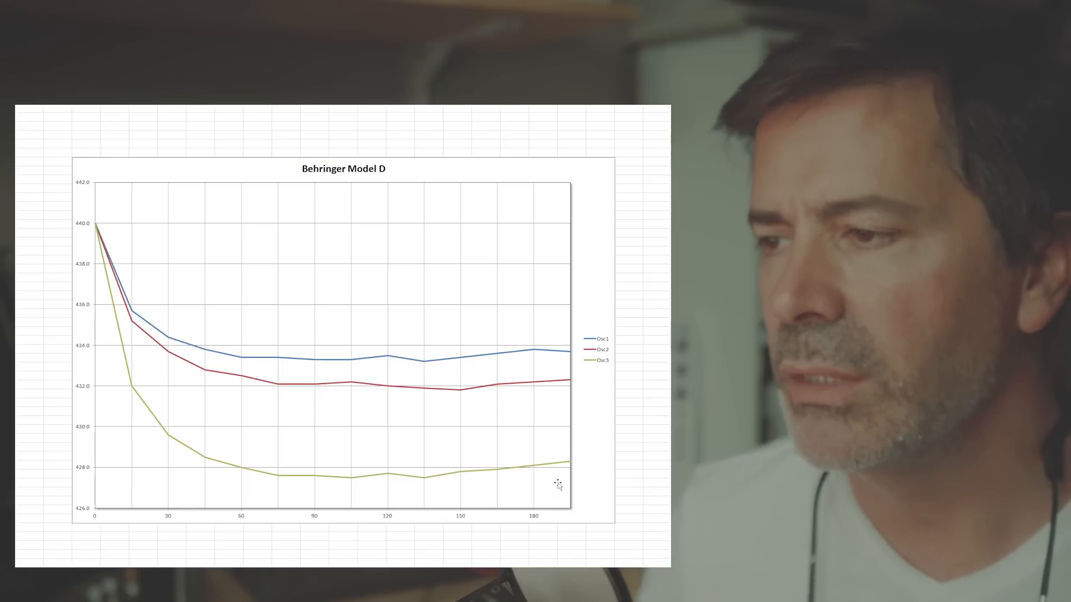
mouse_move(361, 394)
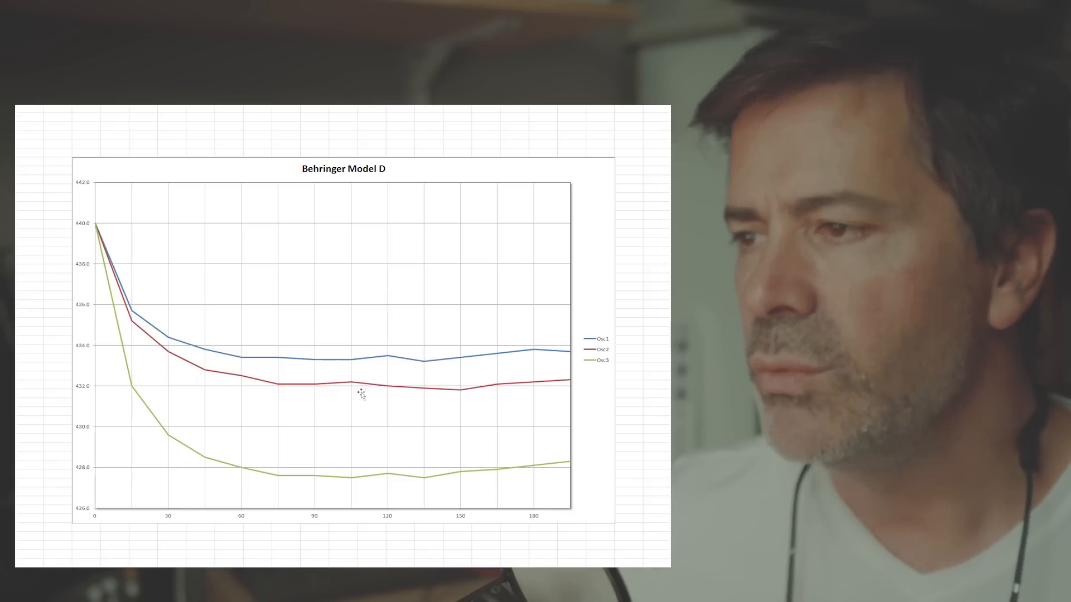
mouse_move(350, 395)
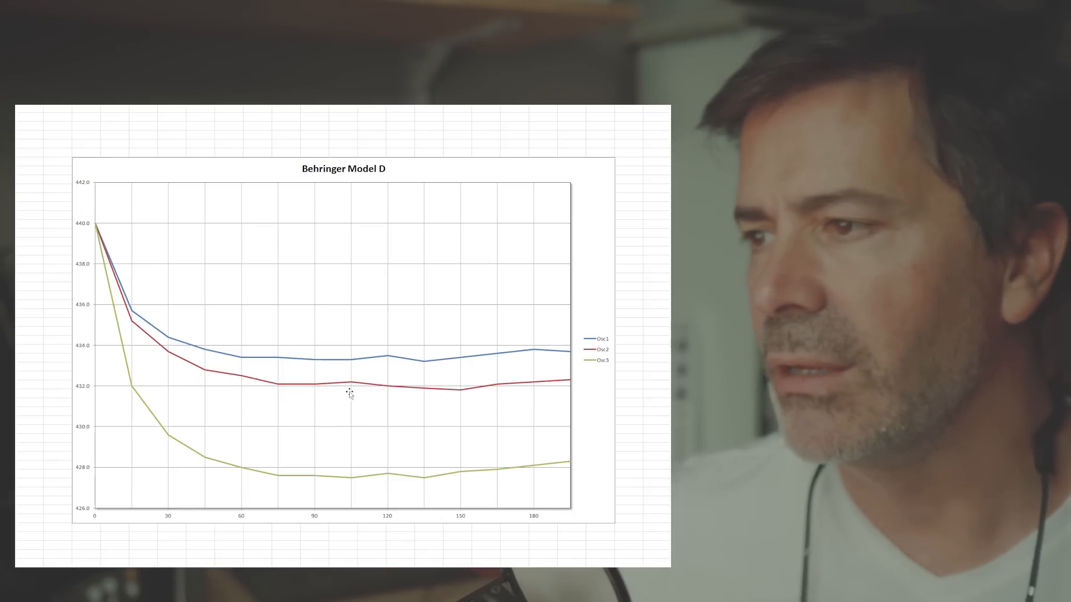
mouse_move(509, 387)
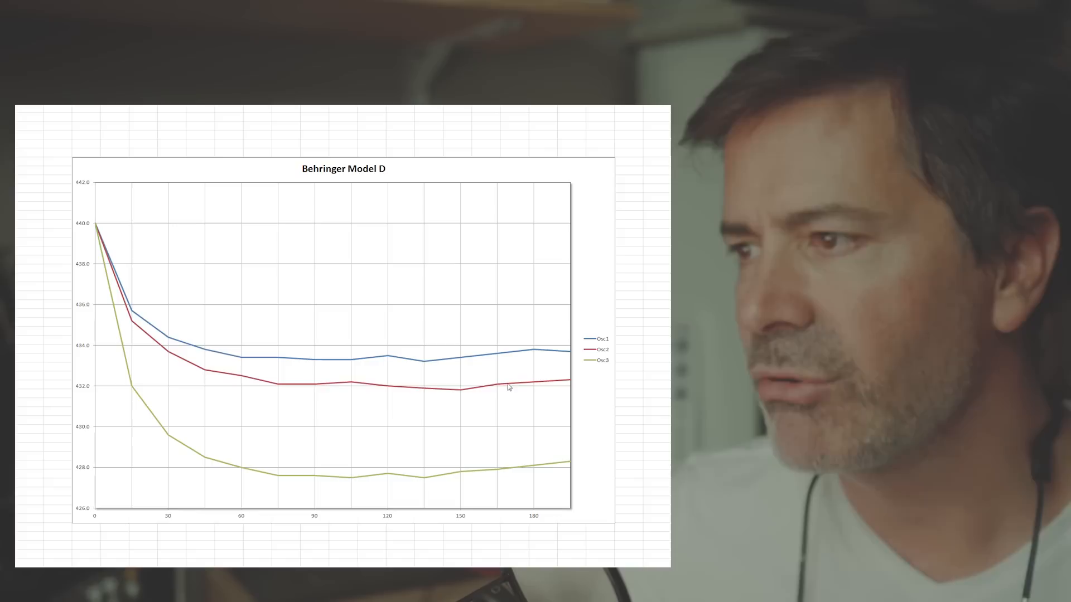
mouse_move(385, 399)
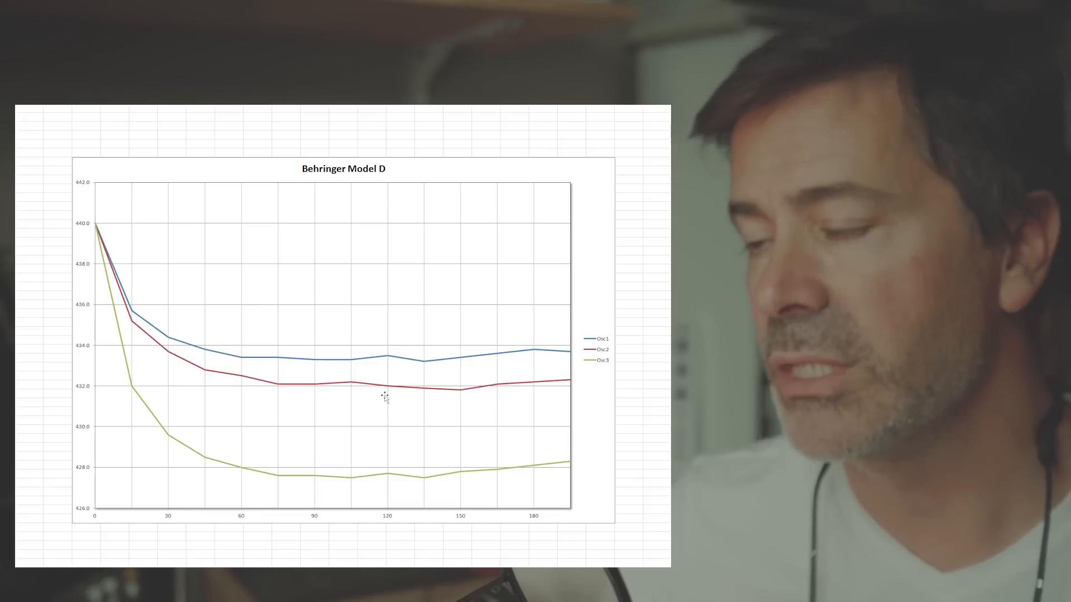
mouse_move(415, 432)
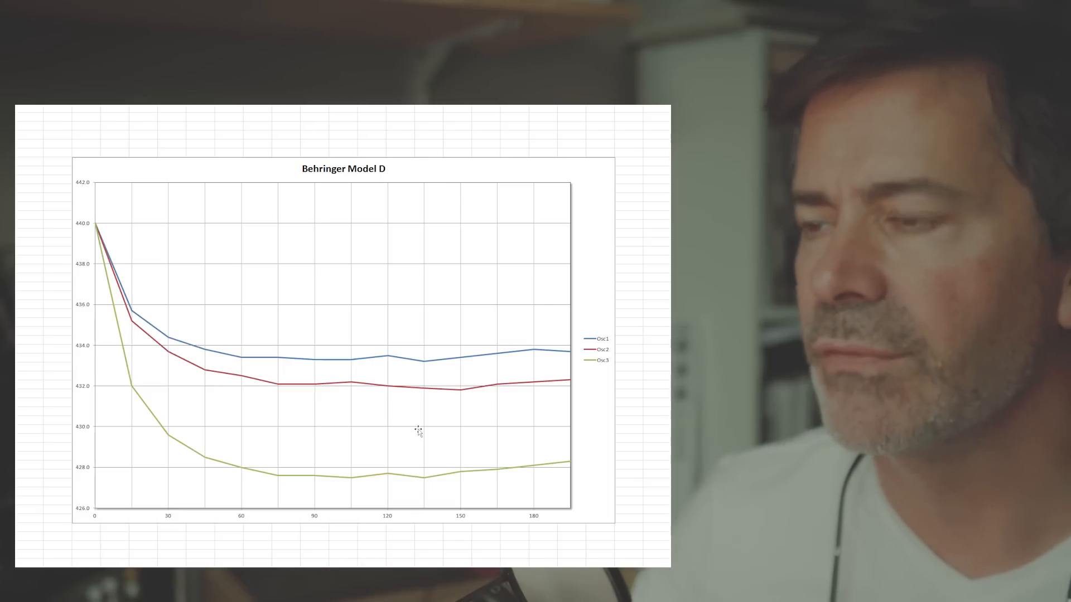
mouse_move(350, 403)
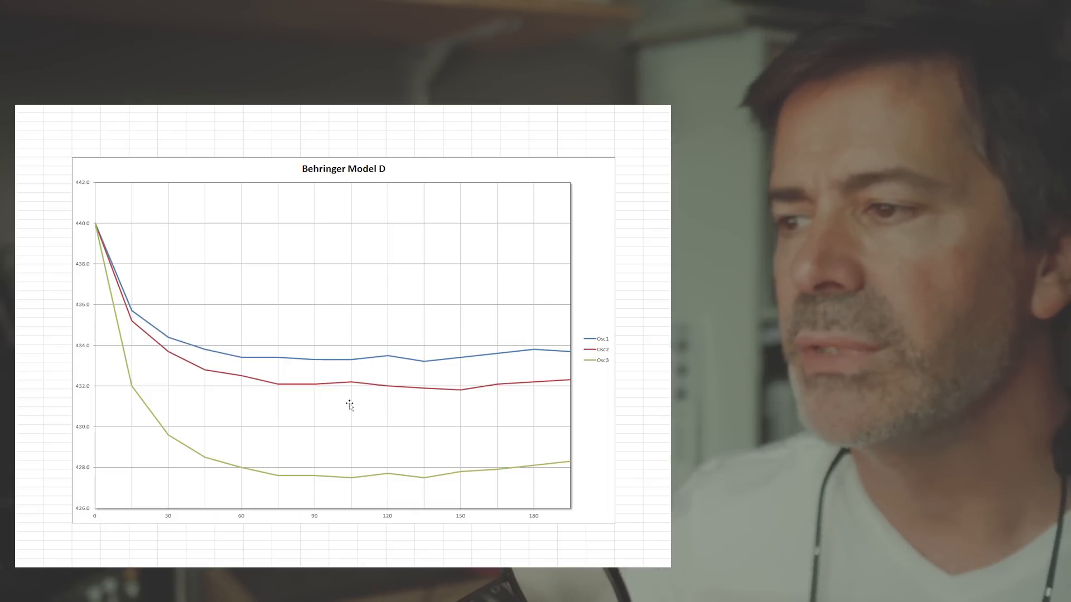
mouse_move(551, 416)
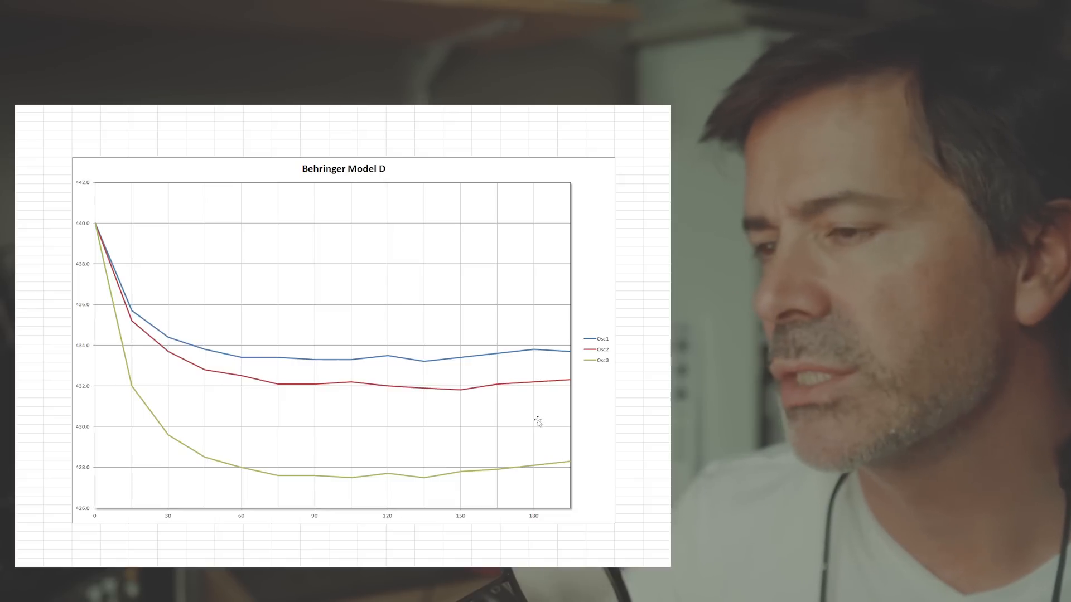
mouse_move(401, 392)
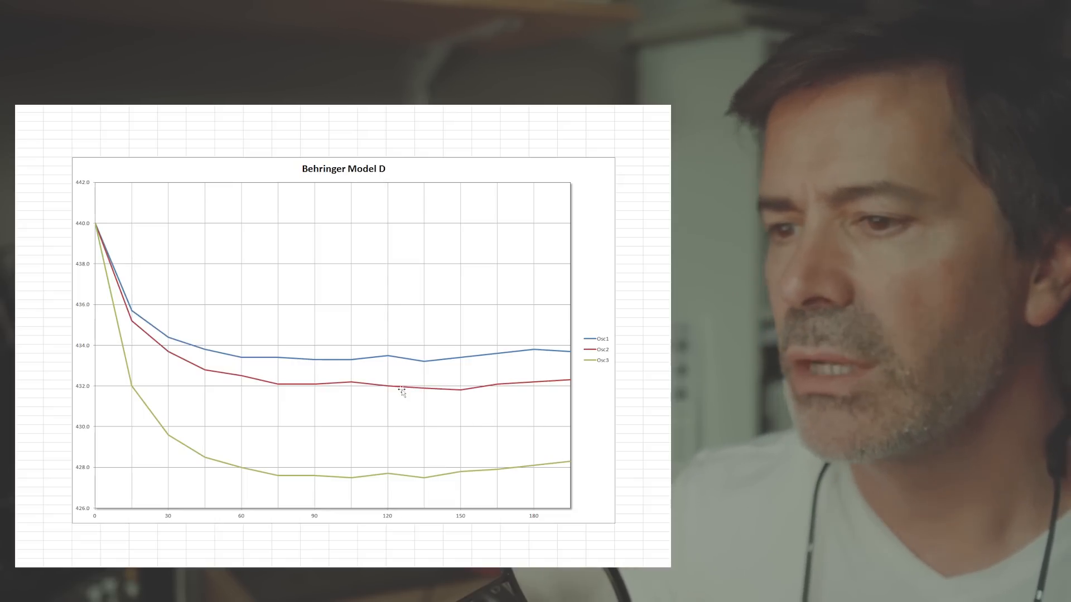
mouse_move(324, 379)
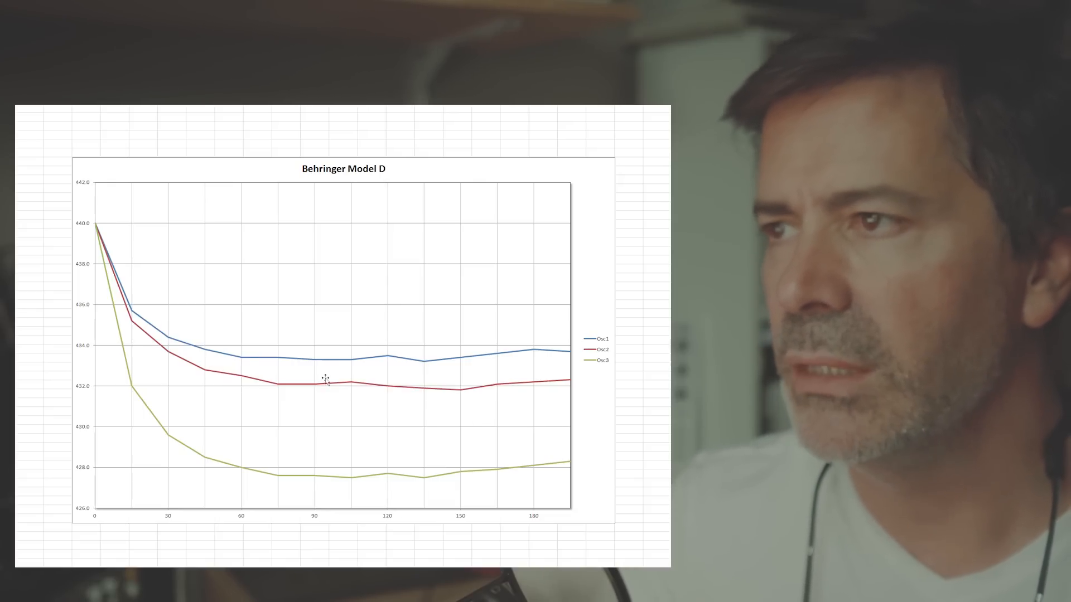
mouse_move(170, 484)
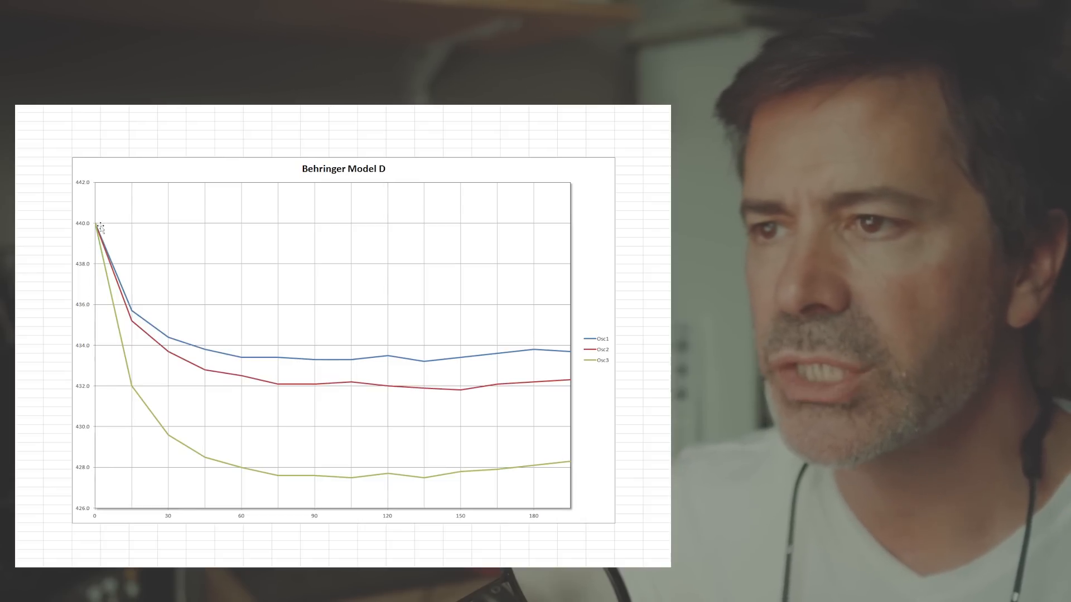
mouse_move(149, 492)
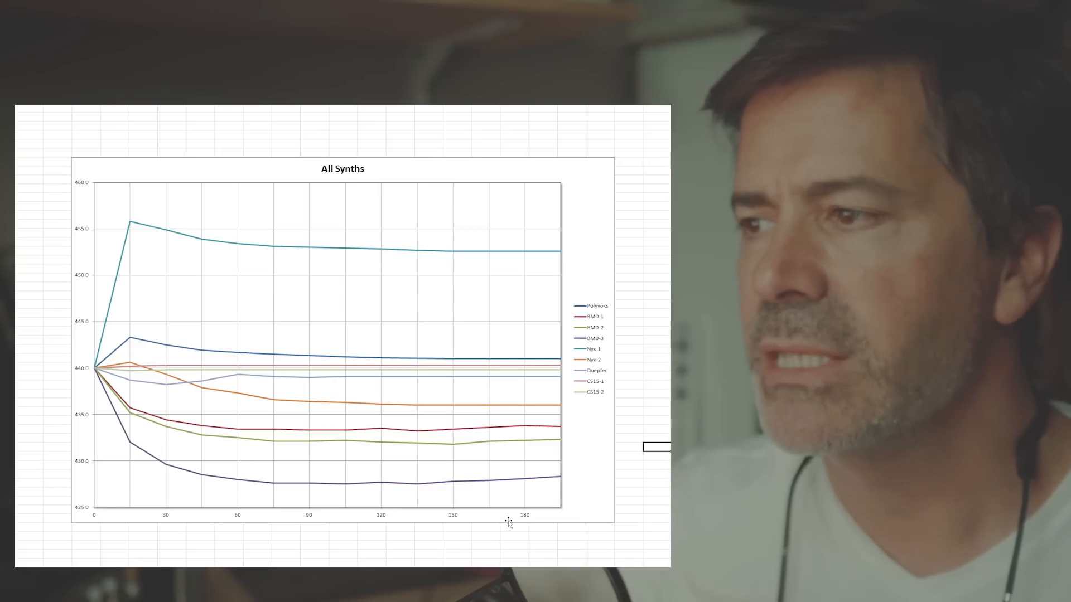
mouse_move(606, 430)
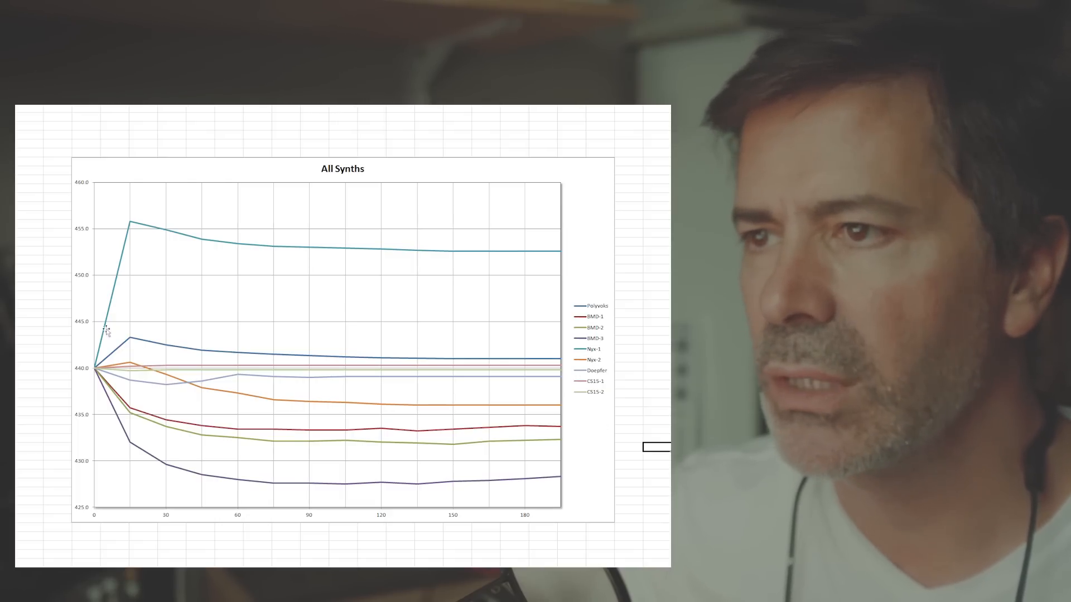
mouse_move(134, 225)
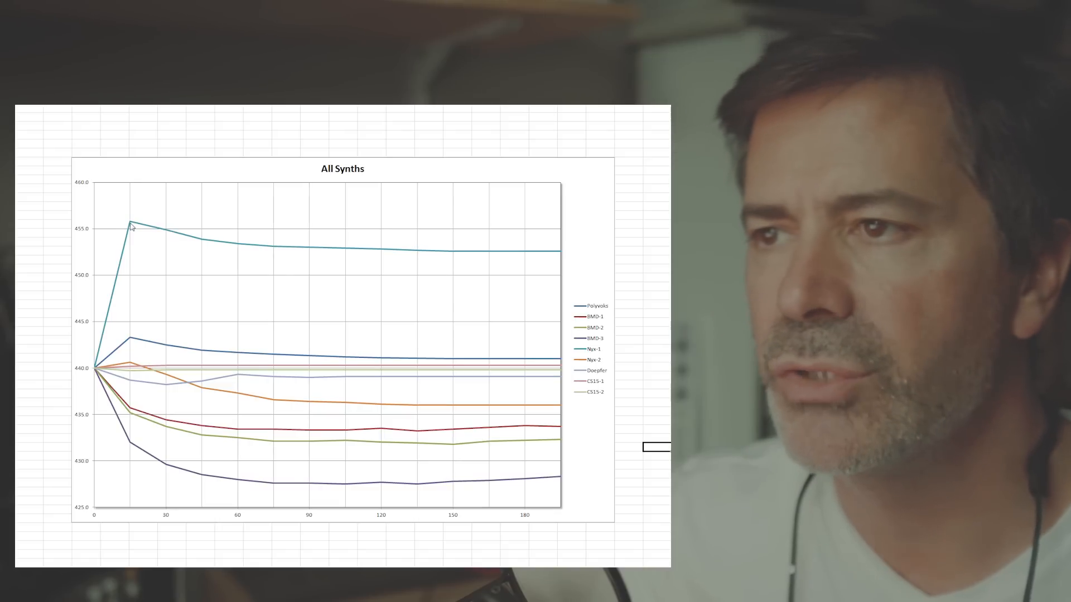
mouse_move(101, 369)
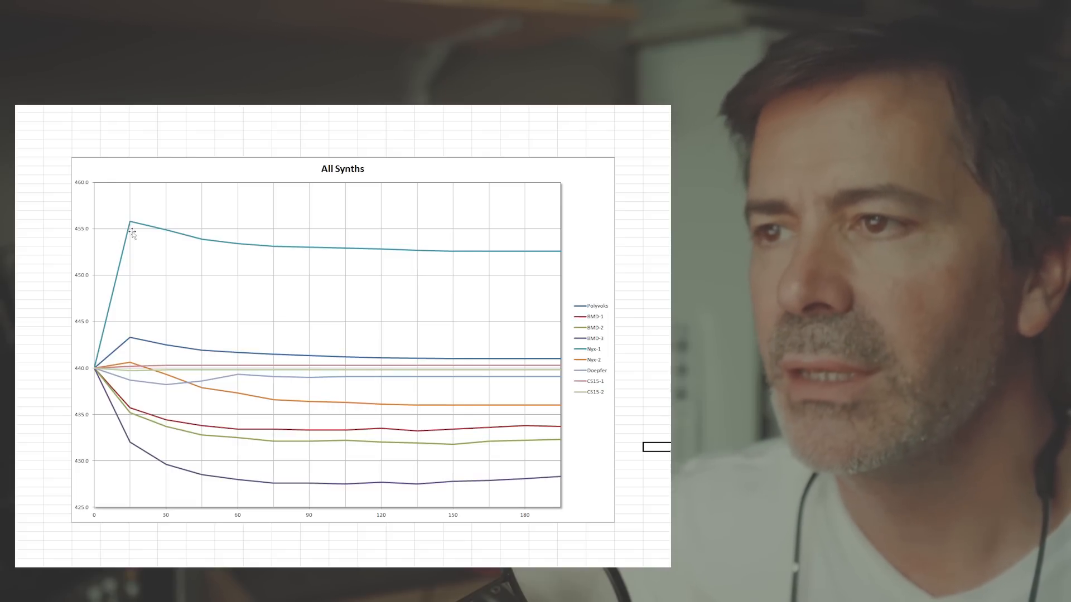
mouse_move(317, 256)
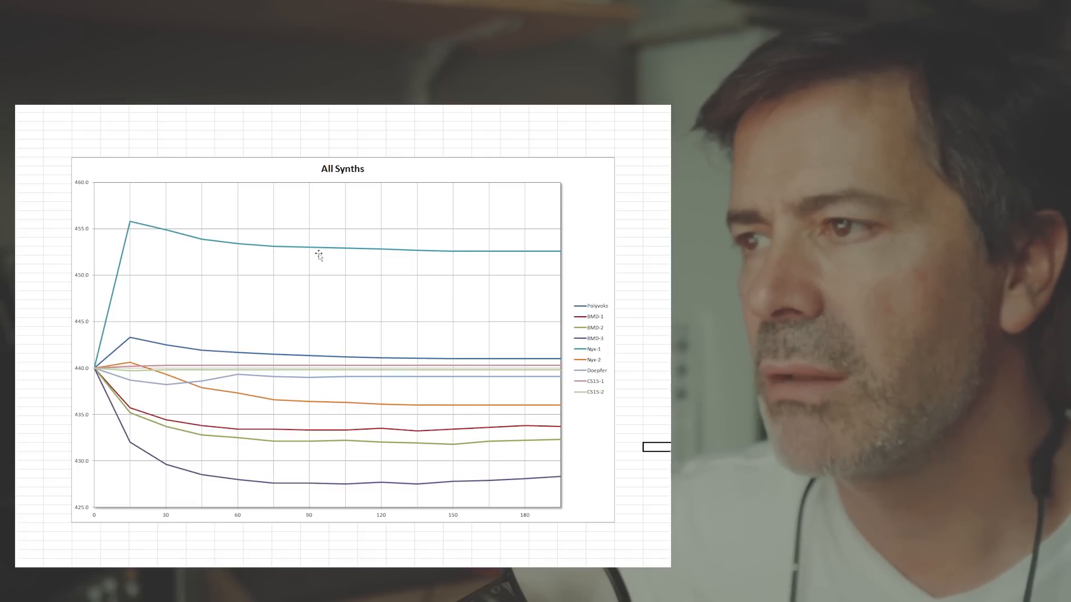
mouse_move(401, 262)
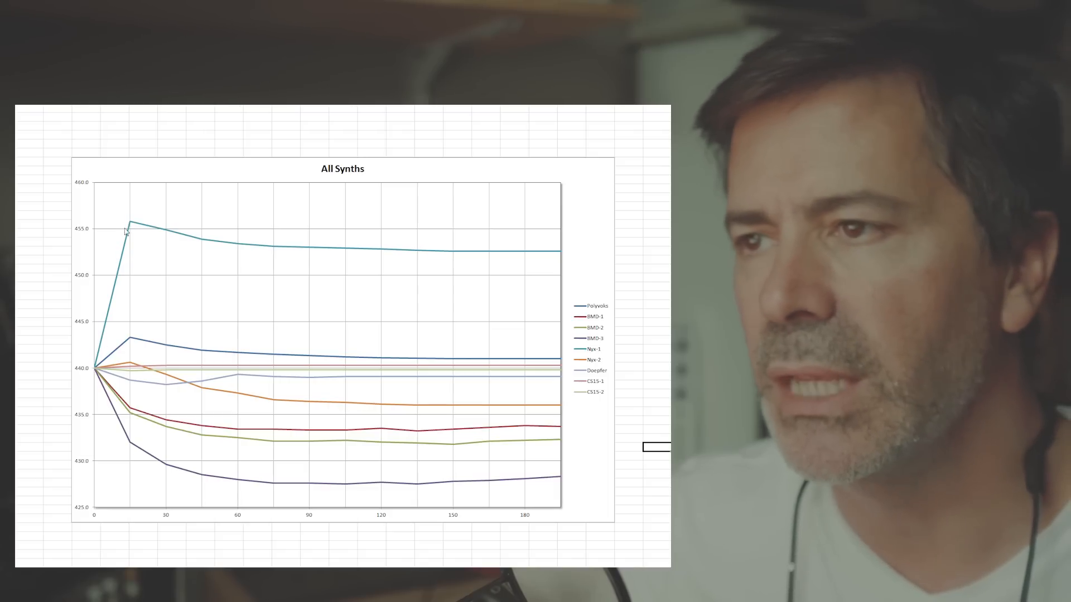
mouse_move(393, 258)
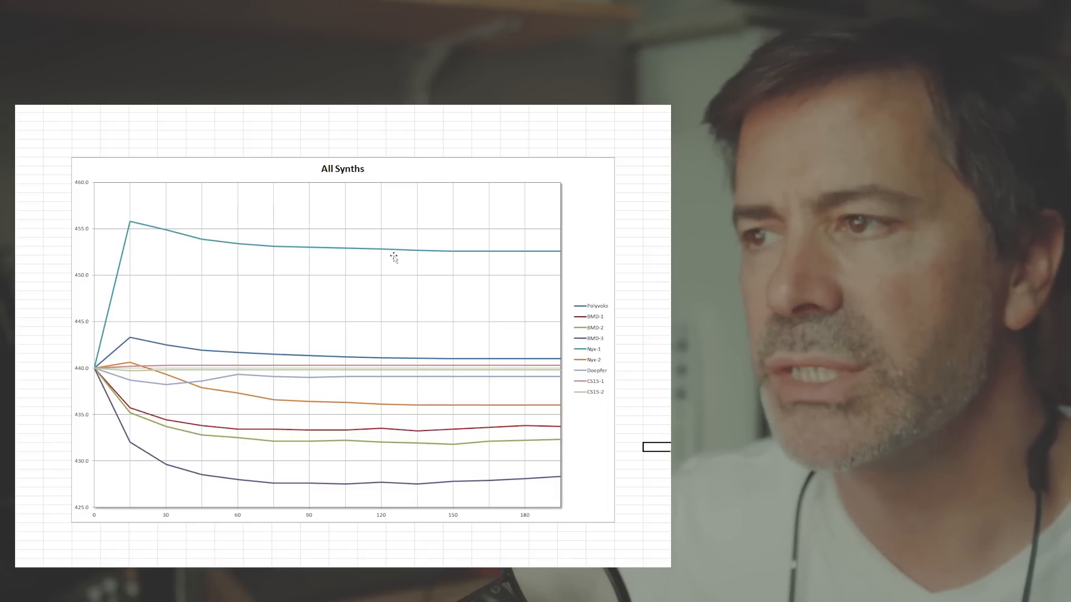
mouse_move(403, 262)
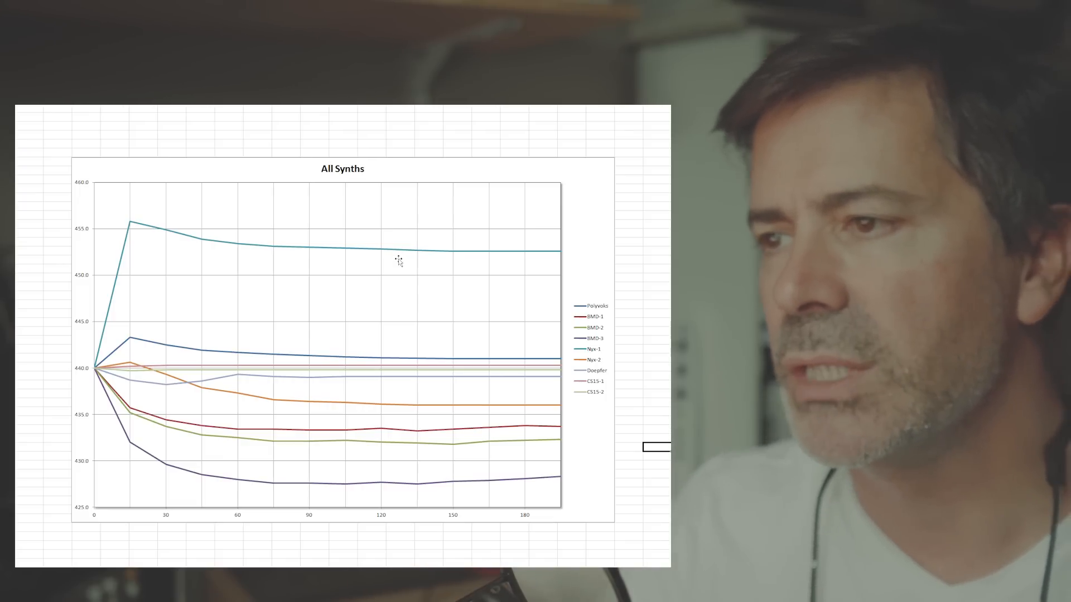
mouse_move(186, 394)
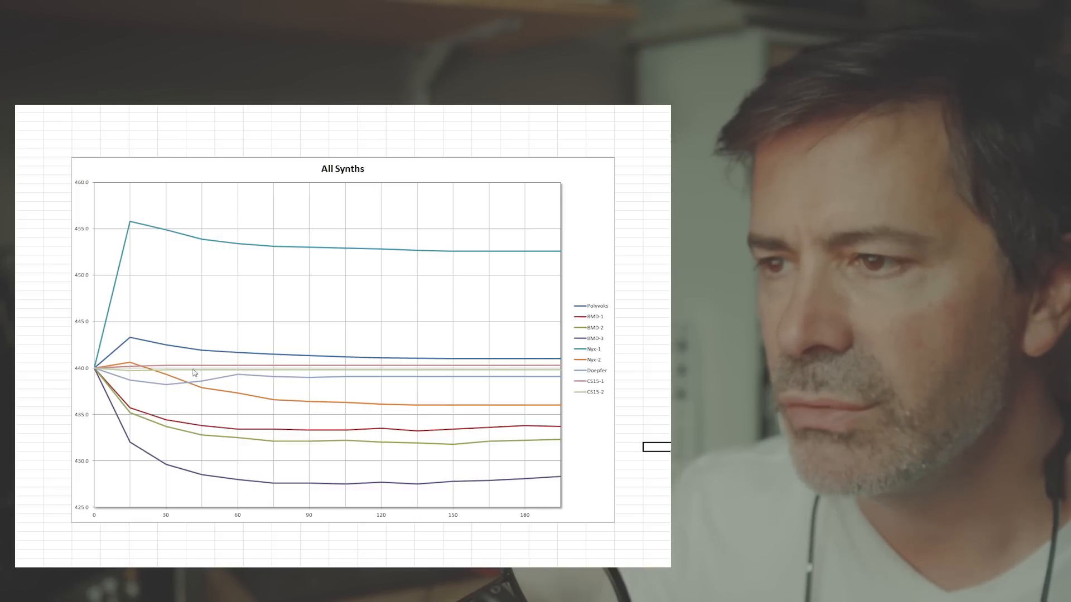
mouse_move(190, 373)
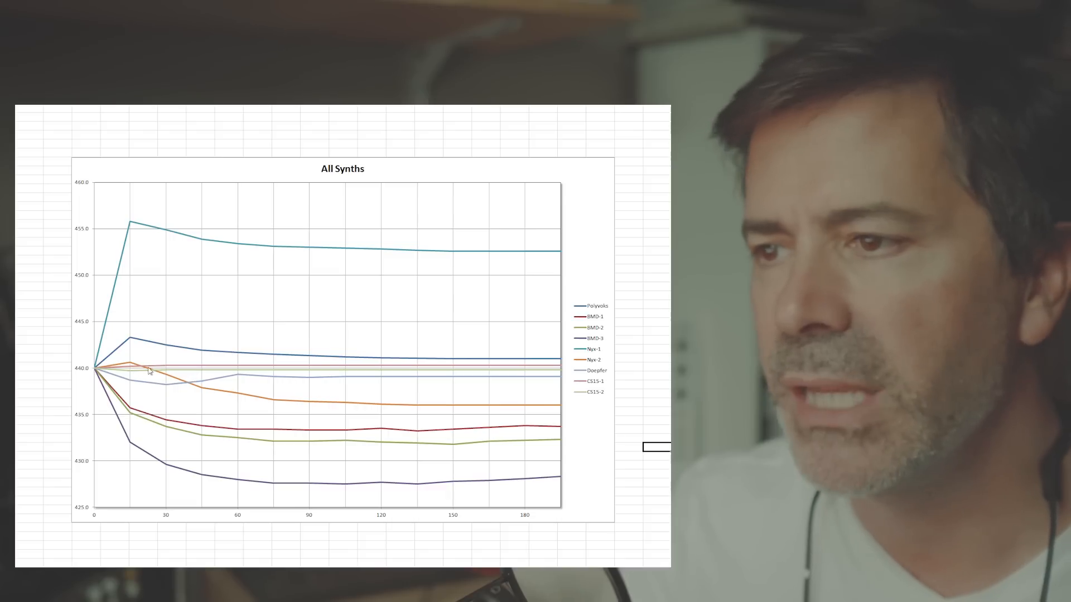
mouse_move(174, 371)
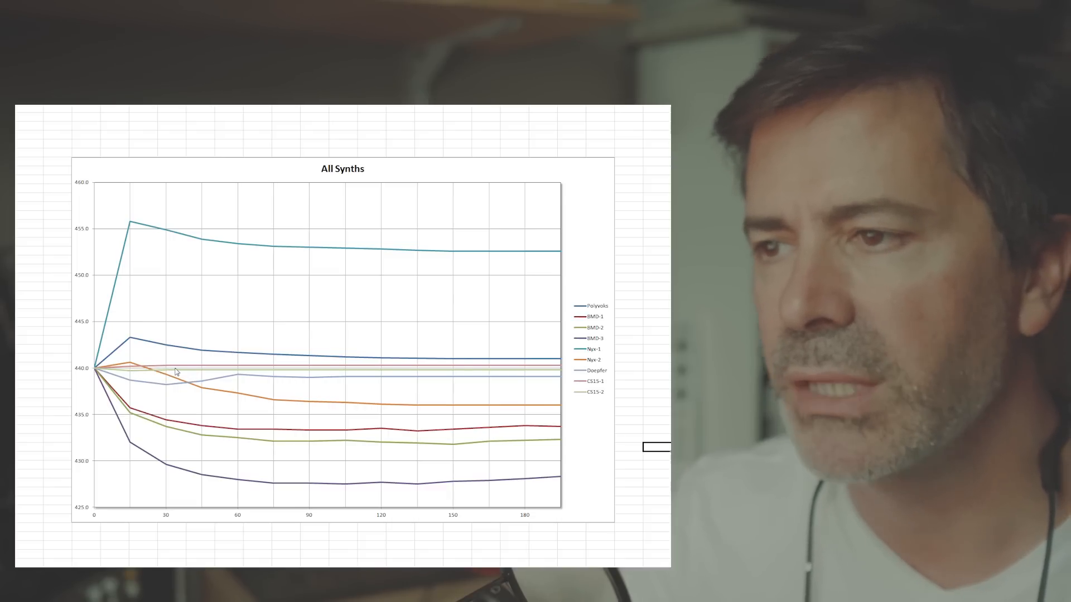
mouse_move(228, 373)
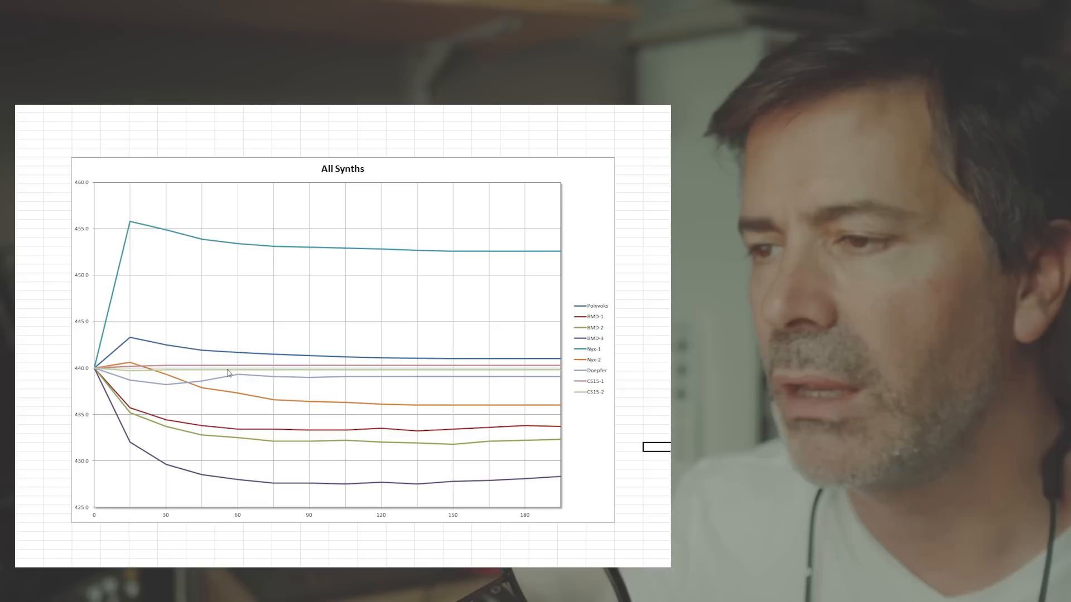
mouse_move(360, 373)
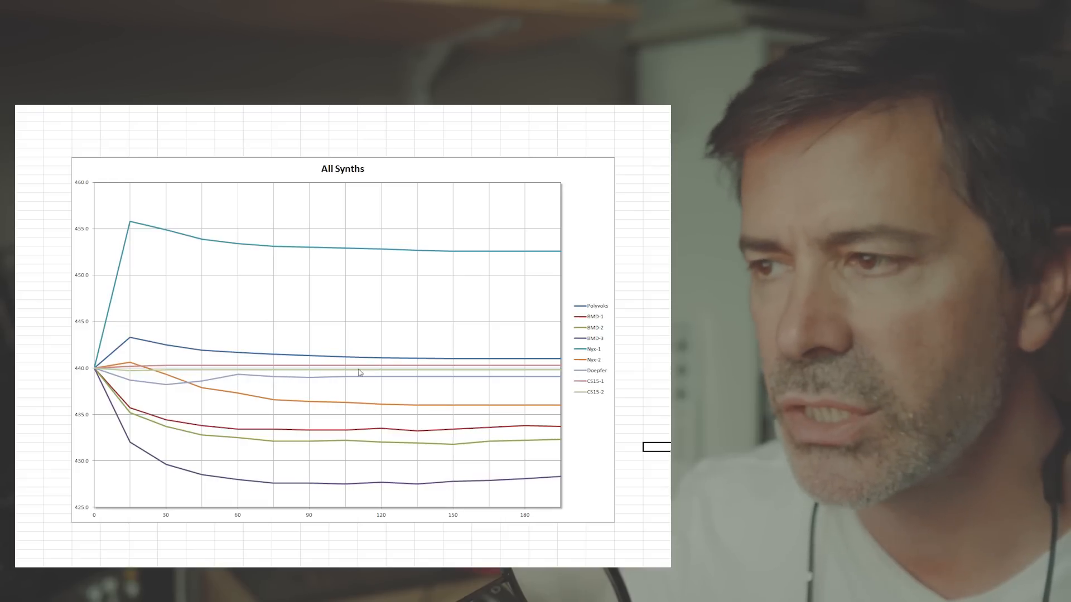
mouse_move(547, 371)
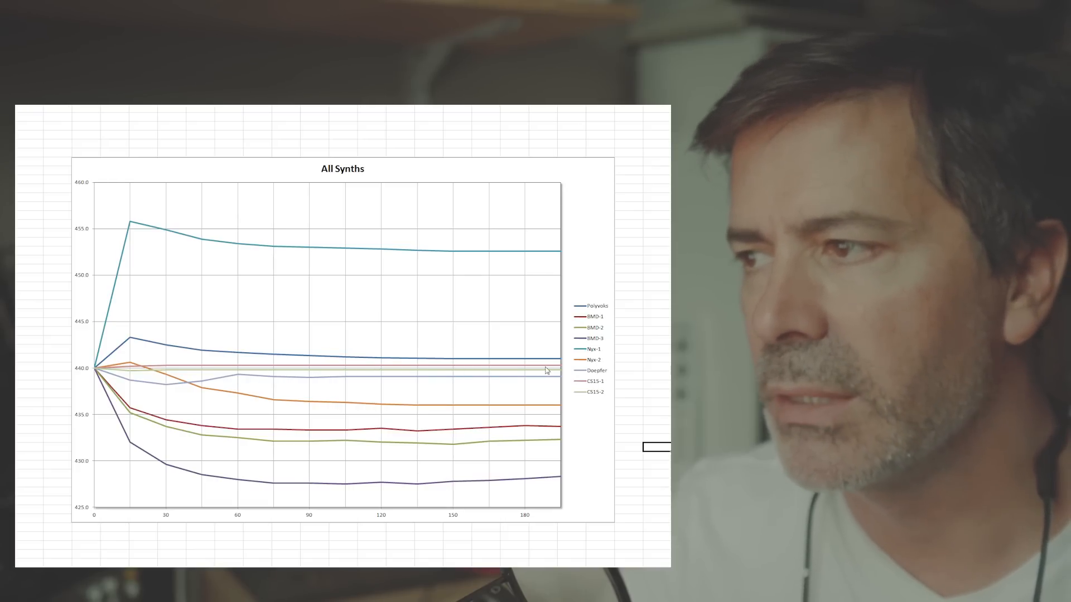
mouse_move(128, 373)
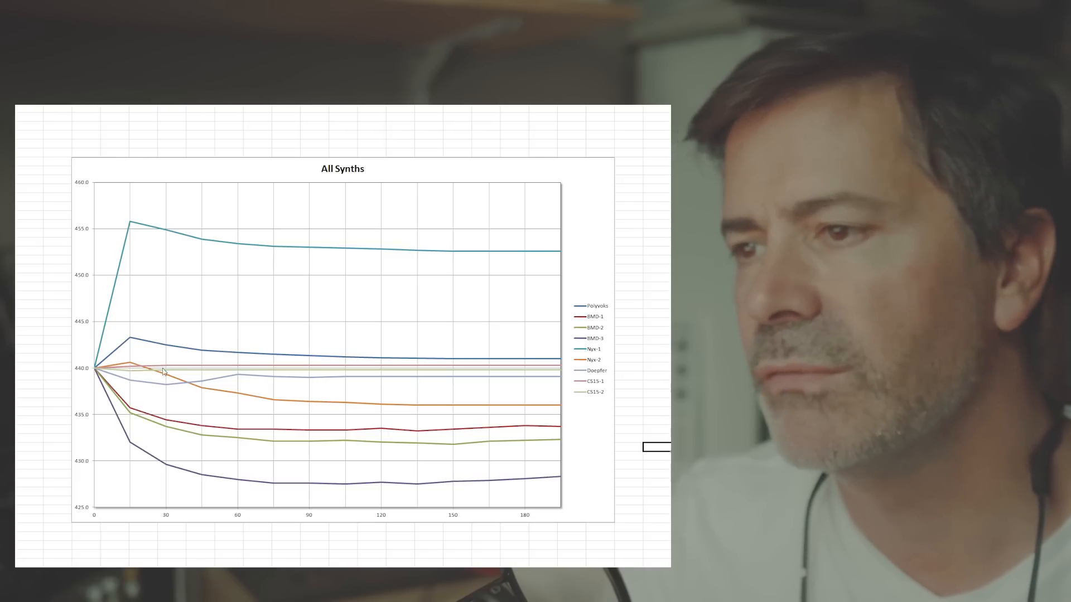
mouse_move(87, 374)
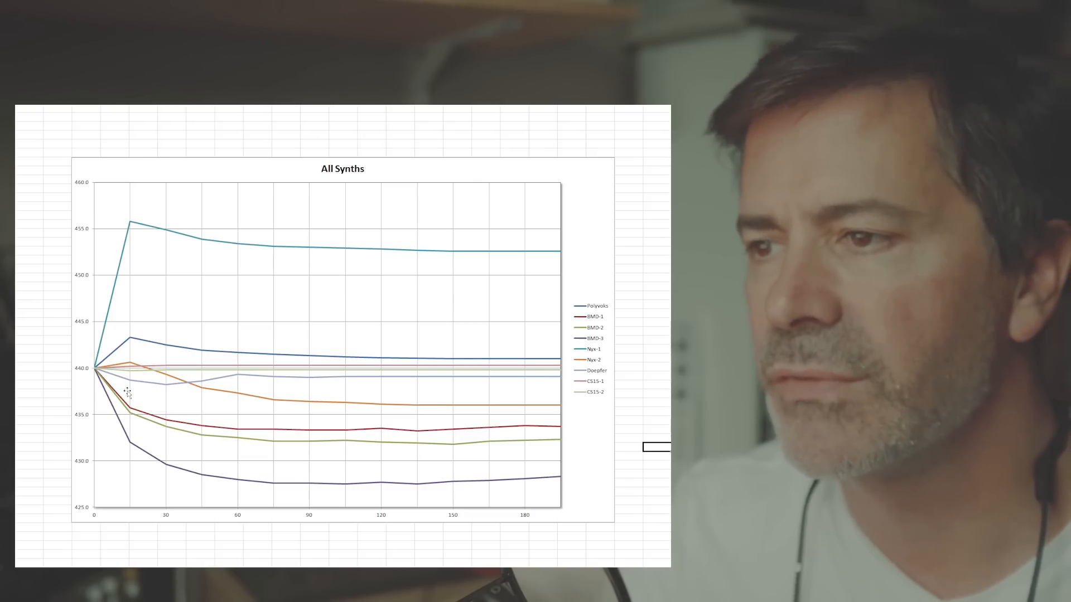
mouse_move(277, 374)
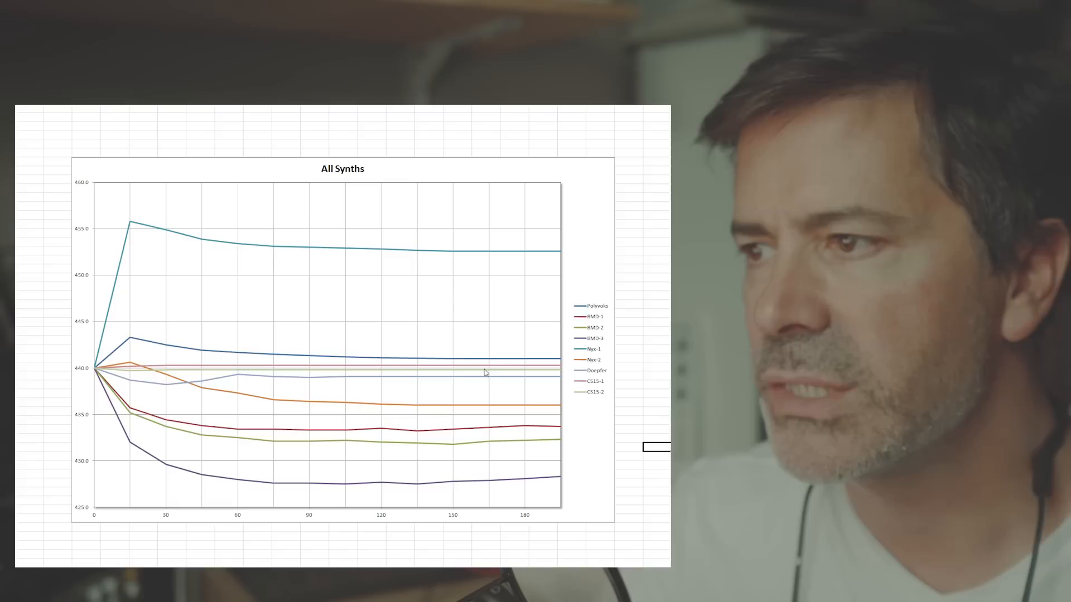
mouse_move(435, 410)
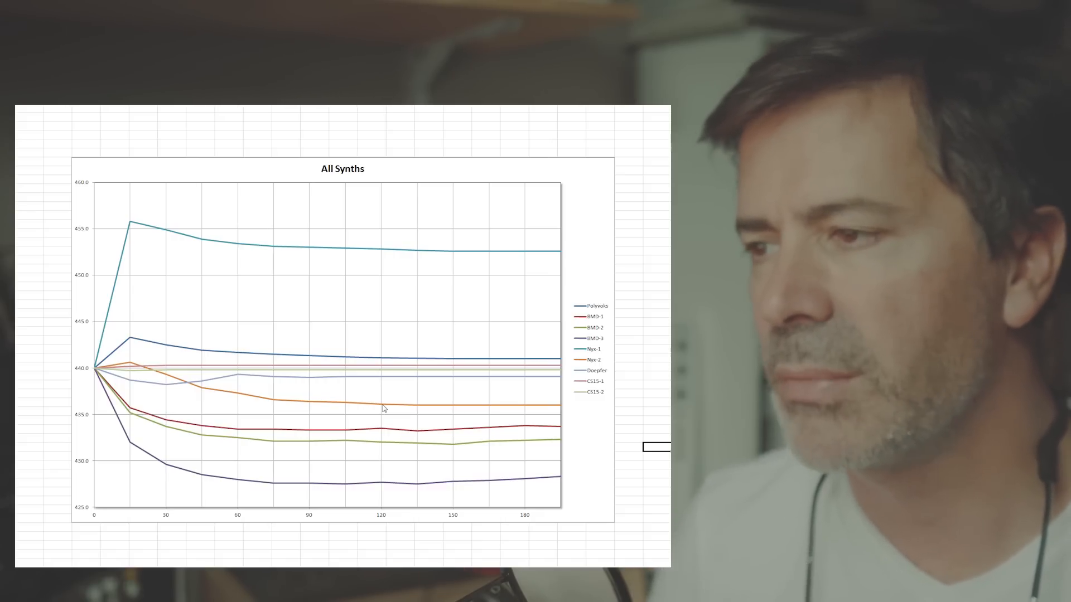
mouse_move(368, 262)
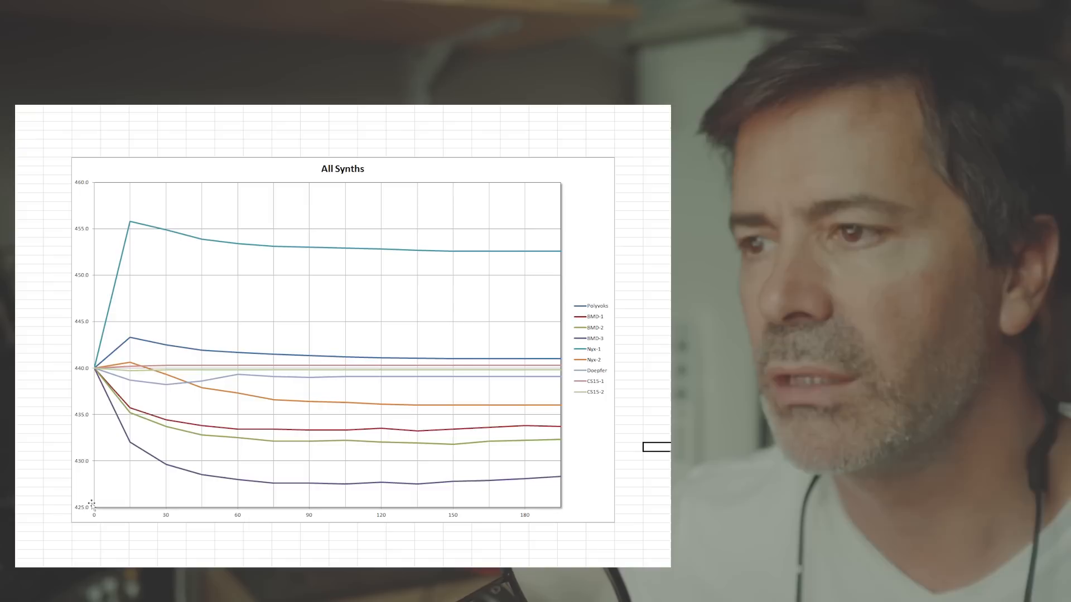
mouse_move(414, 439)
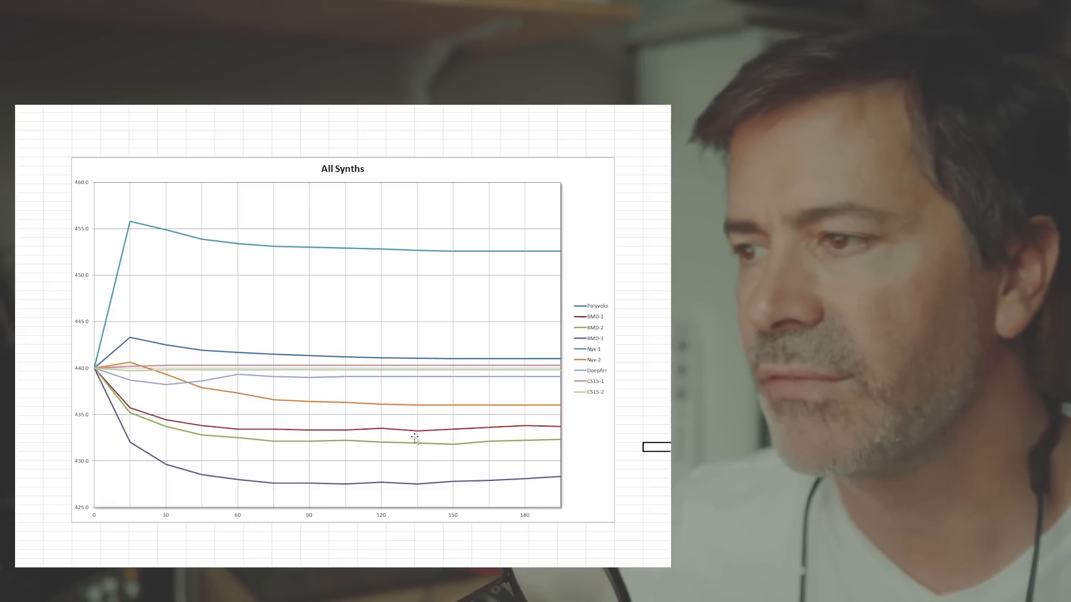
mouse_move(513, 431)
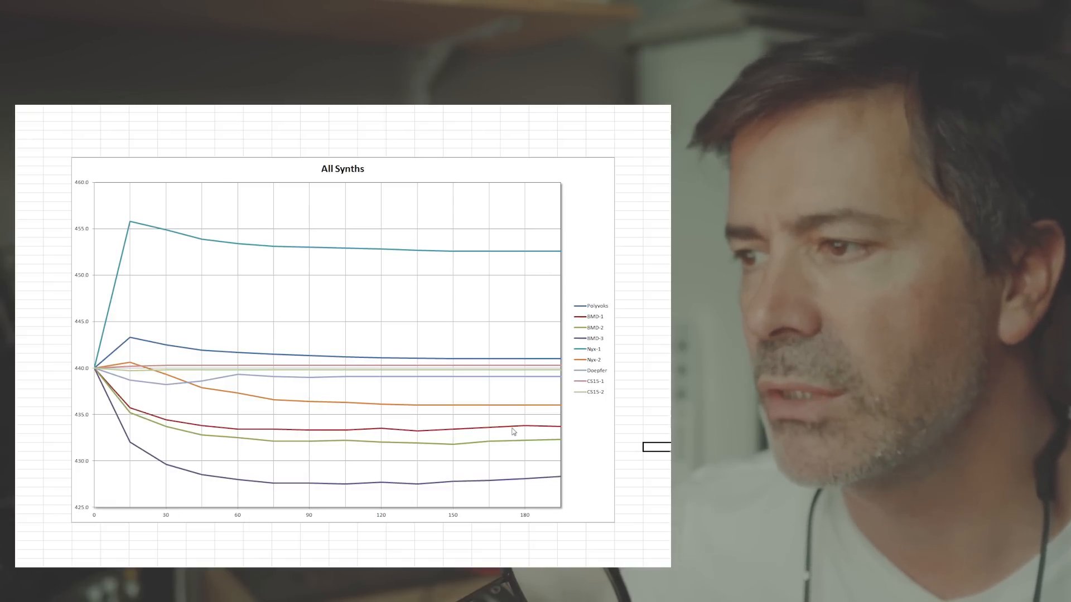
mouse_move(534, 434)
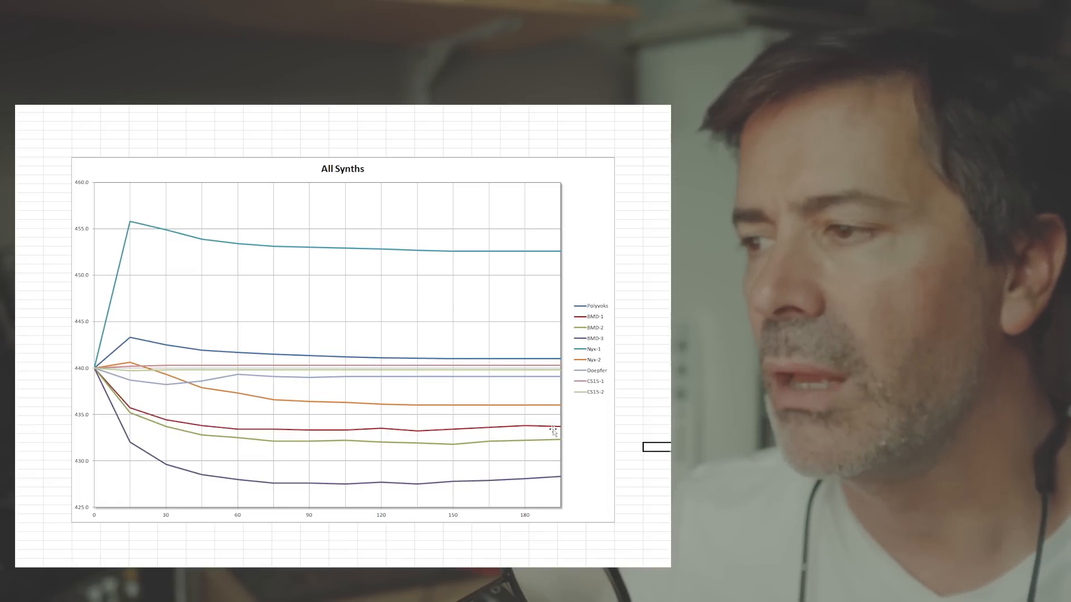
mouse_move(301, 429)
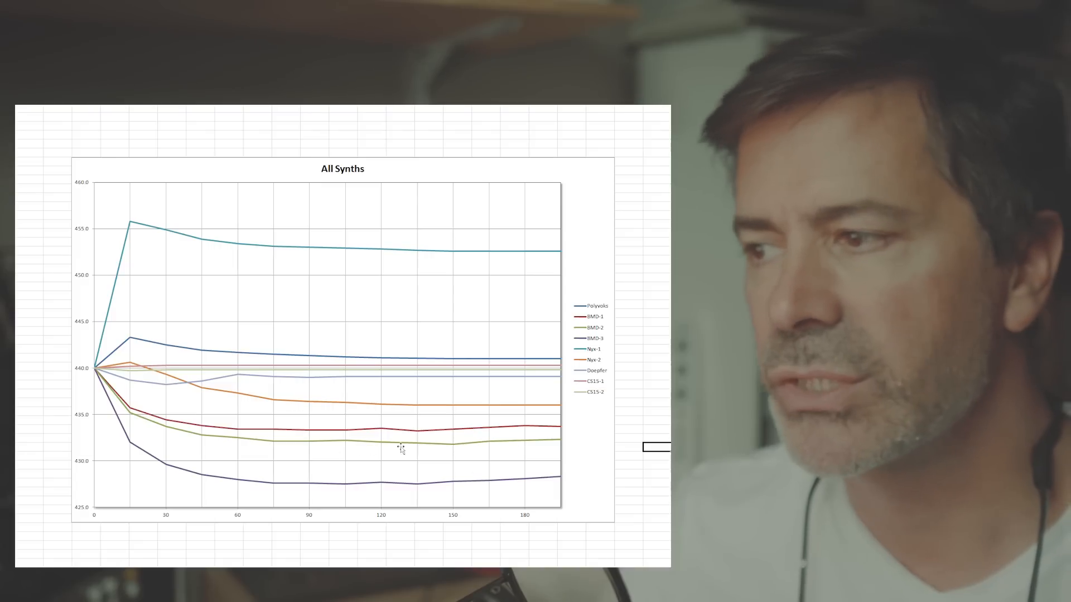
mouse_move(484, 493)
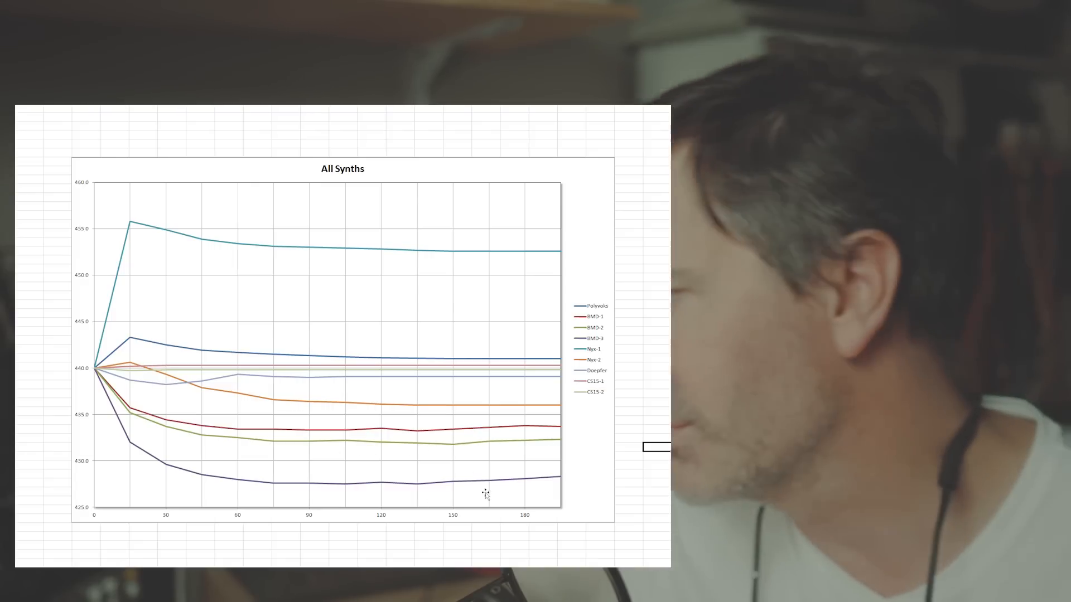
mouse_move(354, 453)
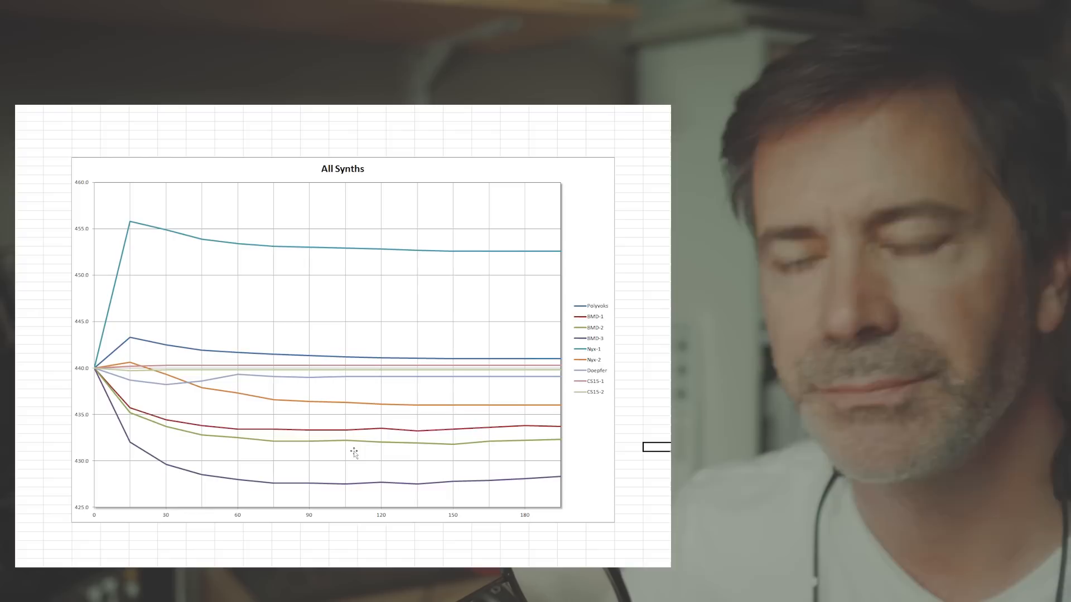